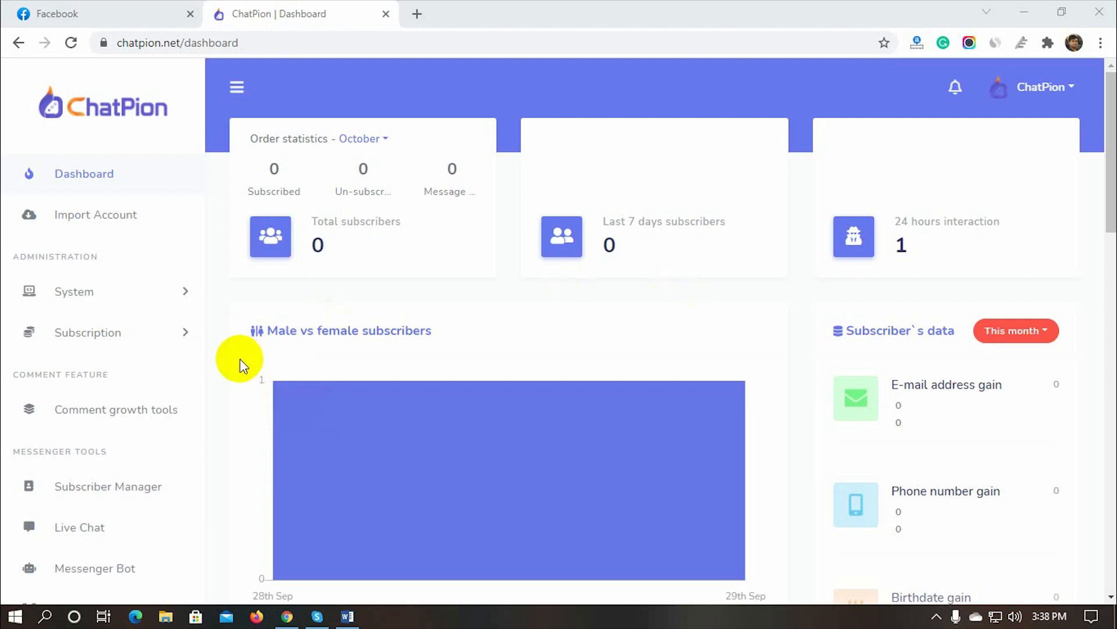
- Create a new visual bot flow in Visual Flow Builder for The Wardrobe page
{"action": "scroll", "scroll_direction": "down", "scroll_amount": 3}
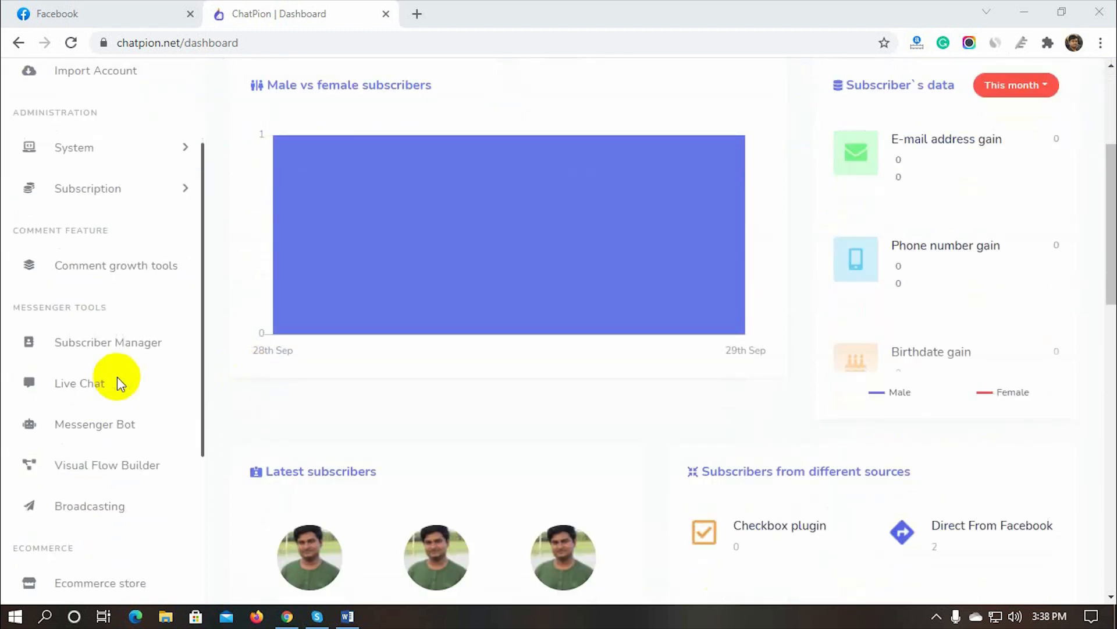
{"action": "mouse_move", "coordinate": [107, 463]}
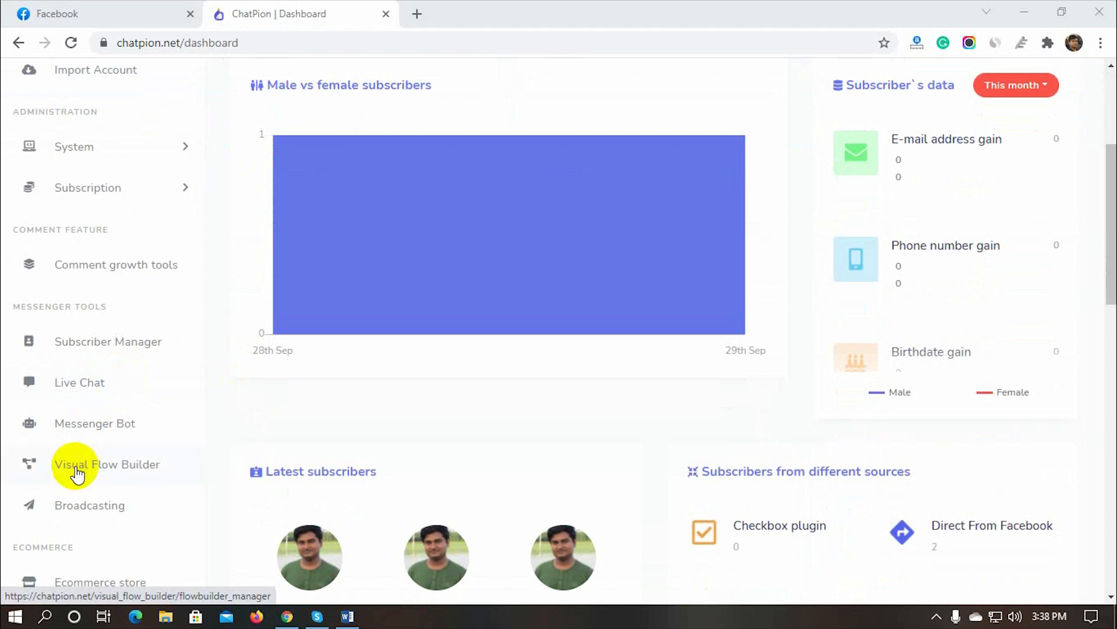
{"action": "left_click", "coordinate": [106, 464]}
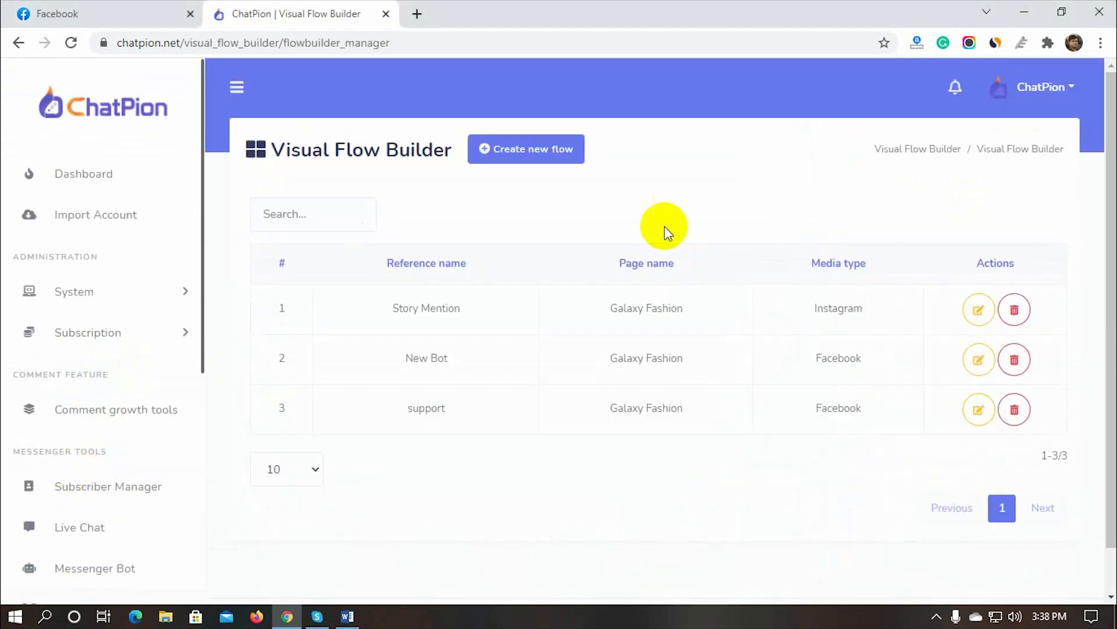
{"action": "left_click", "coordinate": [526, 149]}
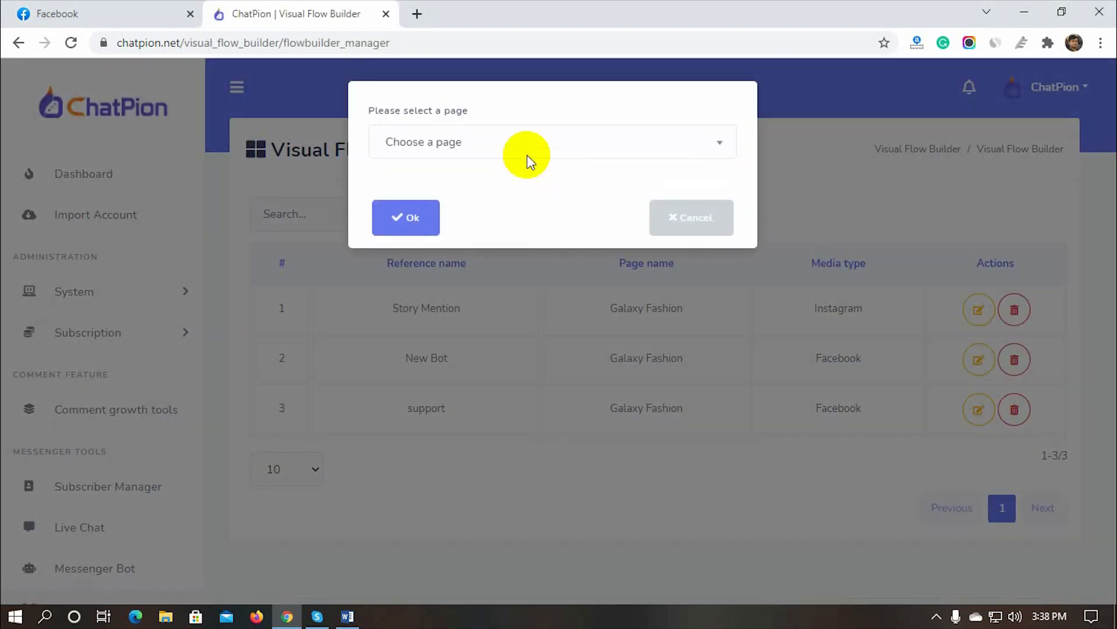
{"action": "left_click", "coordinate": [552, 142]}
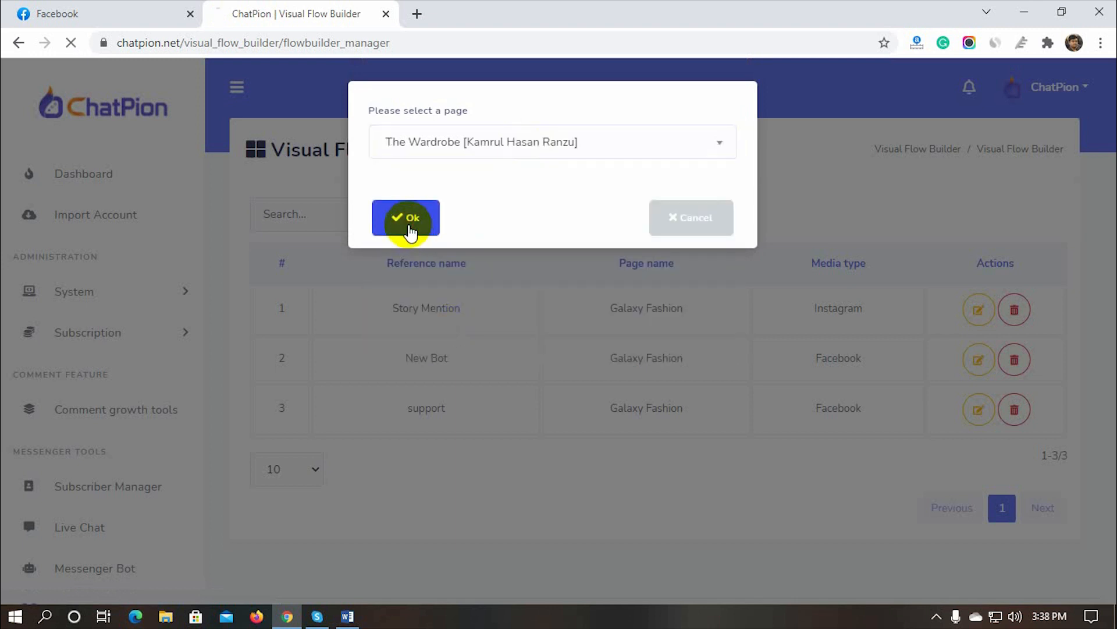
{"action": "left_click", "coordinate": [406, 218]}
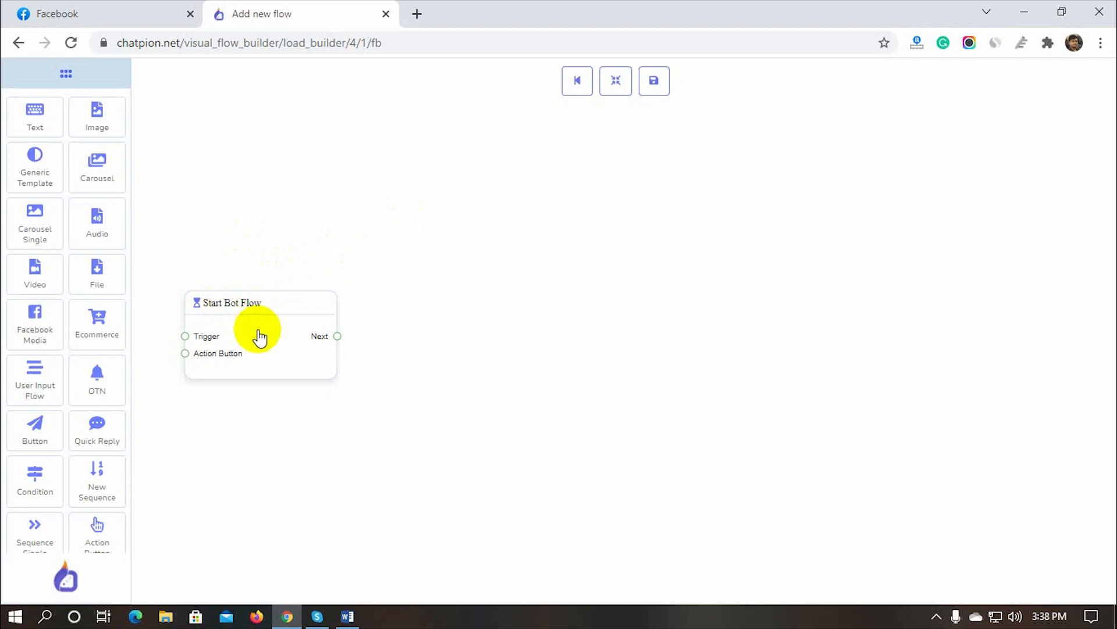
- Set the Start Bot Flow node's title to 'The Wardrobe Bot'
{"action": "type", "text": "The"}
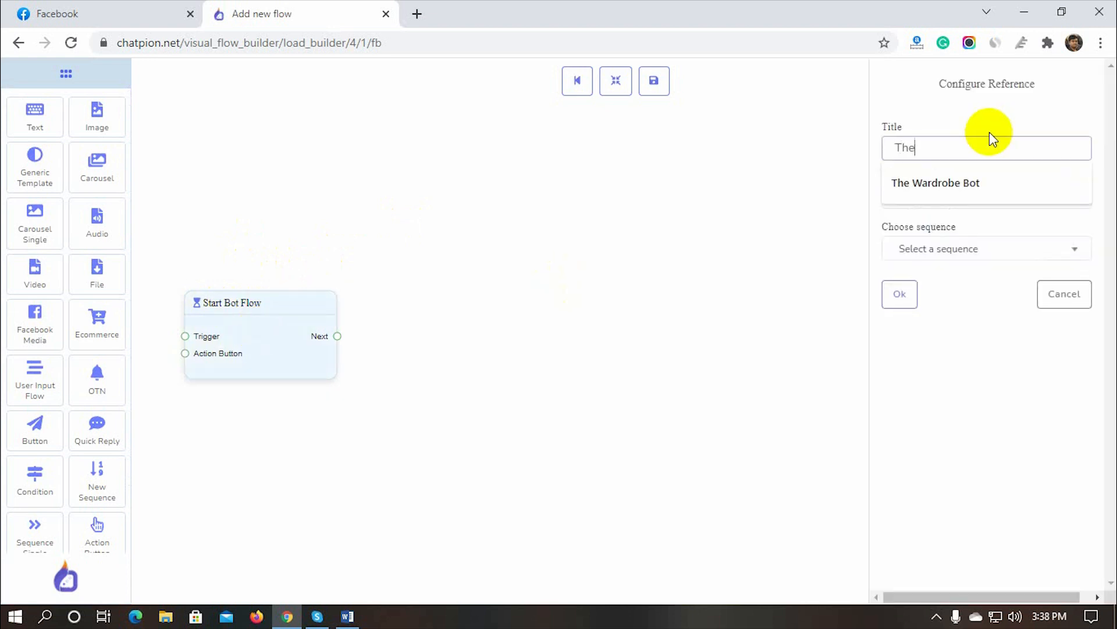
{"action": "left_click", "coordinate": [935, 182]}
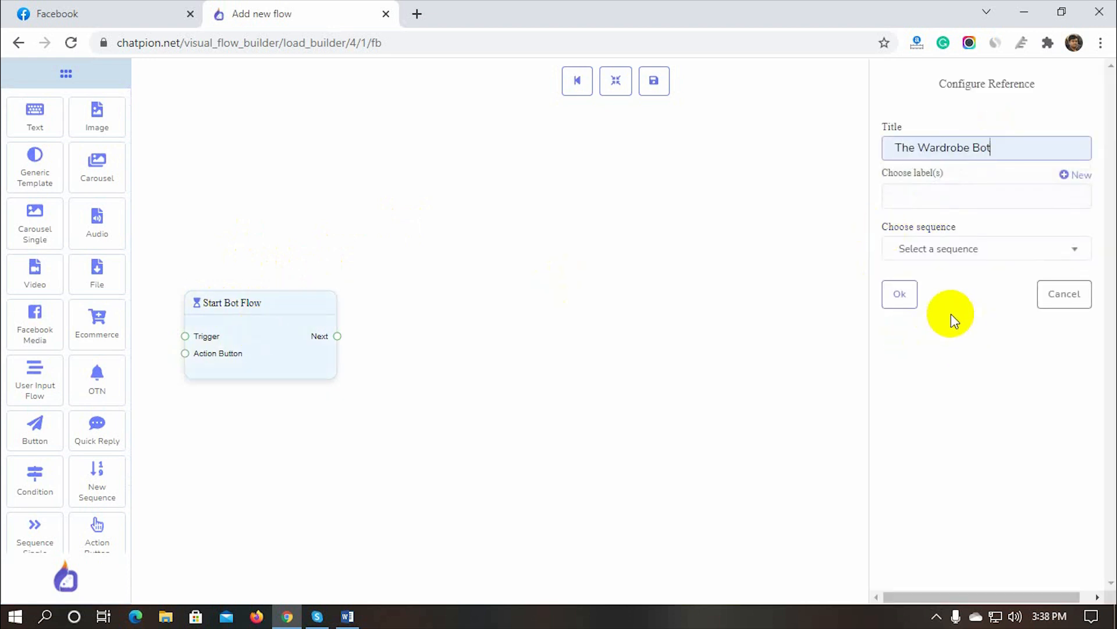
{"action": "left_click", "coordinate": [899, 293]}
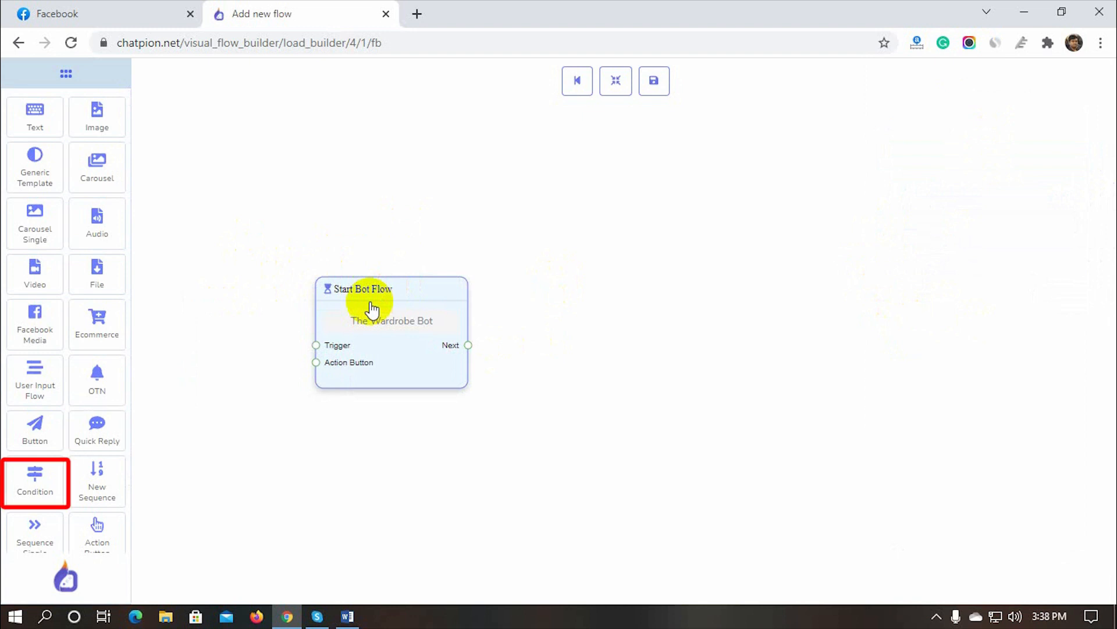
{"action": "mouse_move", "coordinate": [34, 524]}
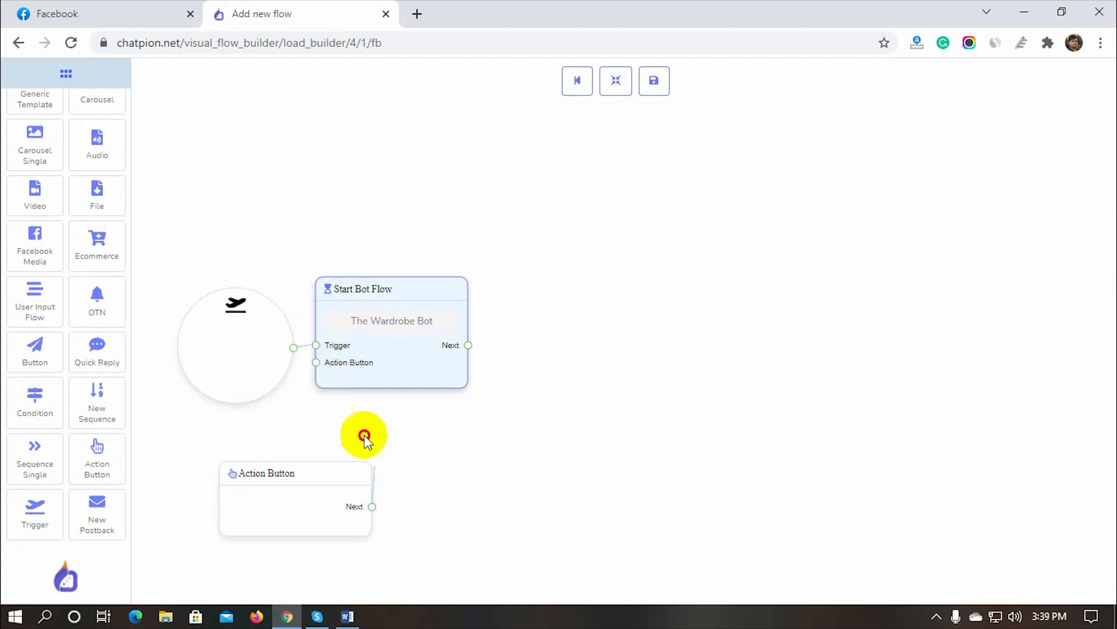
- Add trigger keywords hi, hello and a Get-started template action to the start block
{"action": "left_click", "coordinate": [616, 80]}
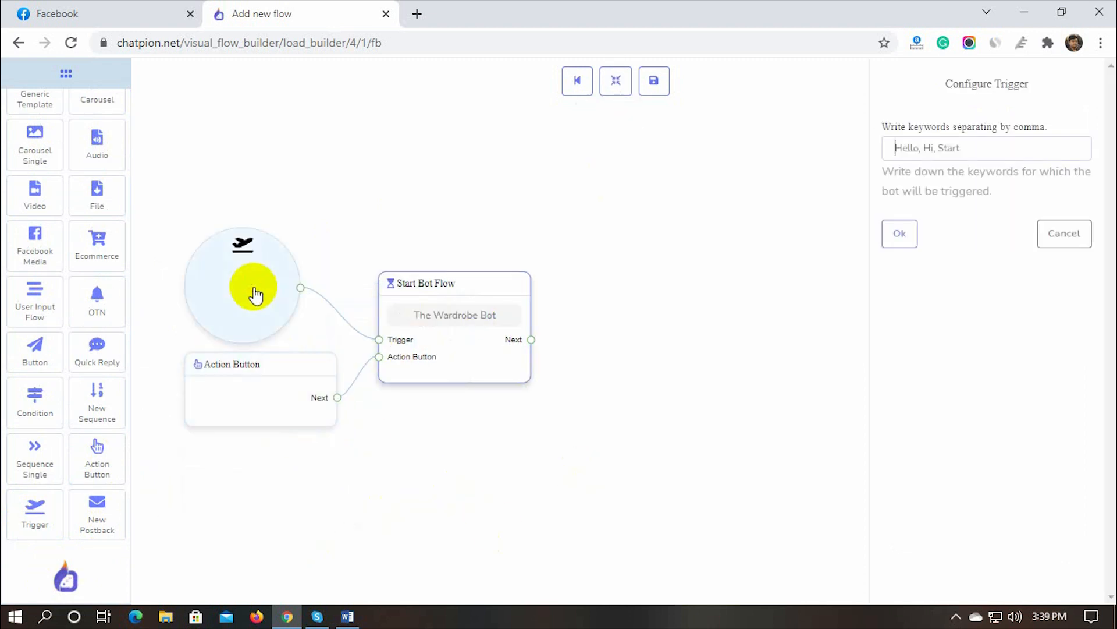
{"action": "type", "text": "hi"}
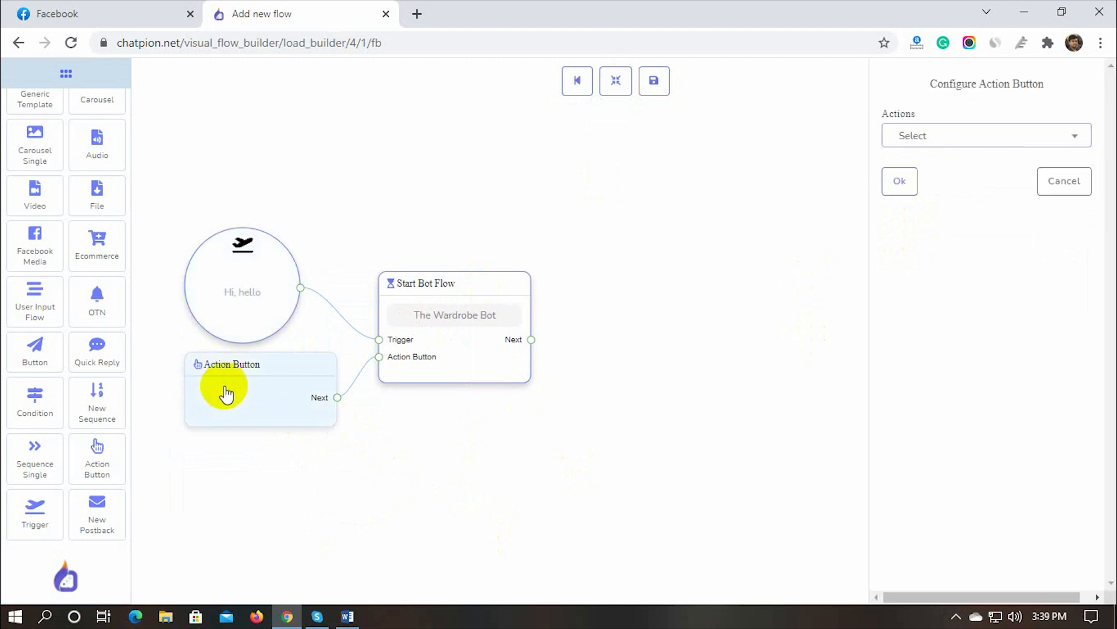
{"action": "left_click", "coordinate": [985, 135]}
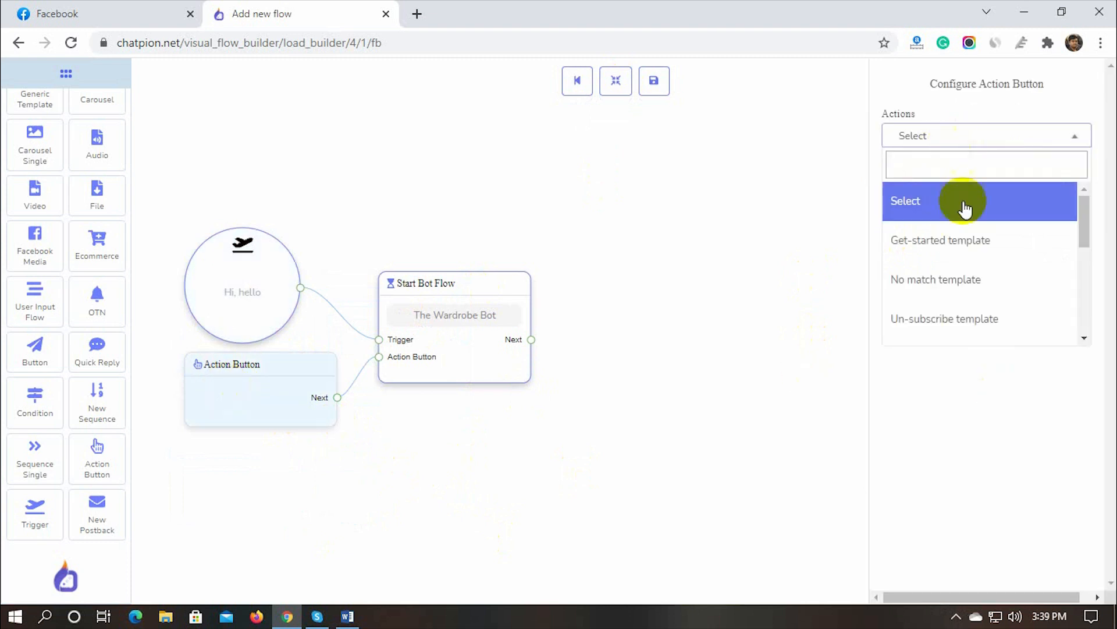
{"action": "left_click", "coordinate": [940, 241]}
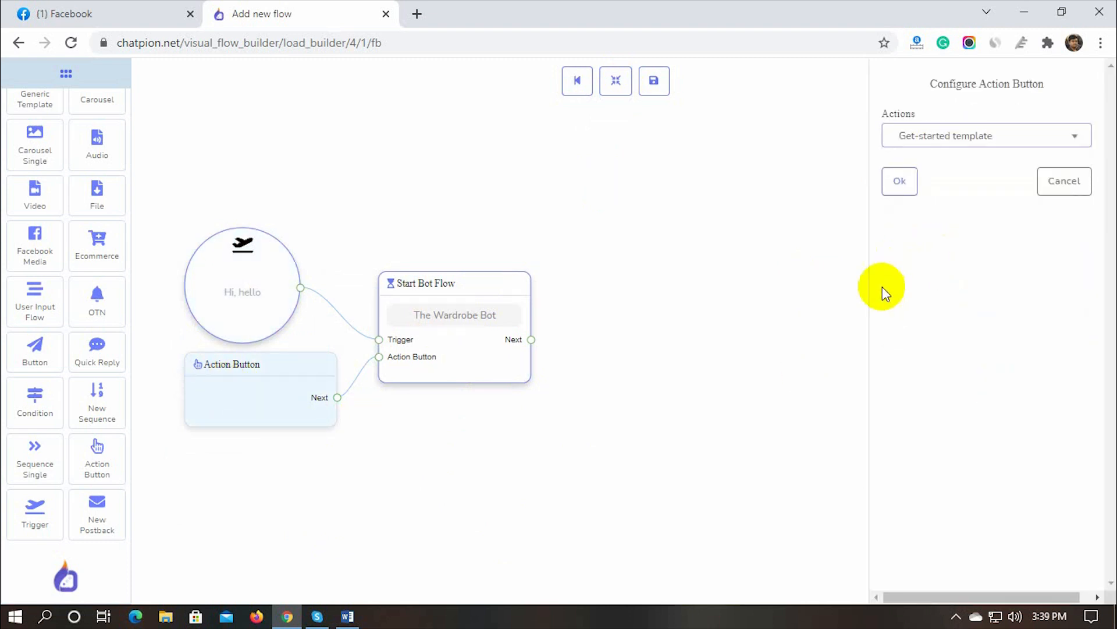
{"action": "left_click", "coordinate": [899, 181]}
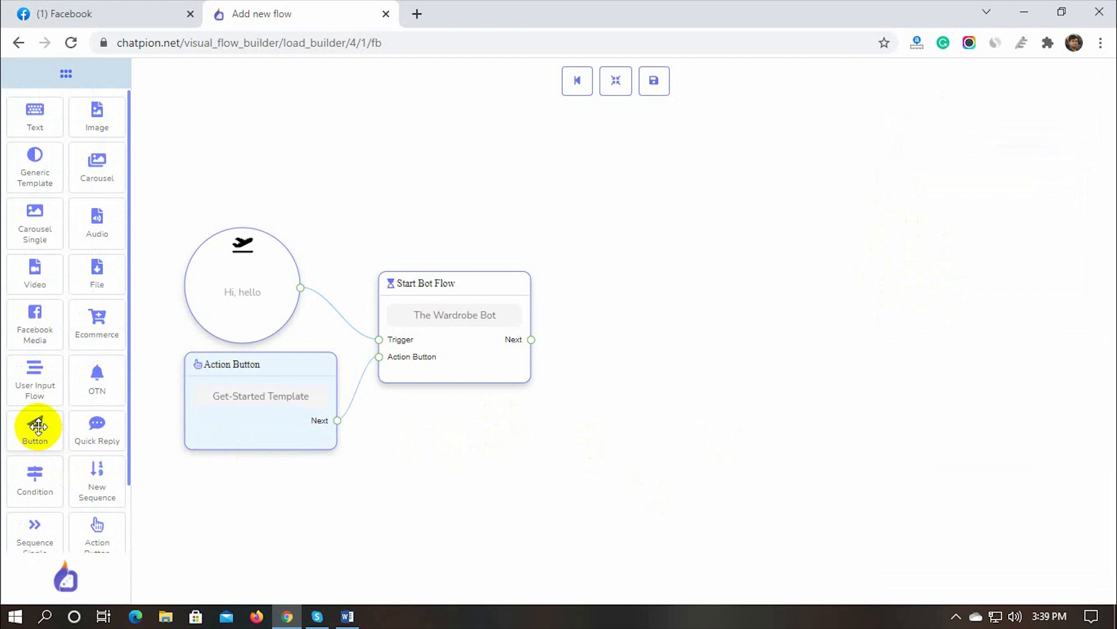
{"action": "mouse_move", "coordinate": [34, 116]}
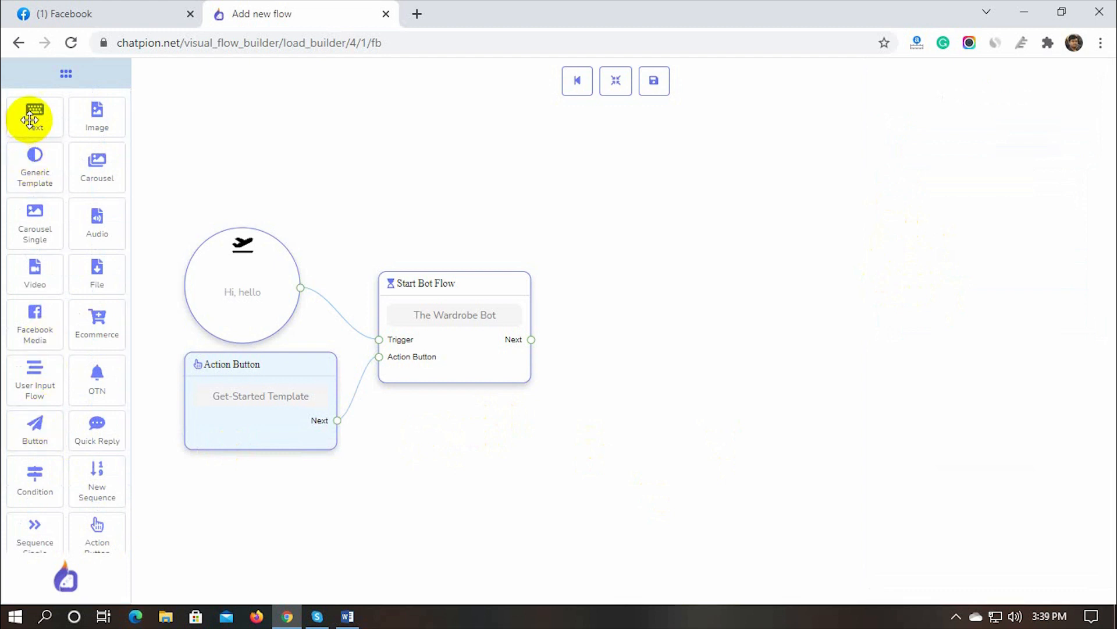
- Add a 'Thank you for contacting' text reply with first name and typing indicator
{"action": "left_click_drag", "start_coordinate": [34, 117], "coordinate": [626, 289]}
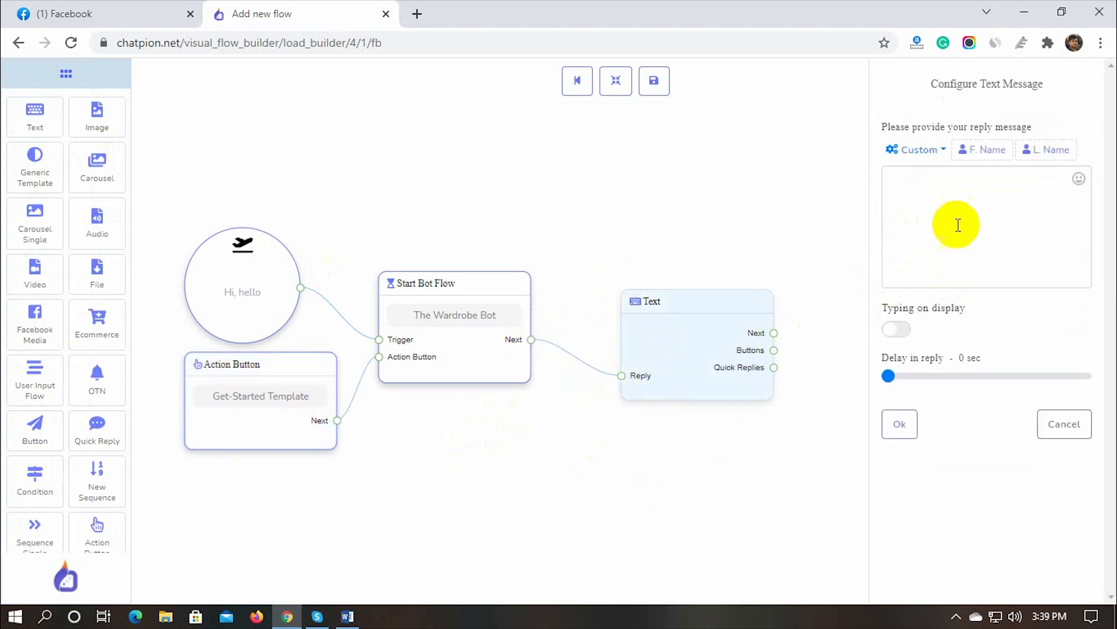
{"action": "mouse_move", "coordinate": [987, 150]}
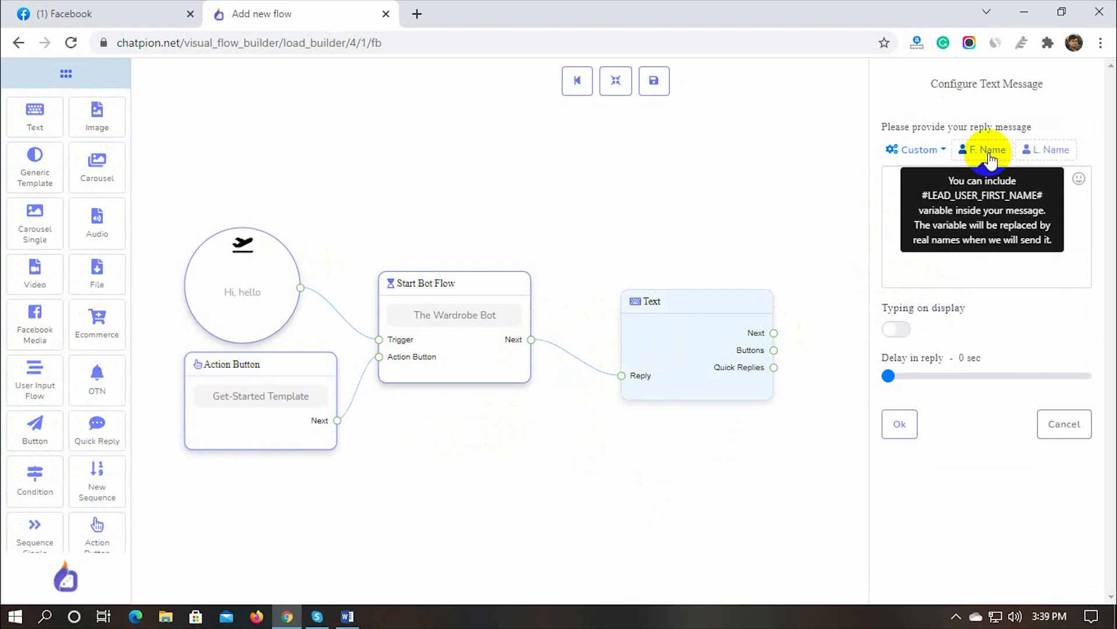
{"action": "left_click", "coordinate": [985, 149]}
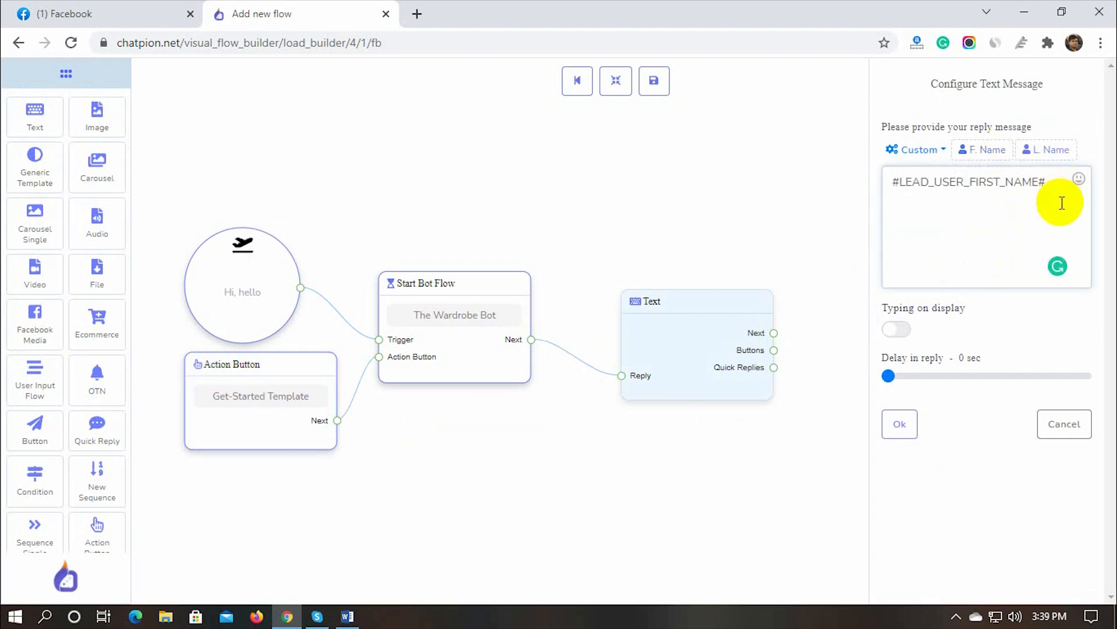
{"action": "type", "text": "Thank you for contacting"}
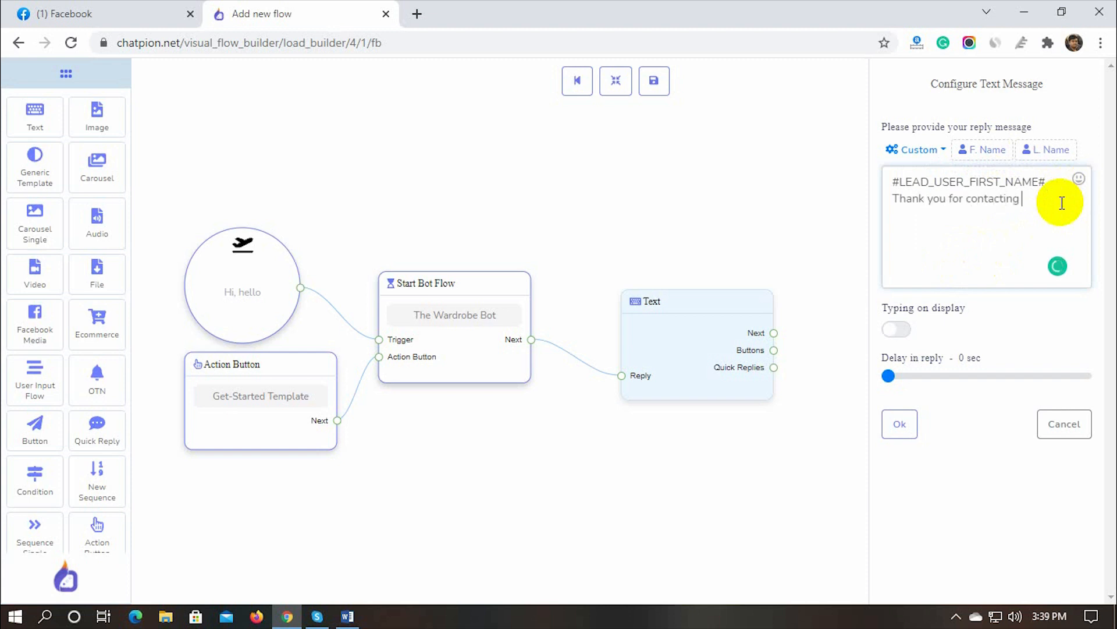
{"action": "left_click", "coordinate": [897, 328]}
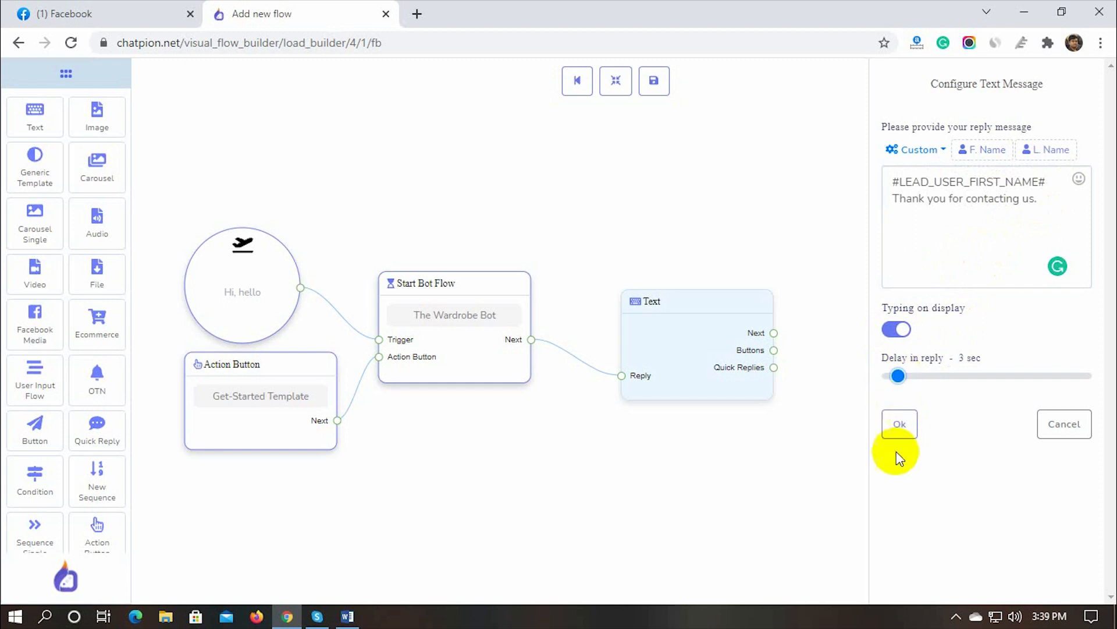
{"action": "left_click", "coordinate": [898, 425]}
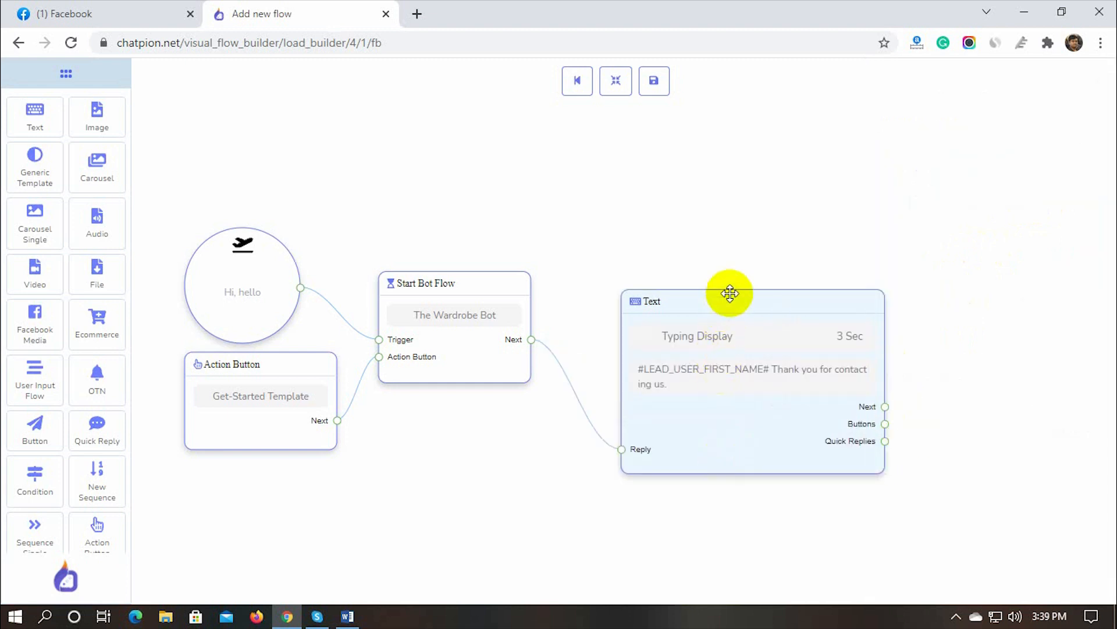
{"action": "left_click_drag", "start_coordinate": [730, 293], "coordinate": [496, 511]}
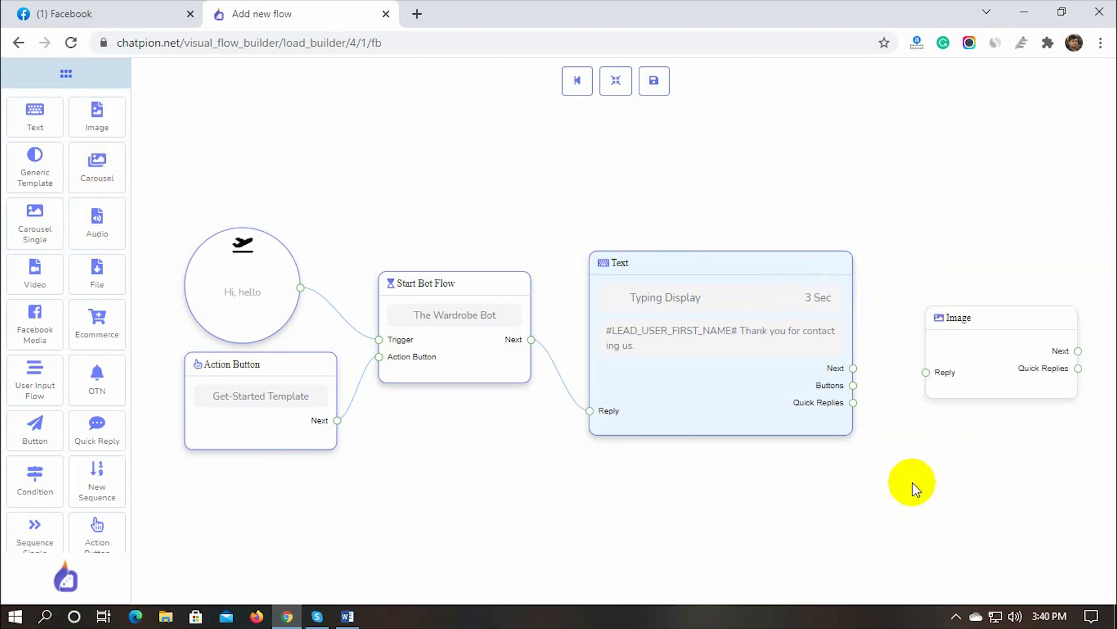
{"action": "mouse_move", "coordinate": [854, 375]}
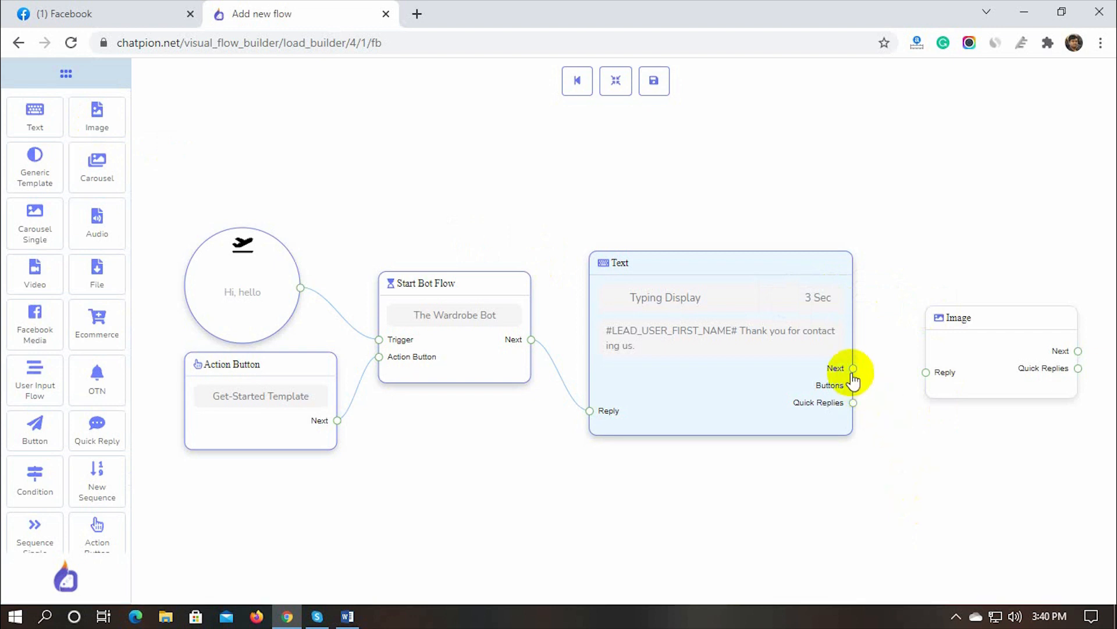
- Link the text reply to an image block showing the Favicon logo
{"action": "left_click_drag", "start_coordinate": [854, 368], "coordinate": [925, 371]}
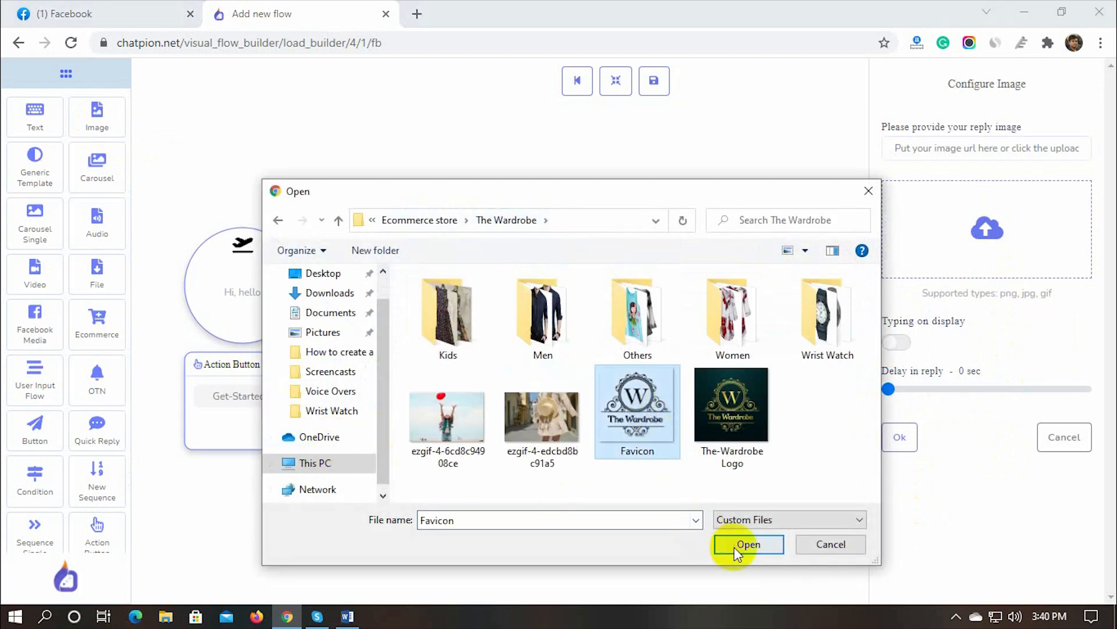
{"action": "left_click", "coordinate": [747, 544]}
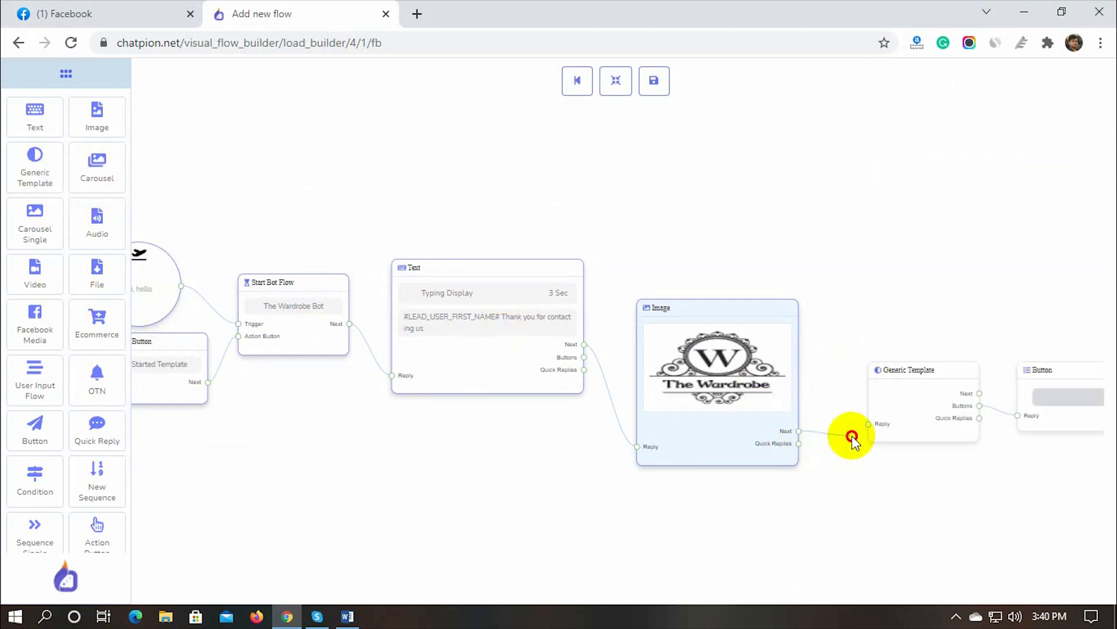
- Link the image reply to a generic template and upload the balloon photo for it
{"action": "left_click_drag", "start_coordinate": [851, 437], "coordinate": [923, 410]}
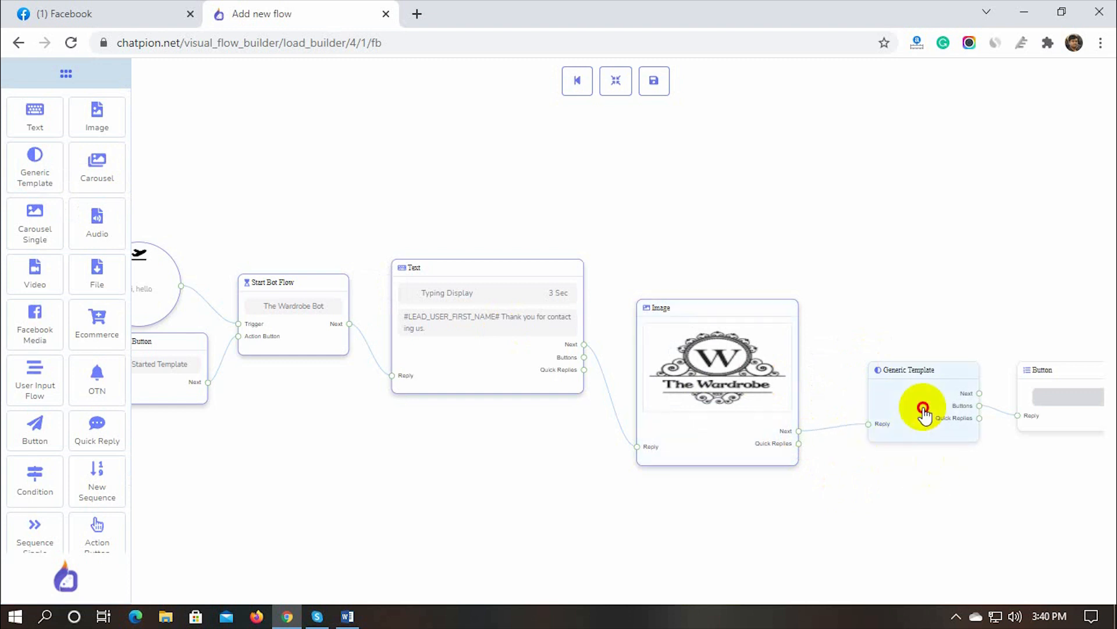
{"action": "left_click", "coordinate": [923, 408]}
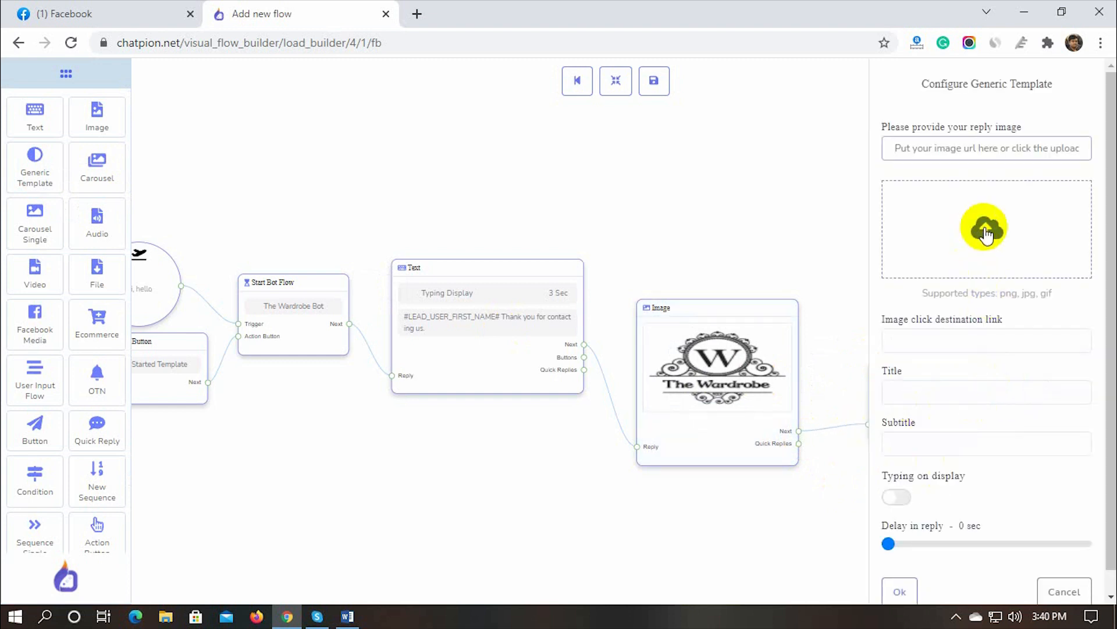
{"action": "left_click", "coordinate": [986, 228]}
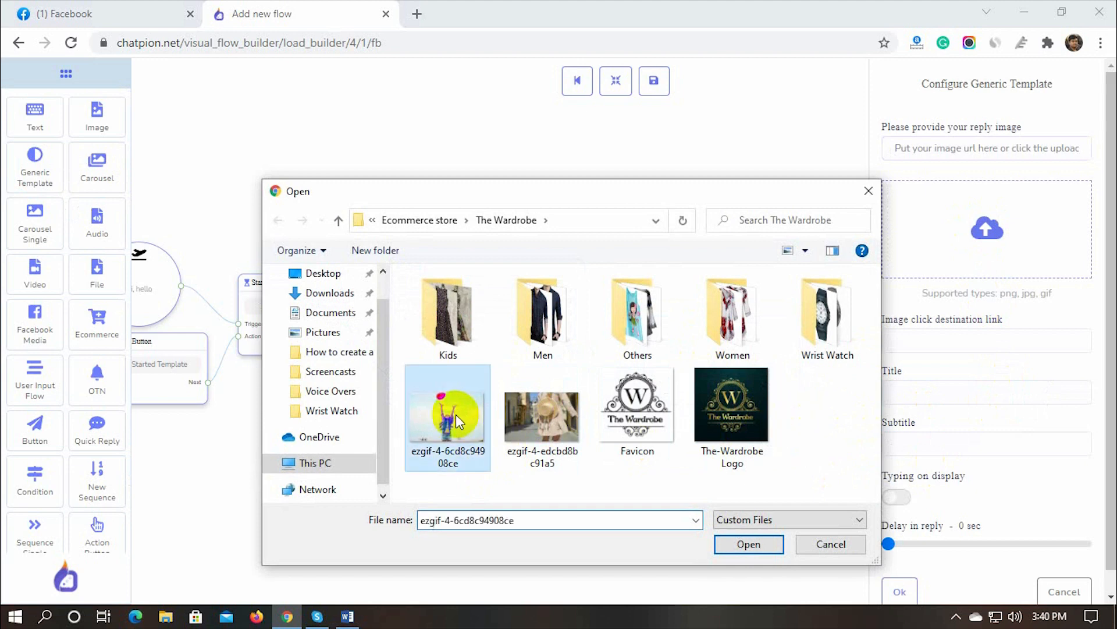
{"action": "left_click", "coordinate": [748, 544]}
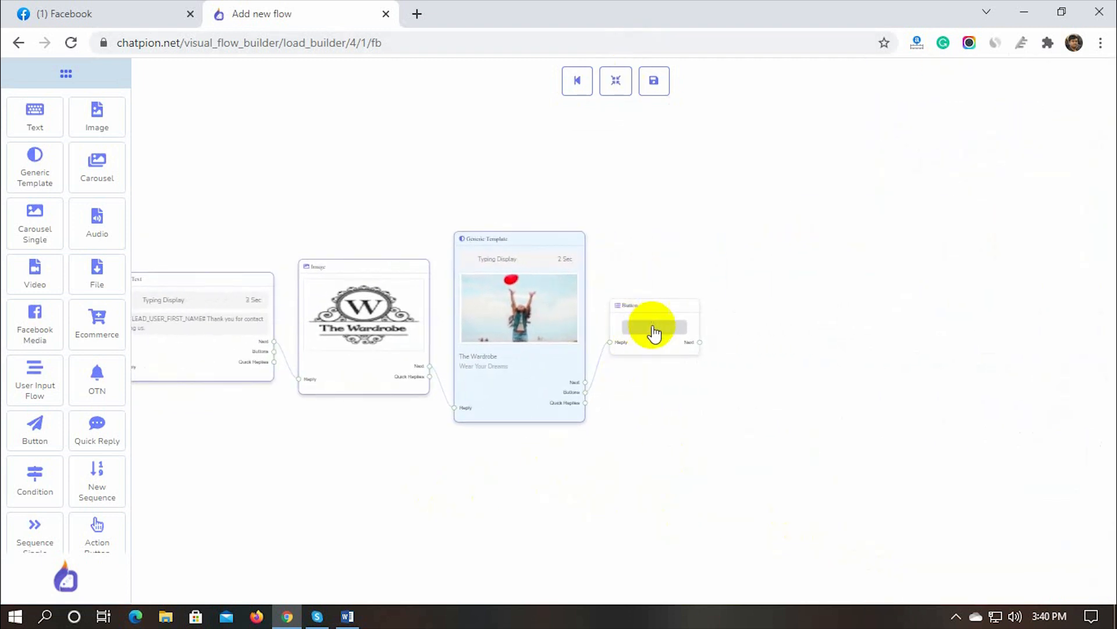
{"action": "right_click", "coordinate": [654, 331]}
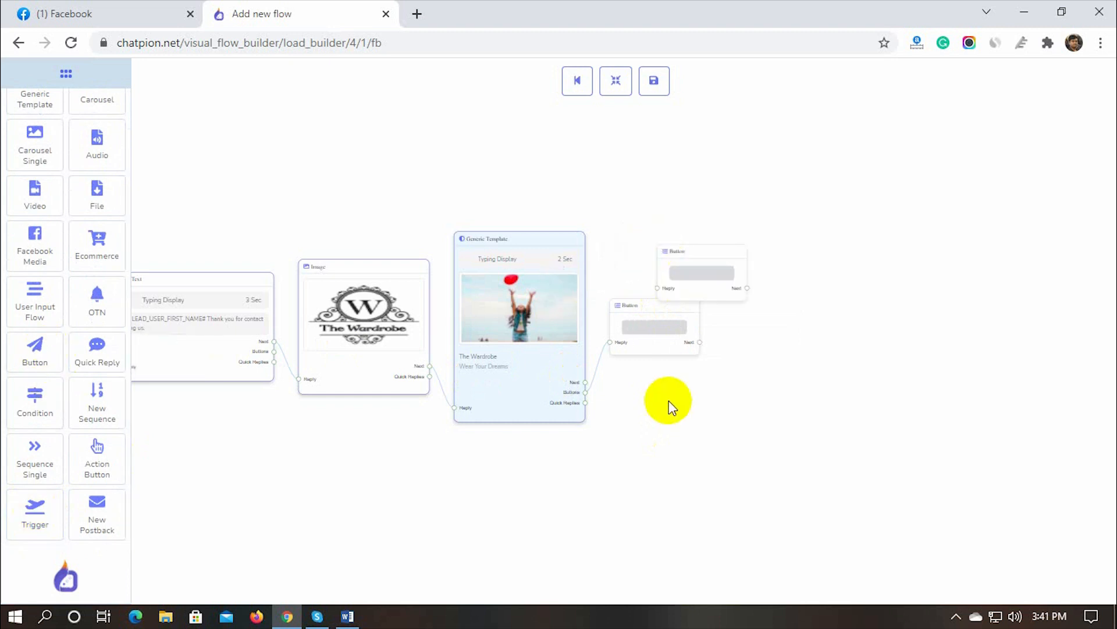
- Rearrange the flow and link a quick reply block to the template's Quick Replies
{"action": "left_click", "coordinate": [616, 80]}
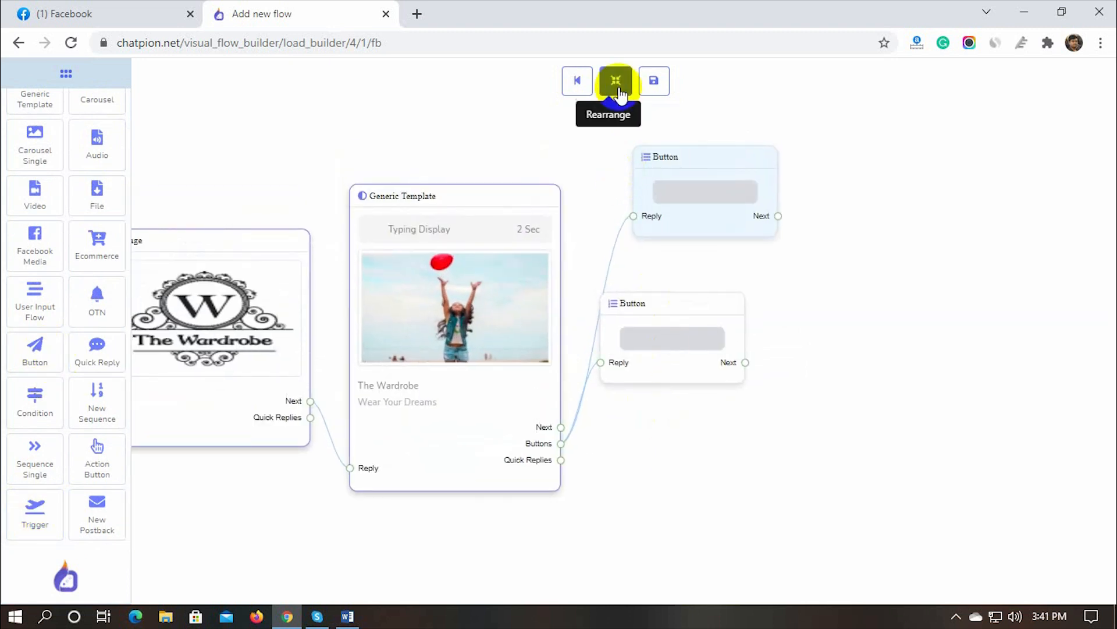
{"action": "left_click", "coordinate": [615, 80]}
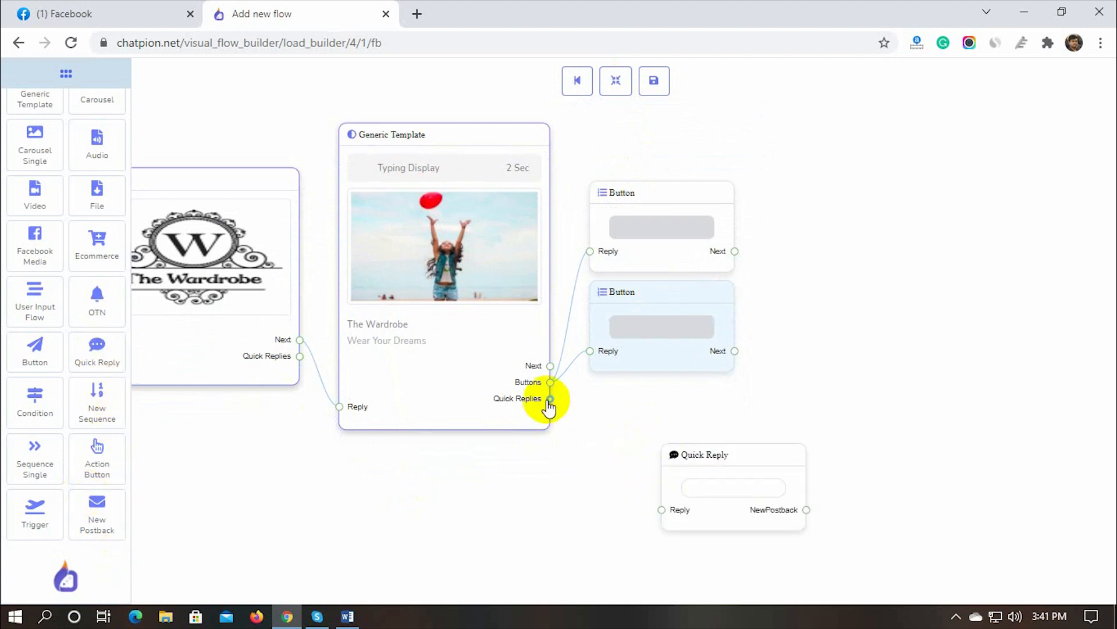
{"action": "left_click_drag", "start_coordinate": [550, 398], "coordinate": [743, 577]}
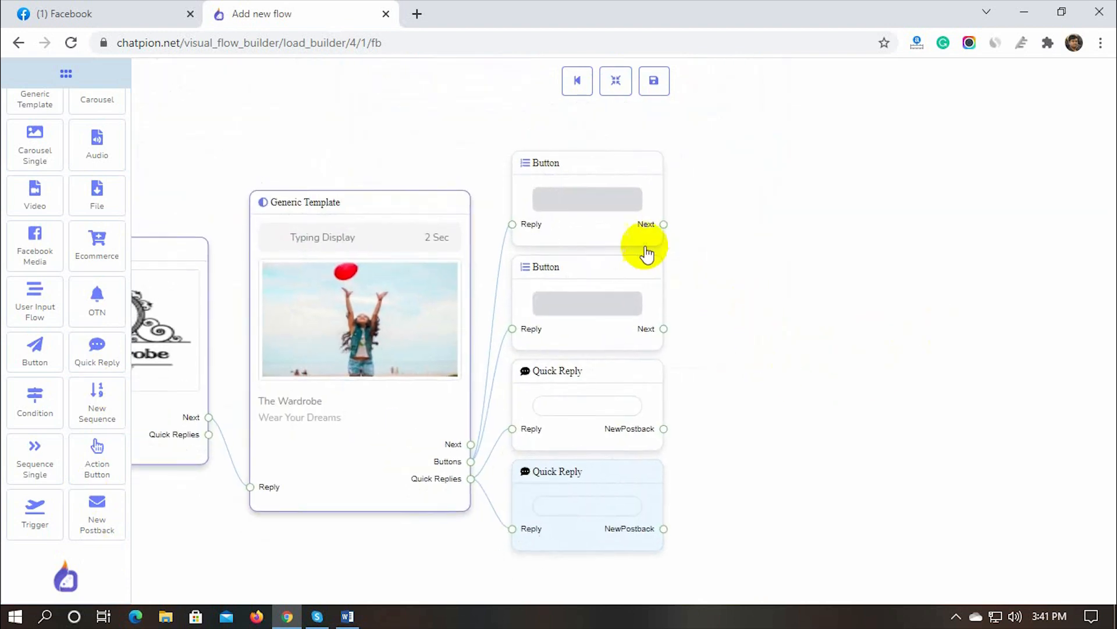
- Make the first button 'Visit Store' with a new postback, and open that postback's title
{"action": "left_click", "coordinate": [586, 199]}
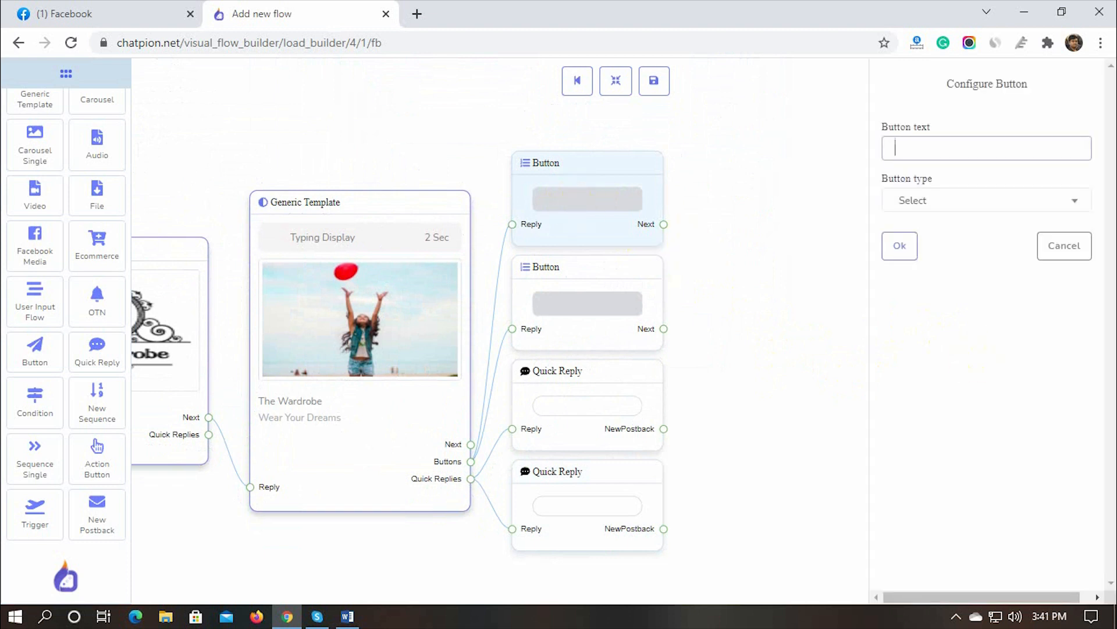
{"action": "type", "text": "Visit Store"}
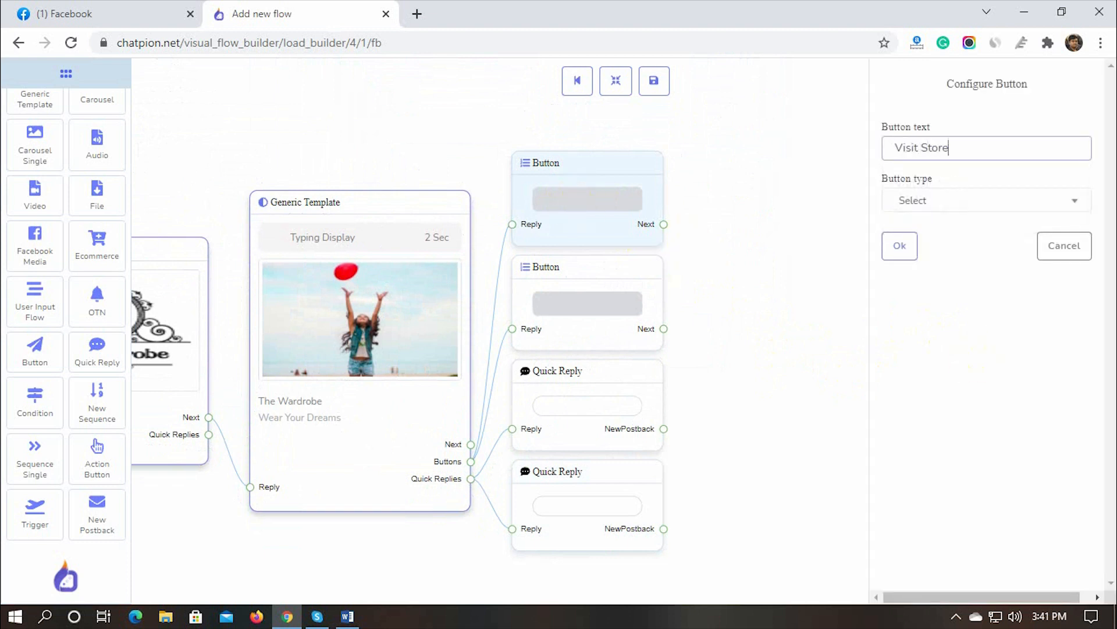
{"action": "left_click", "coordinate": [986, 200]}
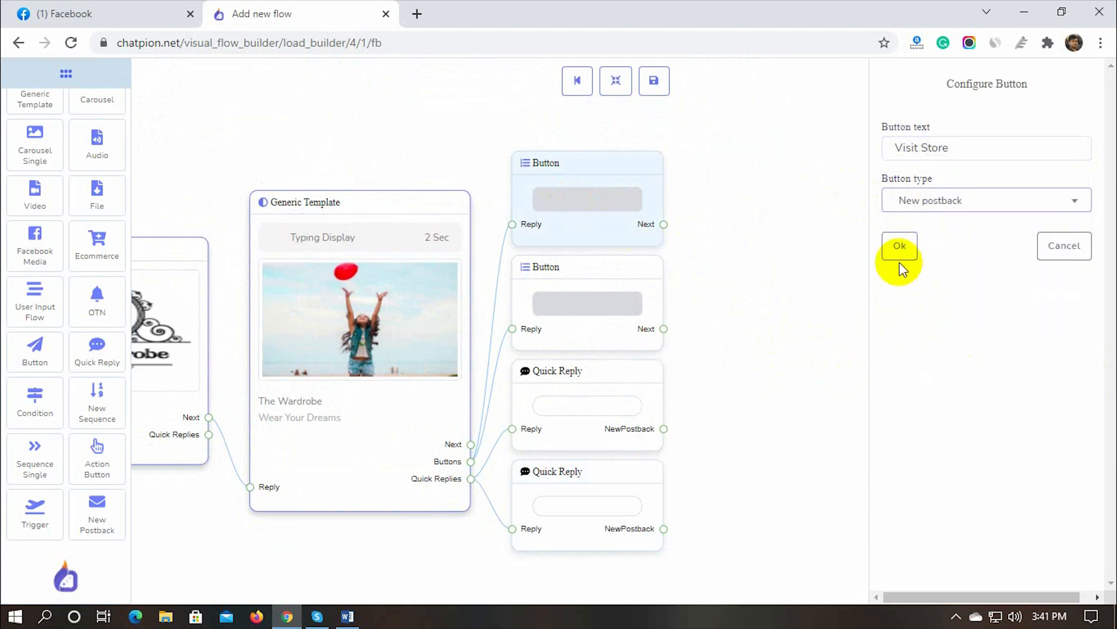
{"action": "left_click", "coordinate": [899, 245]}
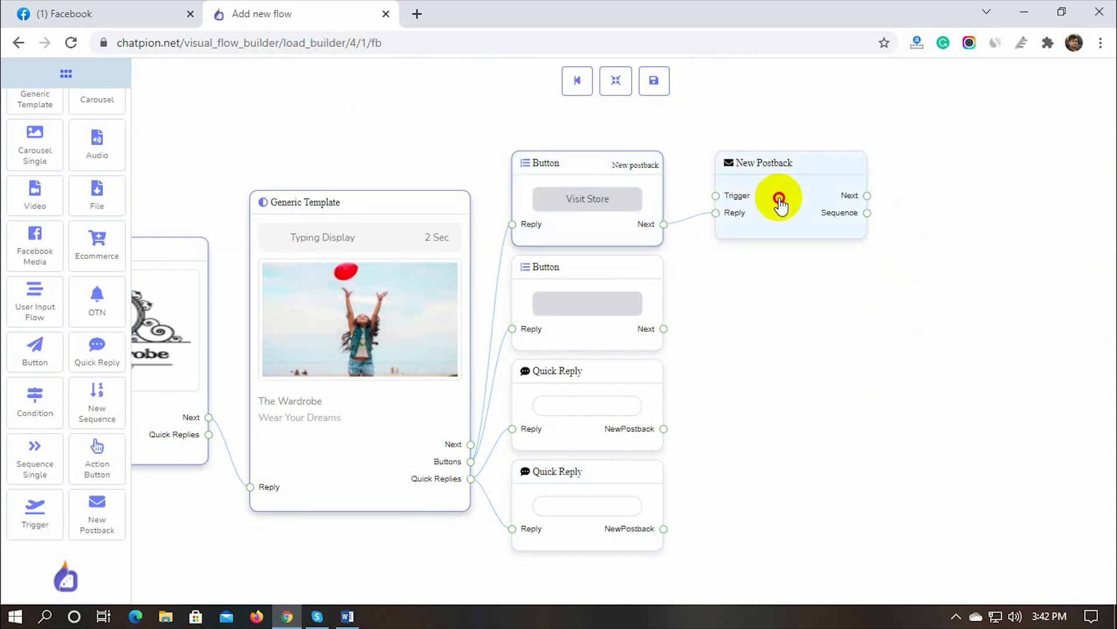
{"action": "left_click", "coordinate": [780, 200]}
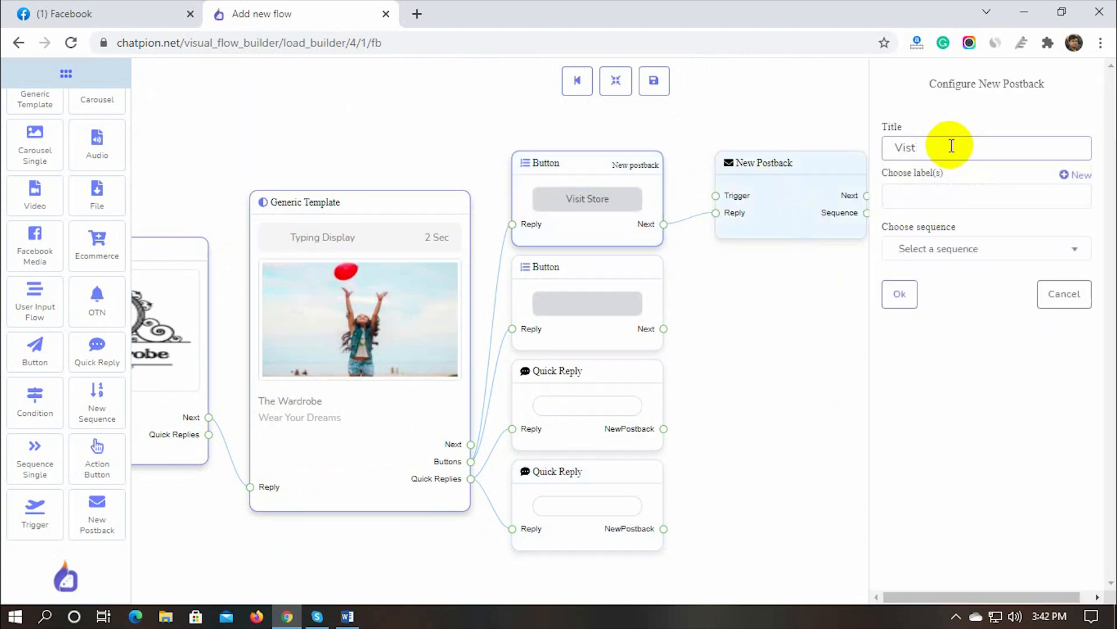
{"action": "left_click", "coordinate": [899, 293]}
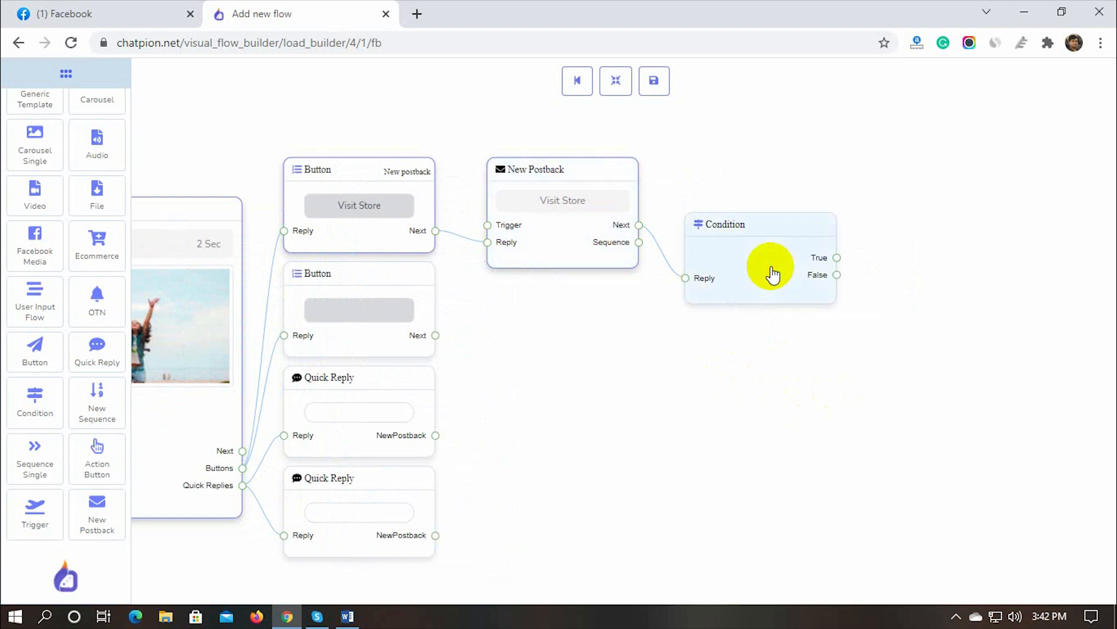
- Configure the condition as Any match on System Field Gender equals Male
{"action": "left_click", "coordinate": [769, 270]}
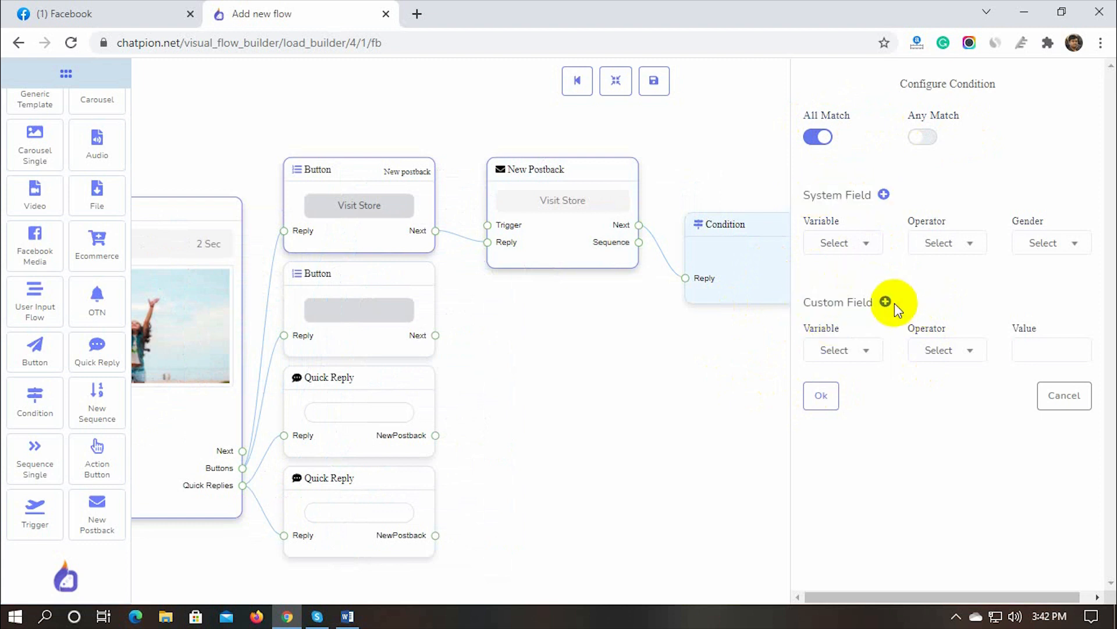
{"action": "left_click", "coordinate": [885, 301]}
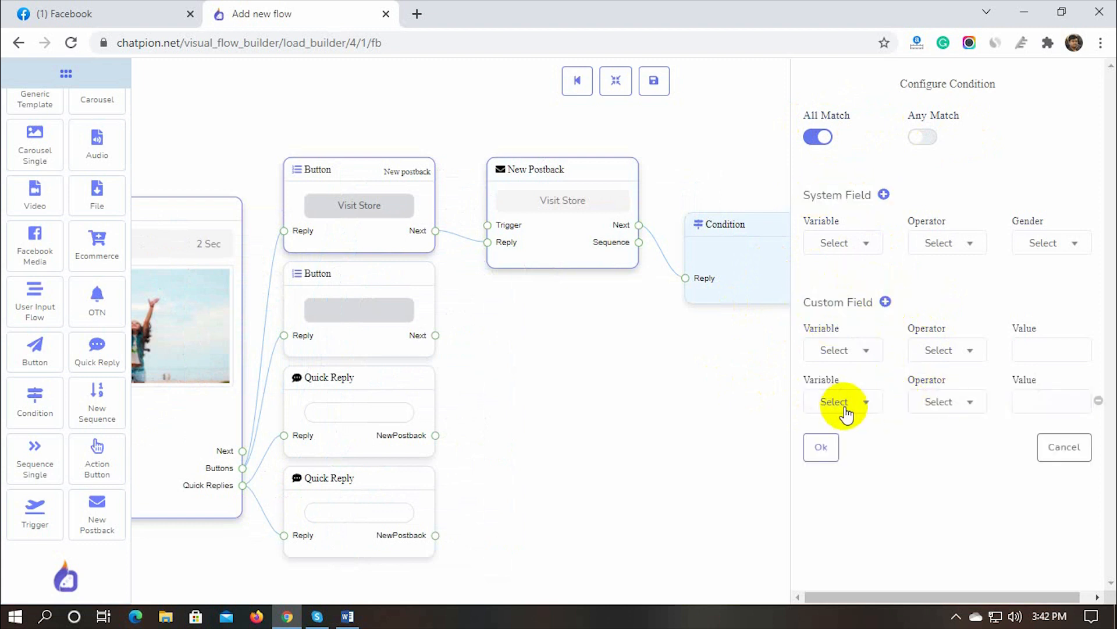
{"action": "left_click", "coordinate": [1098, 399]}
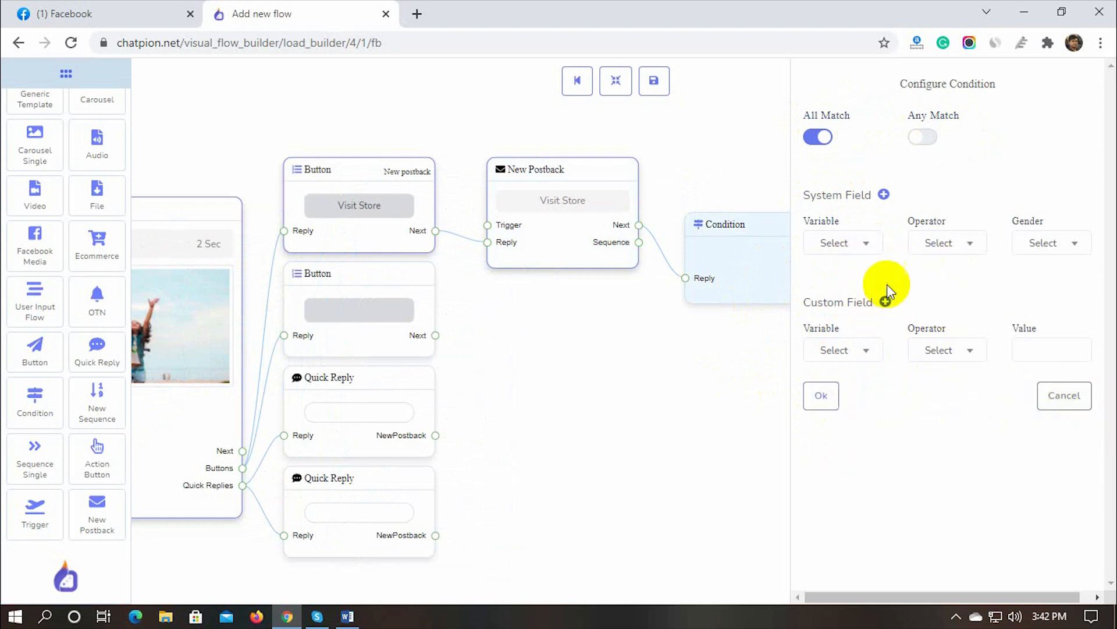
{"action": "left_click", "coordinate": [844, 242]}
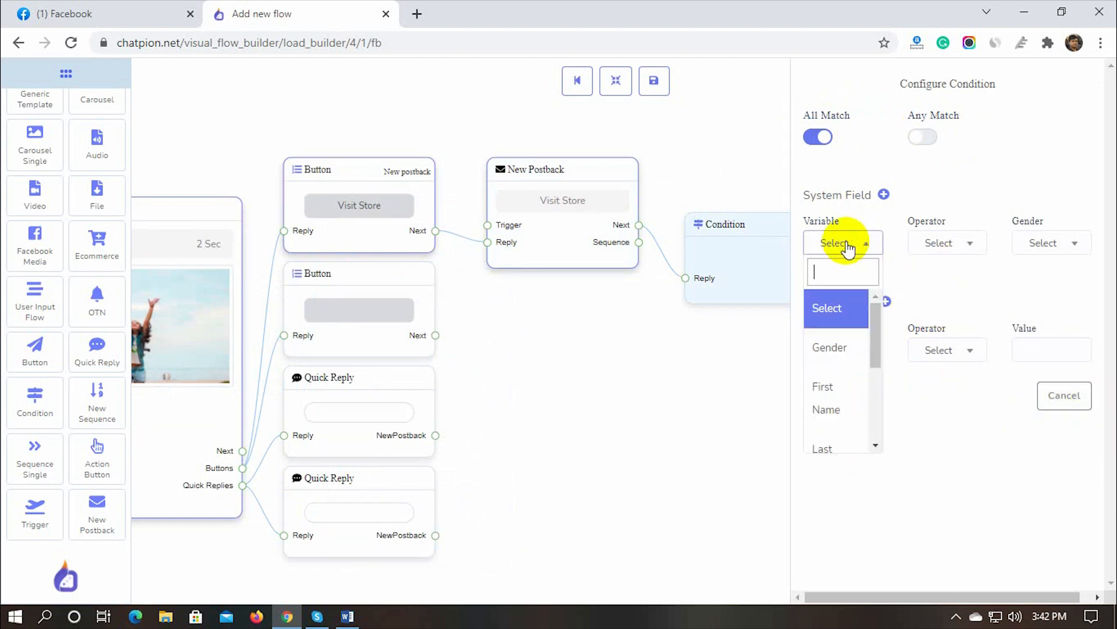
{"action": "left_click", "coordinate": [829, 347]}
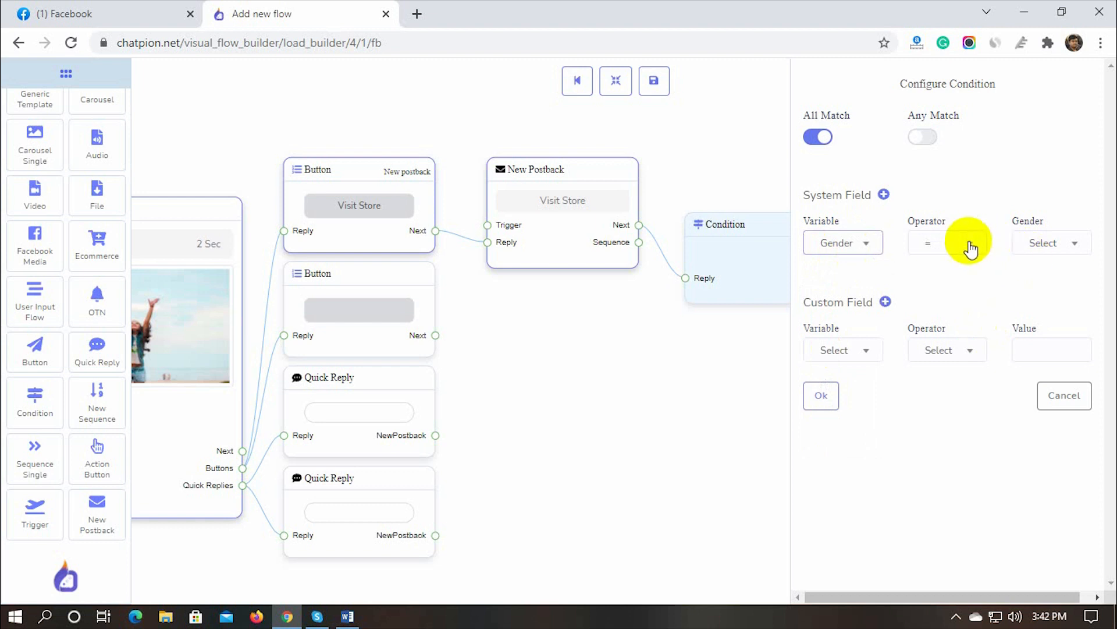
{"action": "left_click", "coordinate": [1050, 242]}
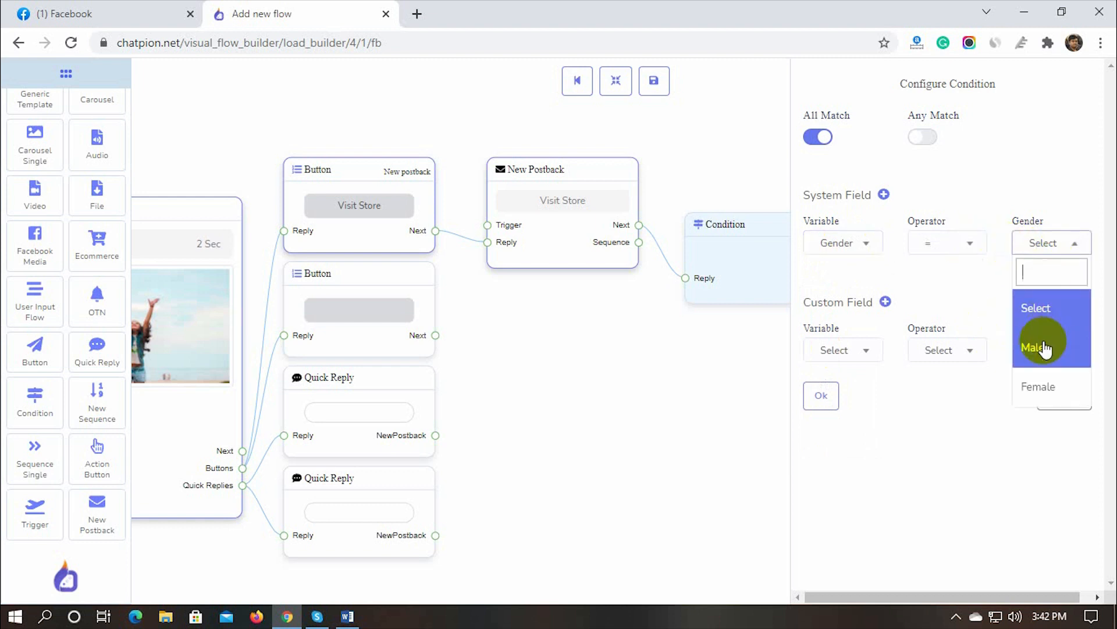
{"action": "left_click", "coordinate": [1039, 347]}
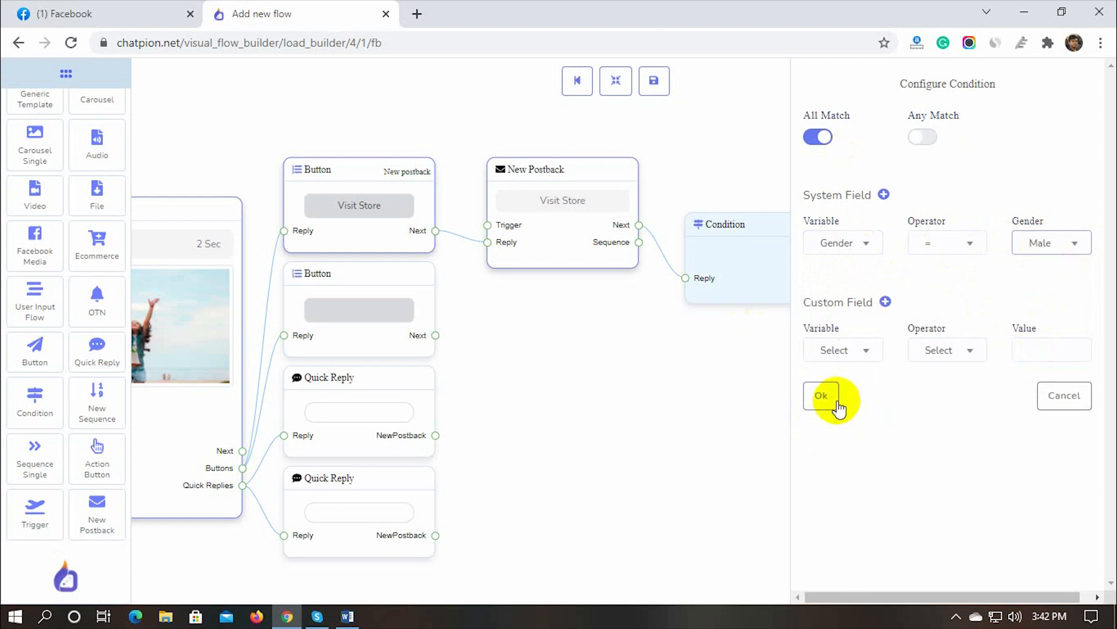
{"action": "left_click", "coordinate": [922, 137]}
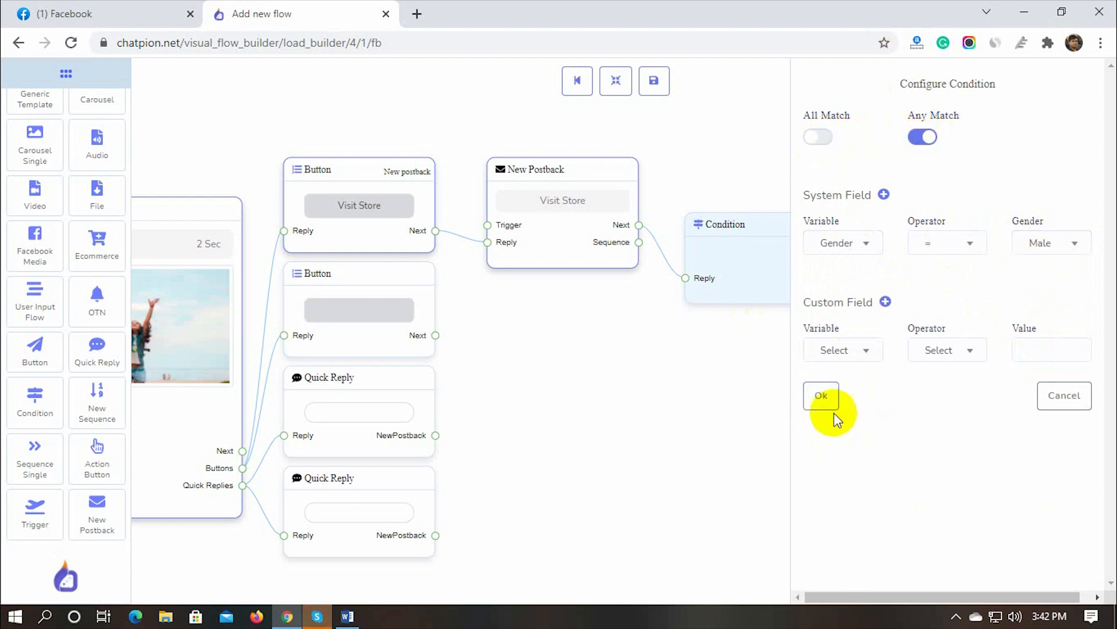
{"action": "left_click", "coordinate": [821, 395]}
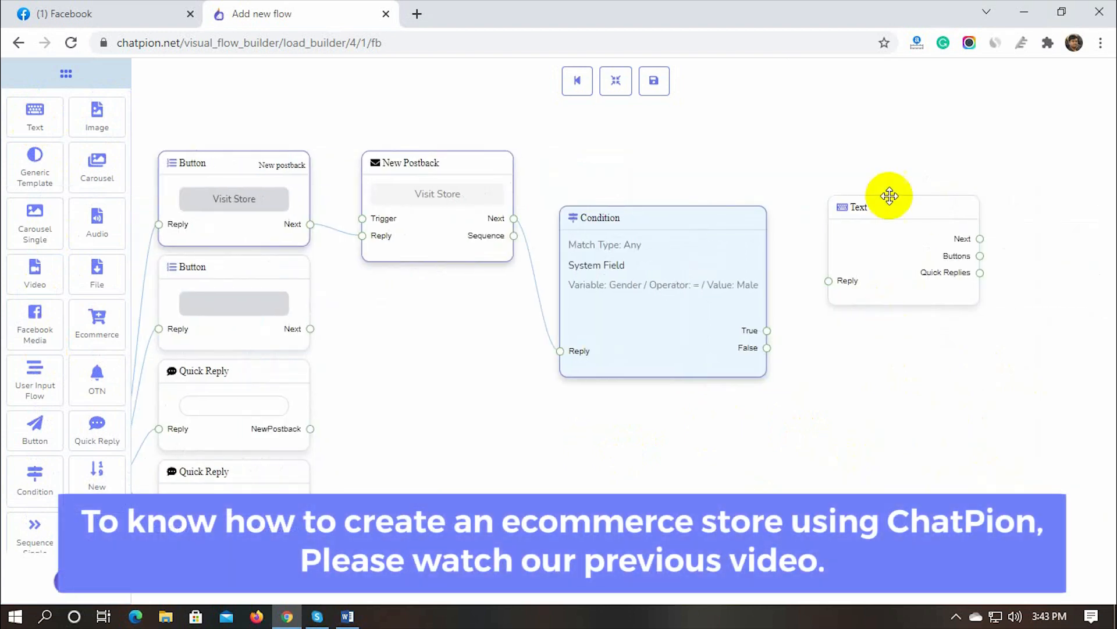
- Add a text reply 'Please Click the Below Button for Shopping' beside the condition
{"action": "left_click_drag", "start_coordinate": [890, 196], "coordinate": [870, 385]}
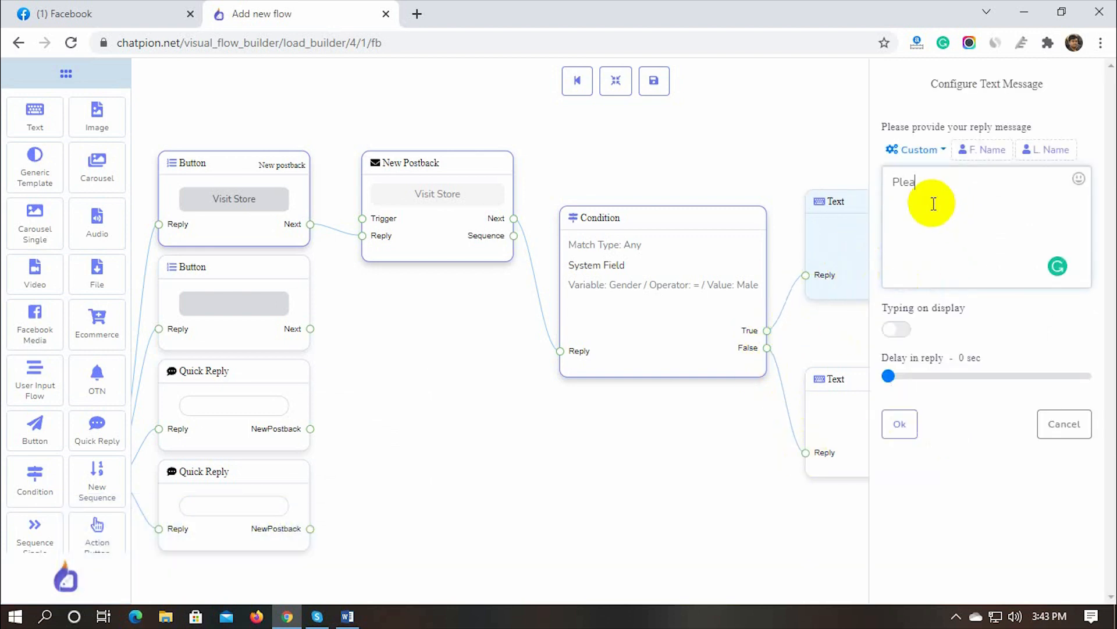
{"action": "type", "text": "Please Click the Below Button"}
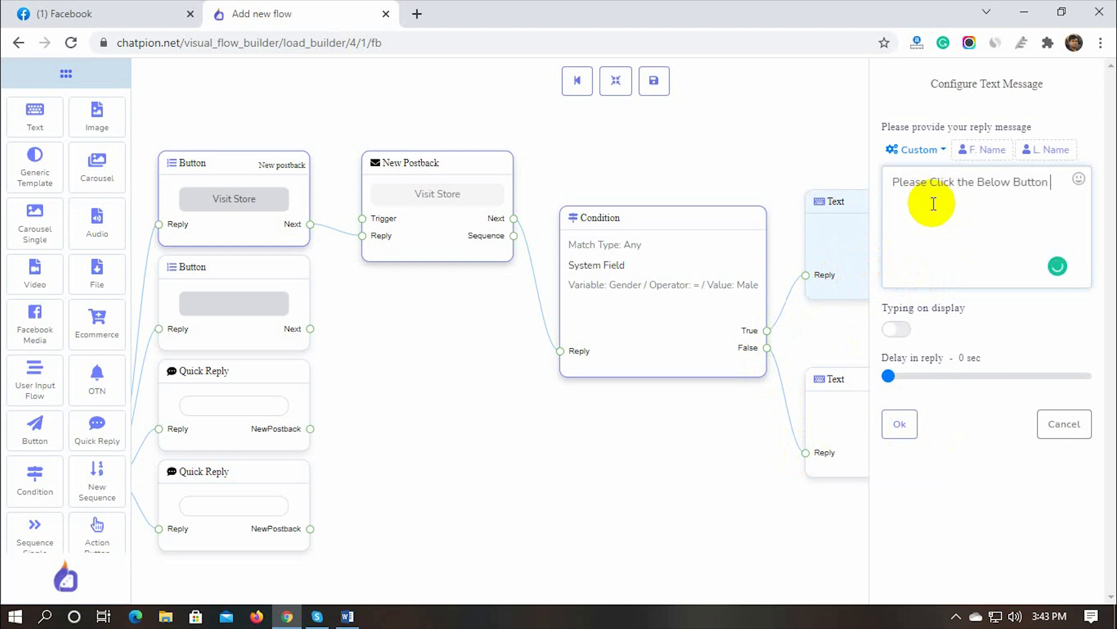
{"action": "type", "text": "for Shopping"}
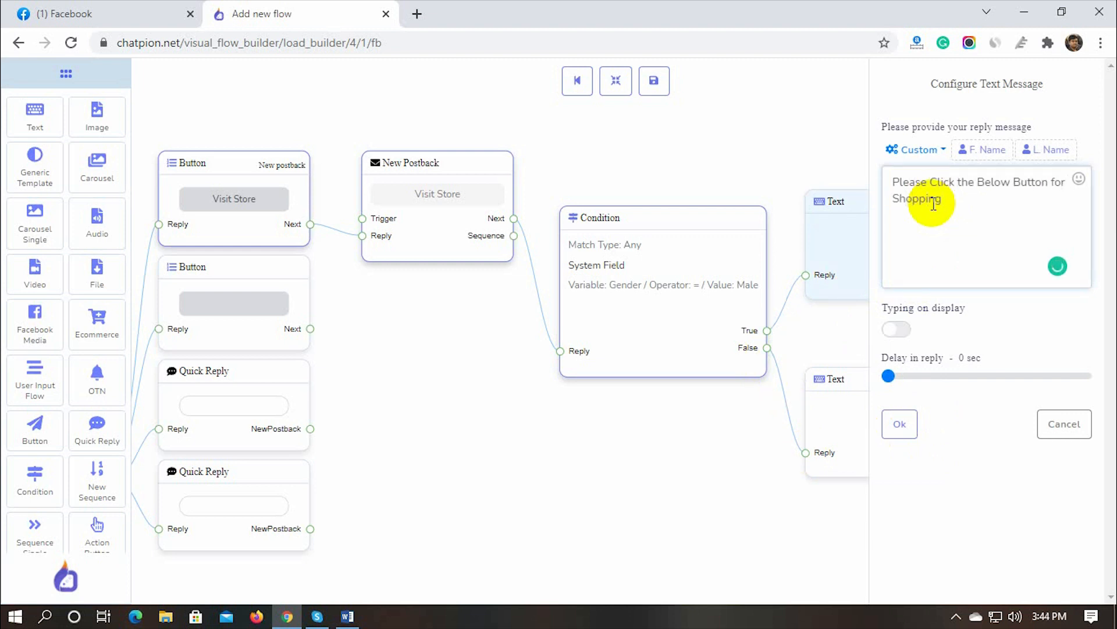
{"action": "left_click", "coordinate": [899, 425]}
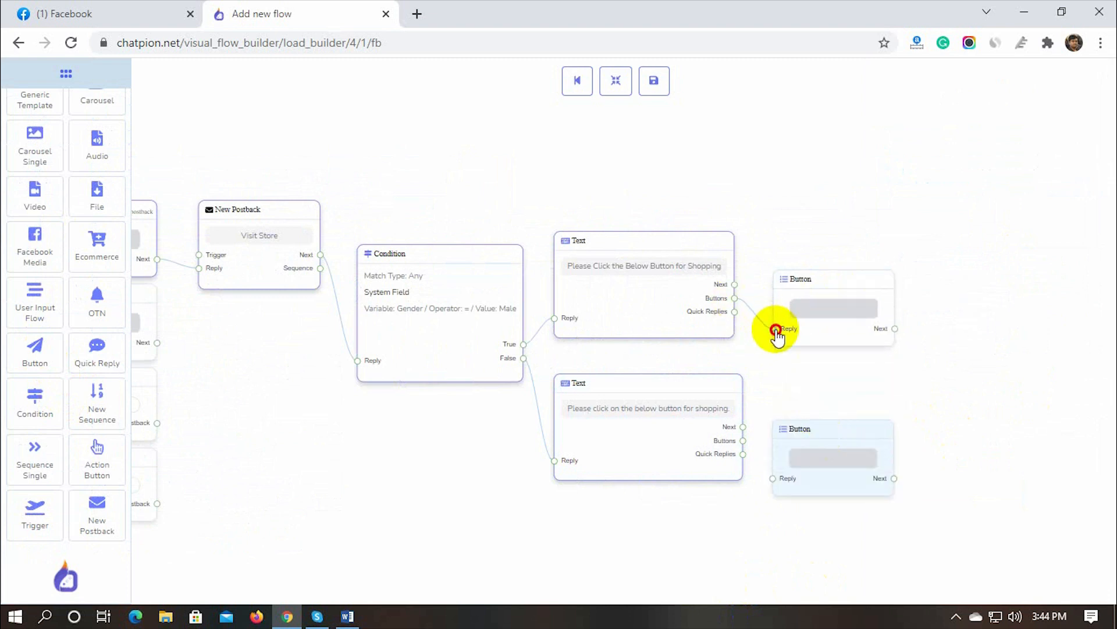
- Label both buttons 'Visit Our Store' and link them to the Women's Wear store page URL
{"action": "left_click", "coordinate": [833, 308]}
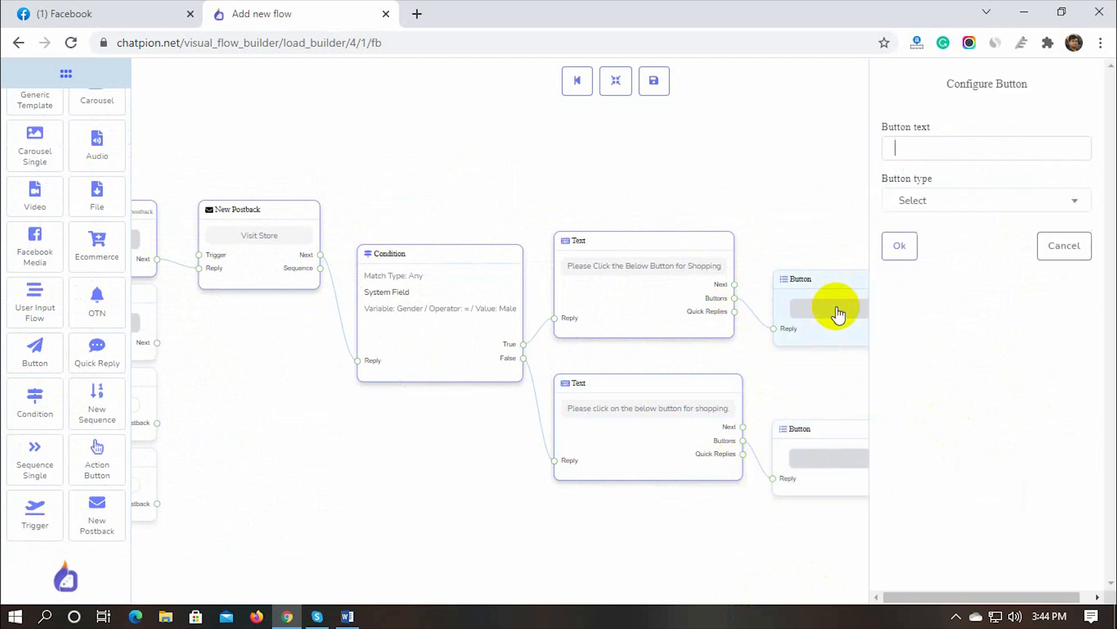
{"action": "left_click", "coordinate": [987, 148]}
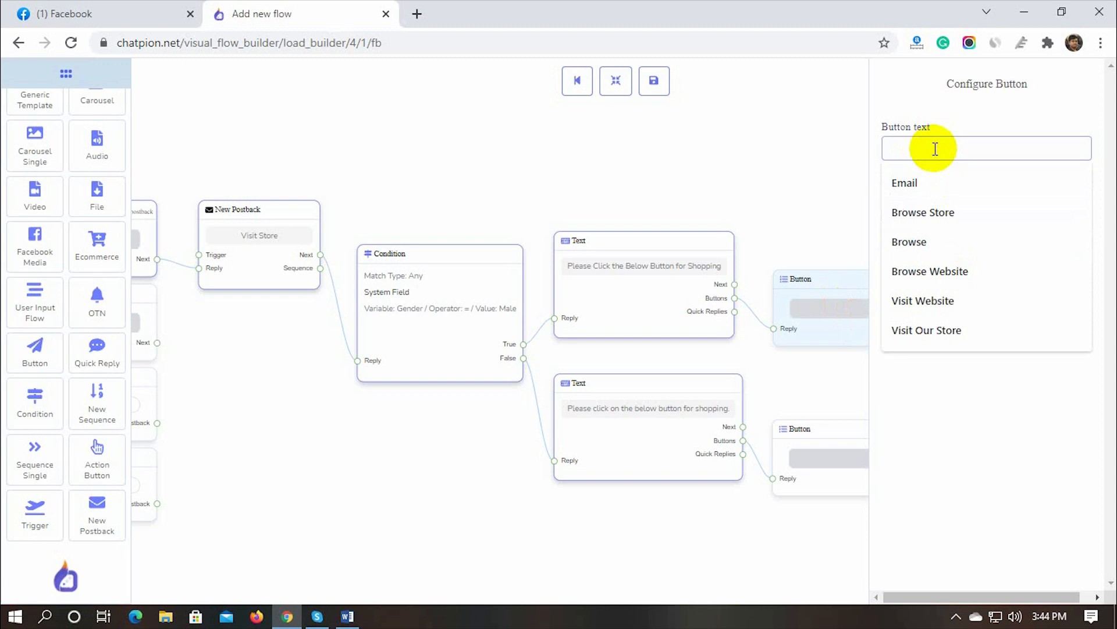
{"action": "type", "text": "Vi"}
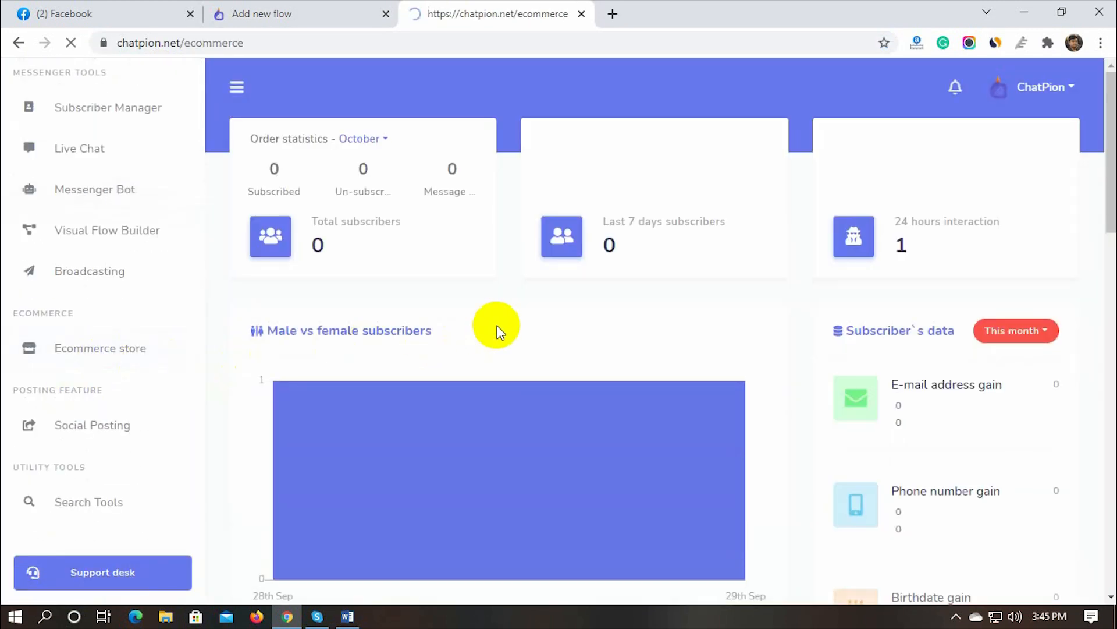
{"action": "left_click", "coordinate": [99, 348]}
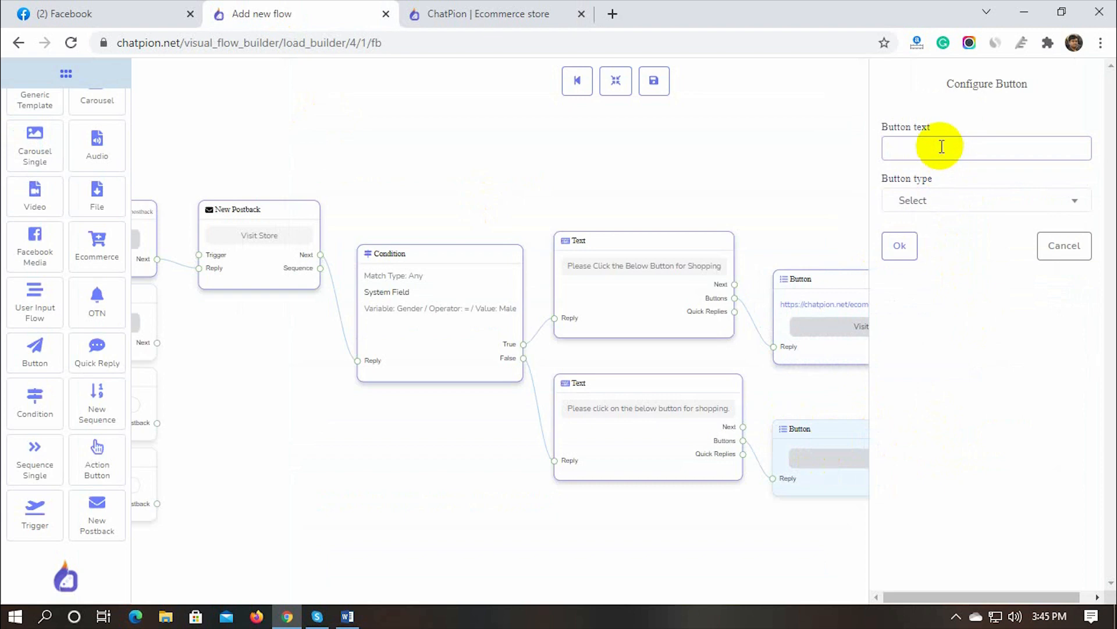
{"action": "left_click", "coordinate": [985, 200]}
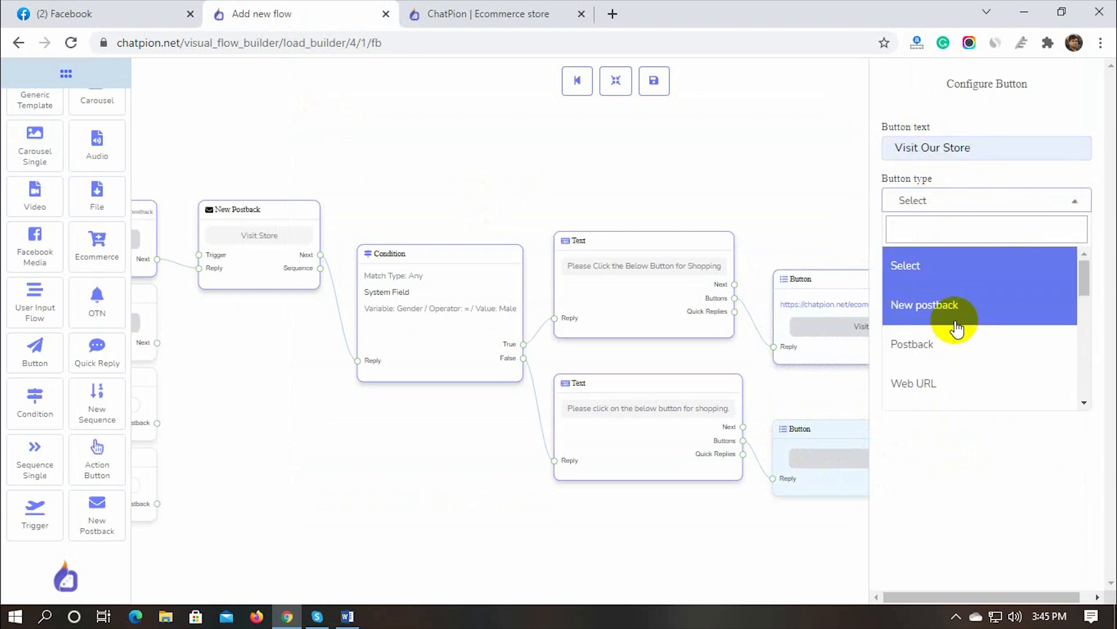
{"action": "left_click", "coordinate": [497, 14]}
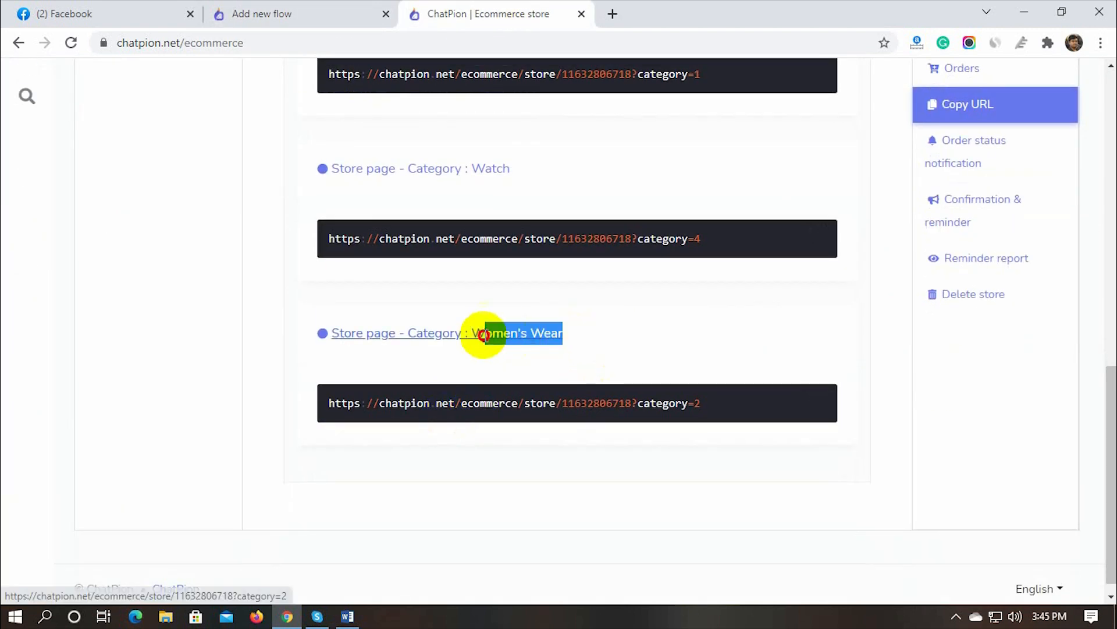
{"action": "left_click", "coordinate": [299, 13]}
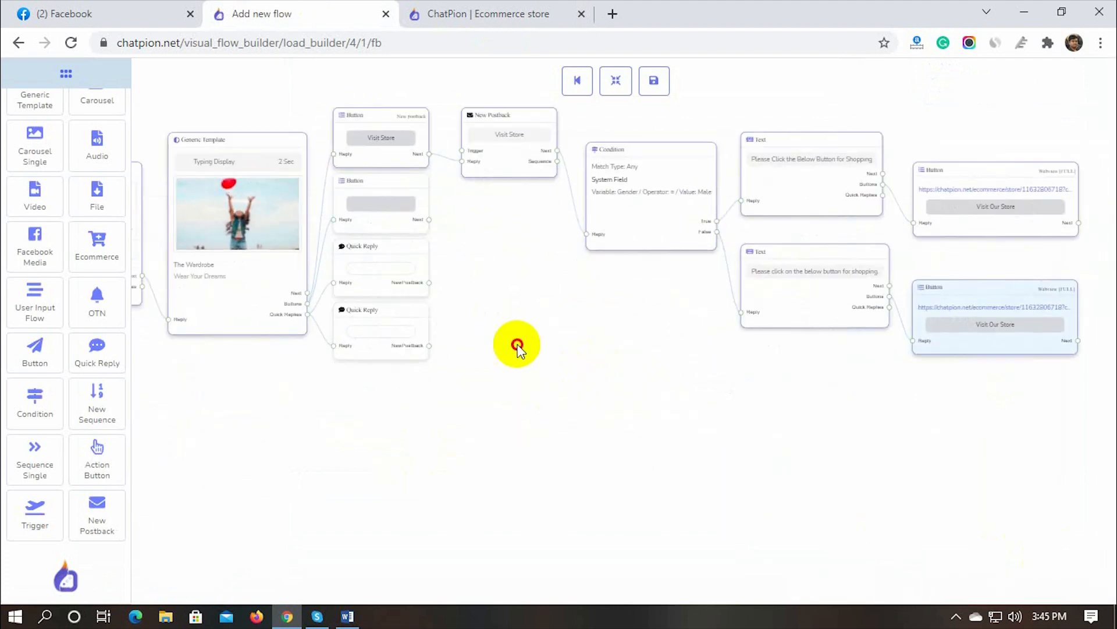
- Name the template's second button 'Get News Letter' with the User email button type
{"action": "left_click_drag", "start_coordinate": [516, 344], "coordinate": [695, 356]}
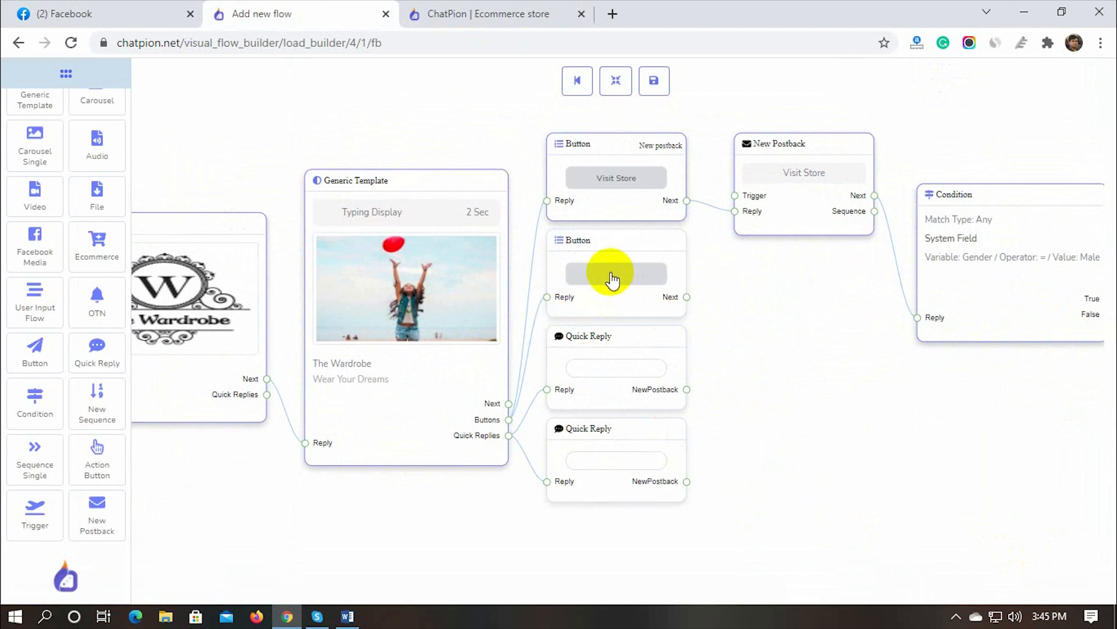
{"action": "left_click", "coordinate": [614, 274]}
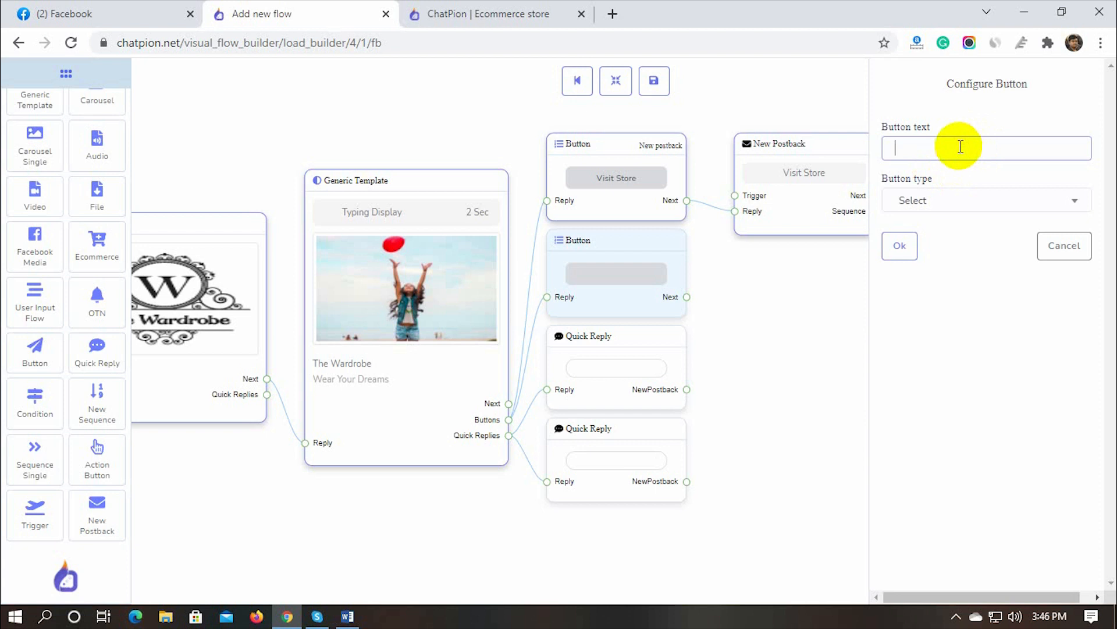
{"action": "type", "text": "G"}
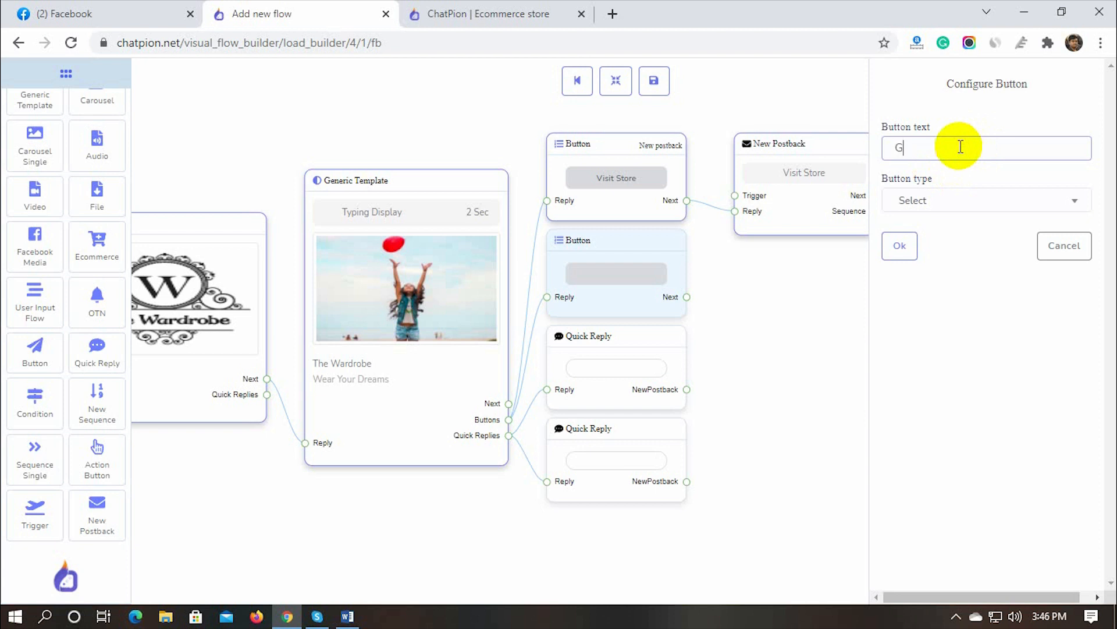
{"action": "type", "text": "et News Le"}
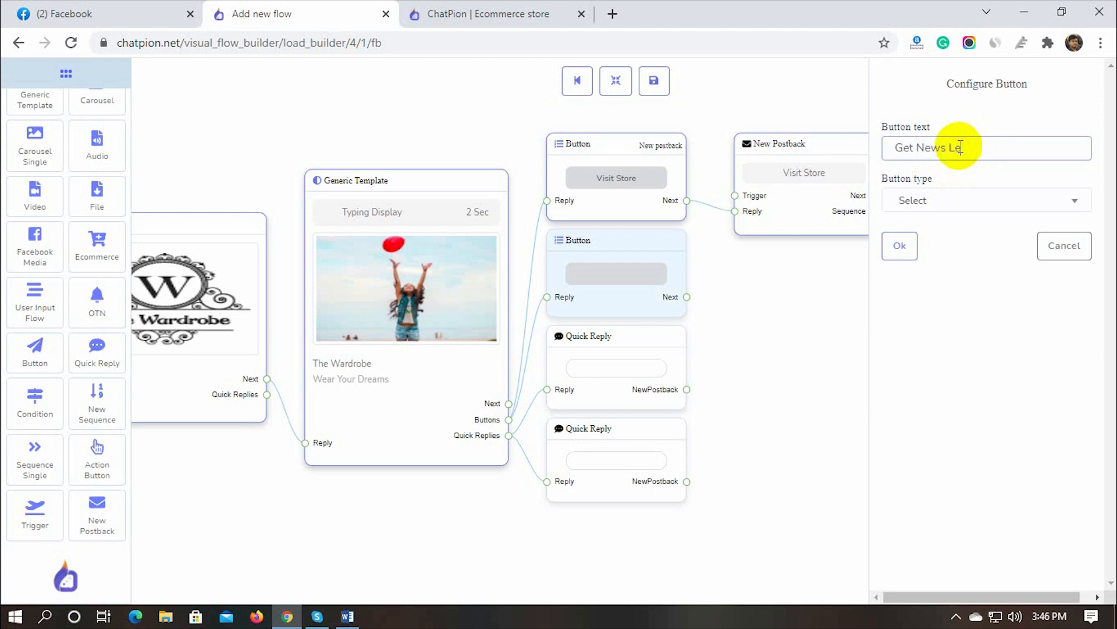
{"action": "left_click", "coordinate": [985, 200]}
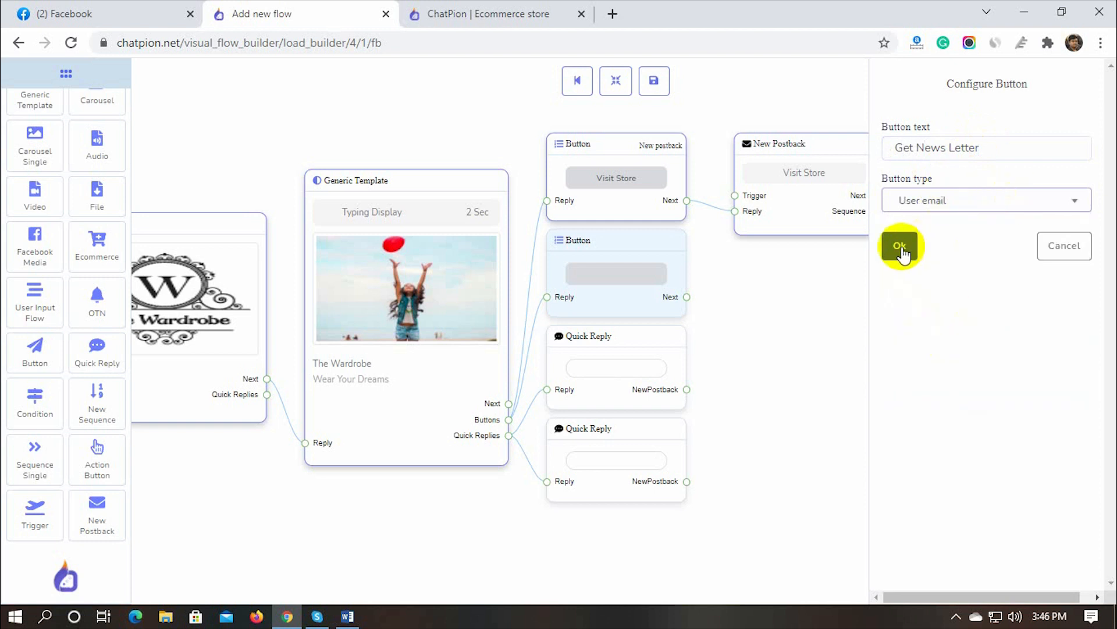
{"action": "left_click", "coordinate": [901, 245]}
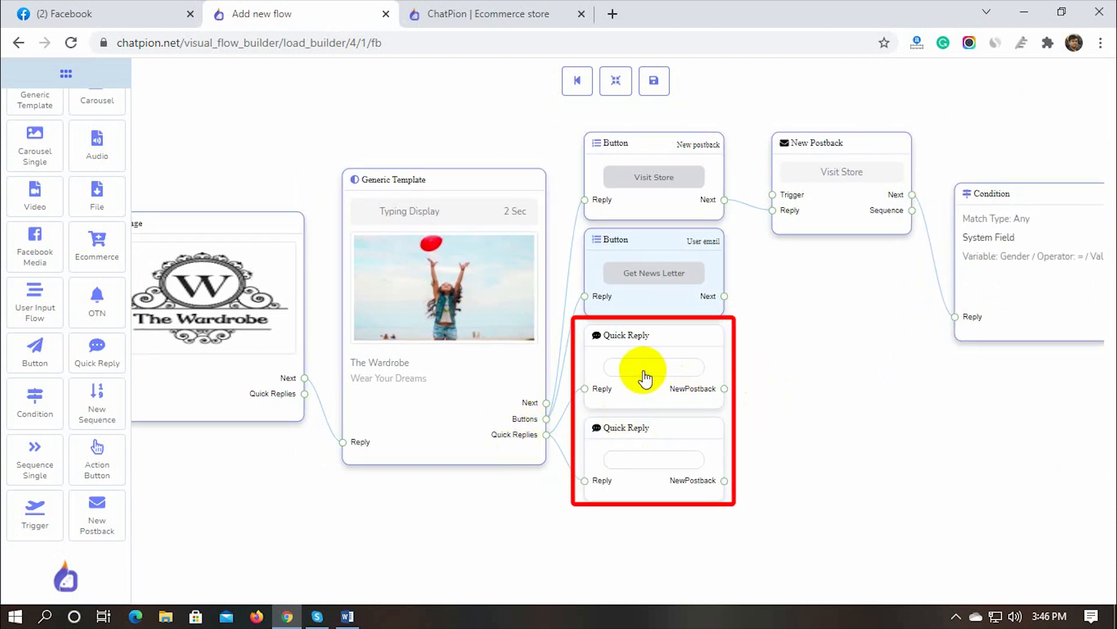
- Set the two quick replies to Kids Wear and Wrist Watch, each as a New Postback
{"action": "left_click", "coordinate": [645, 375]}
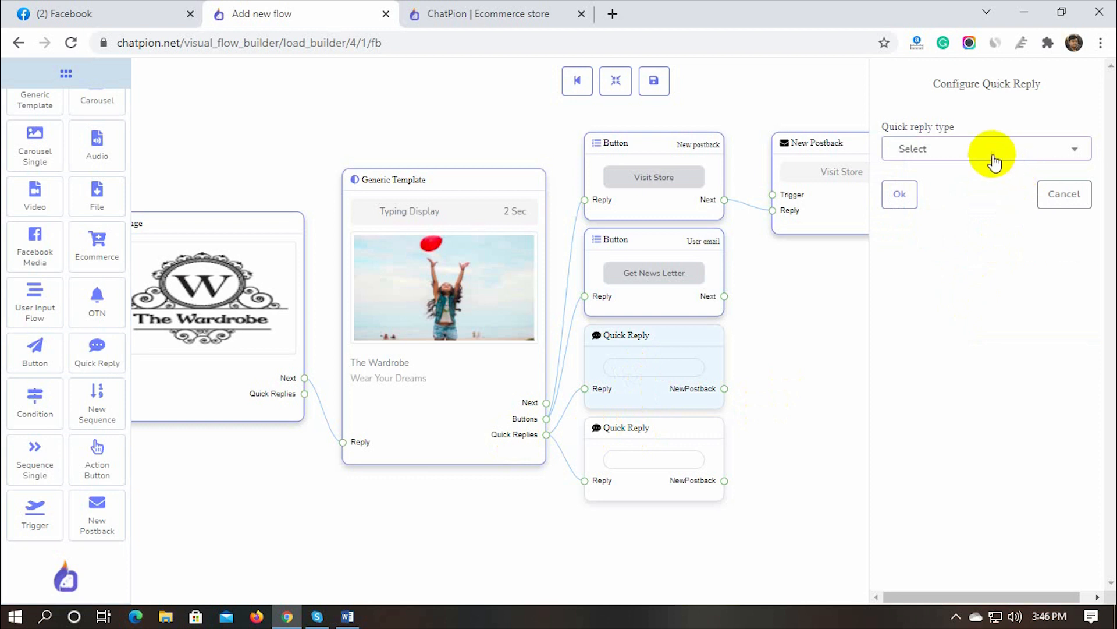
{"action": "left_click", "coordinate": [987, 148]}
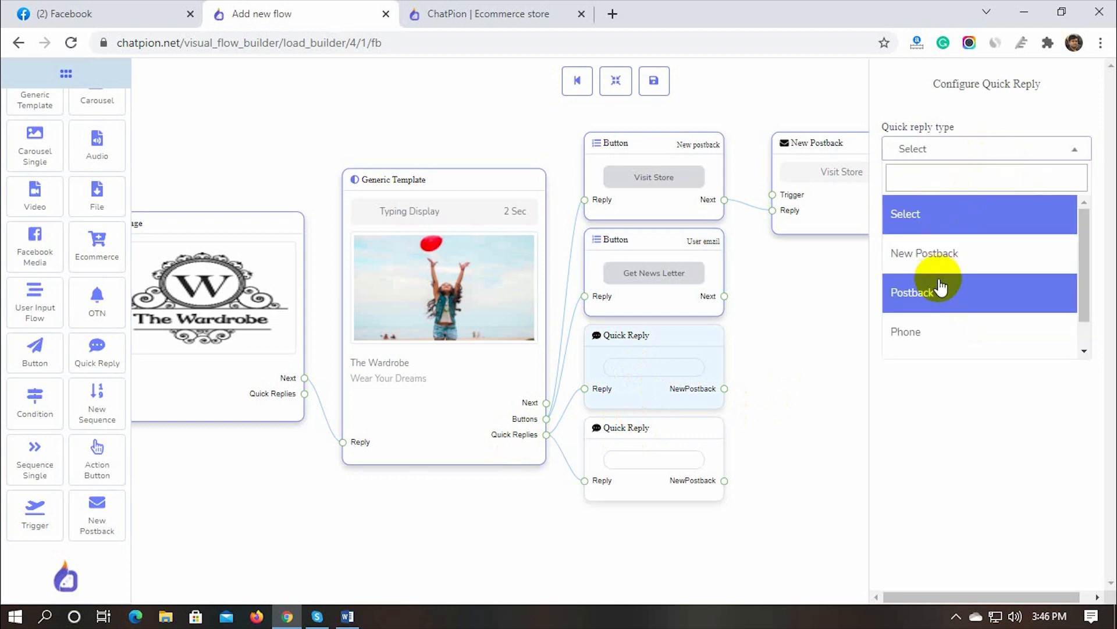
{"action": "left_click", "coordinate": [923, 253]}
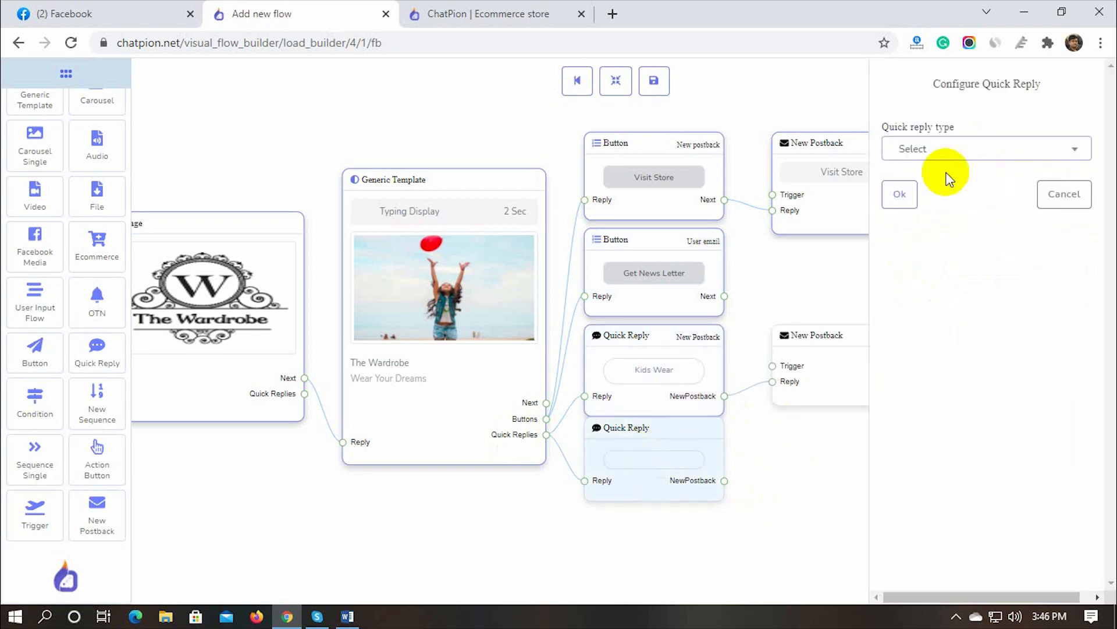
{"action": "type", "text": "Wrist"}
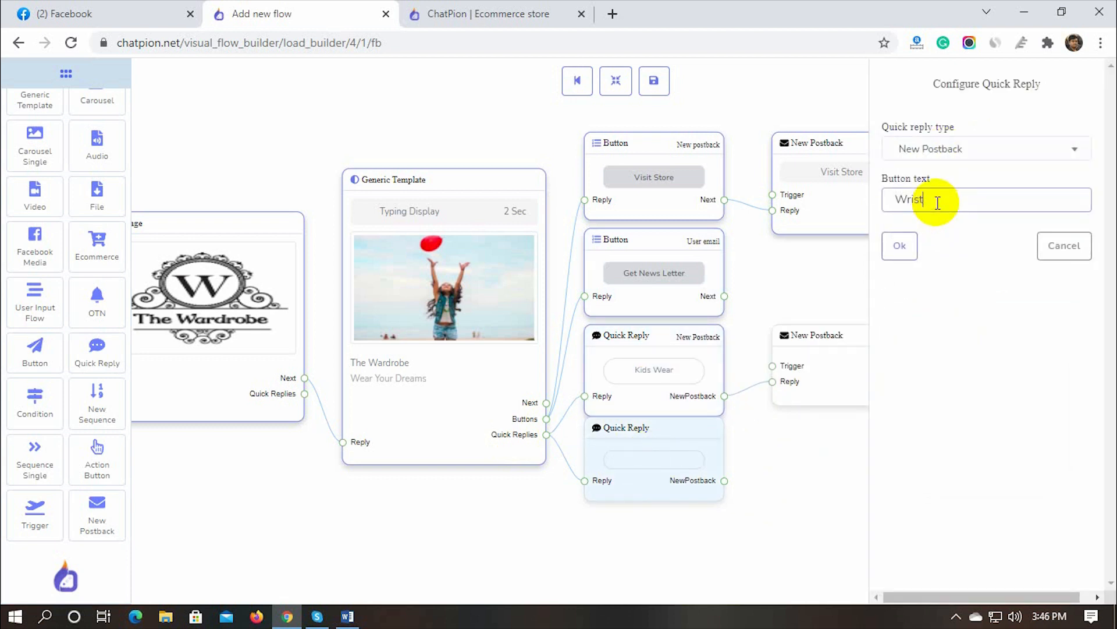
{"action": "left_click", "coordinate": [899, 245]}
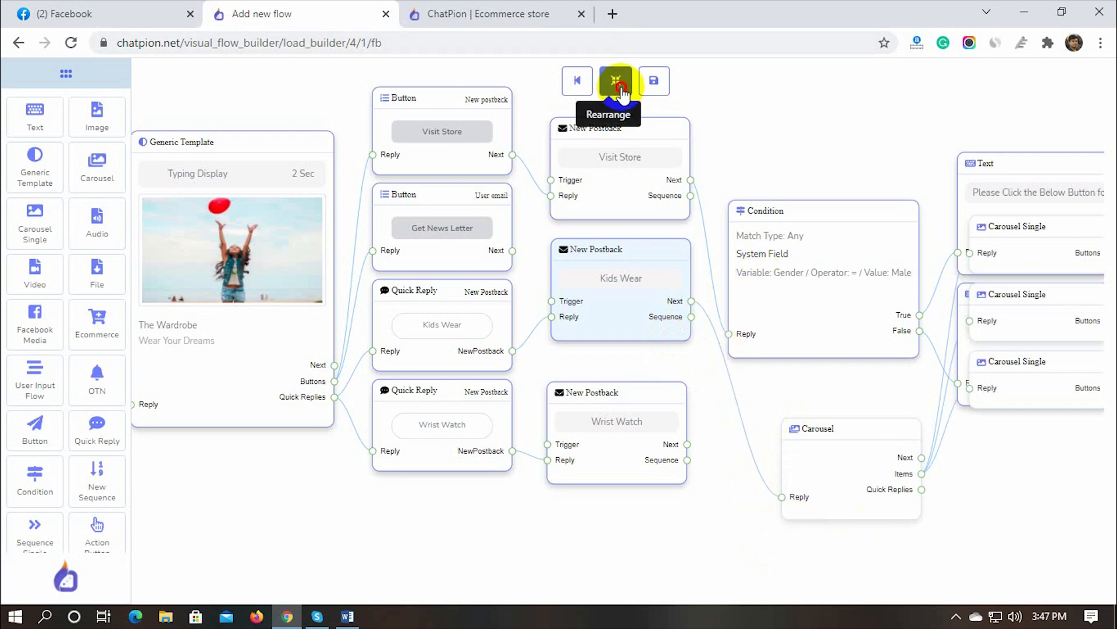
- Rearrange the flow and give the first carousel item the Girls Top picture and title
{"action": "left_click", "coordinate": [616, 80]}
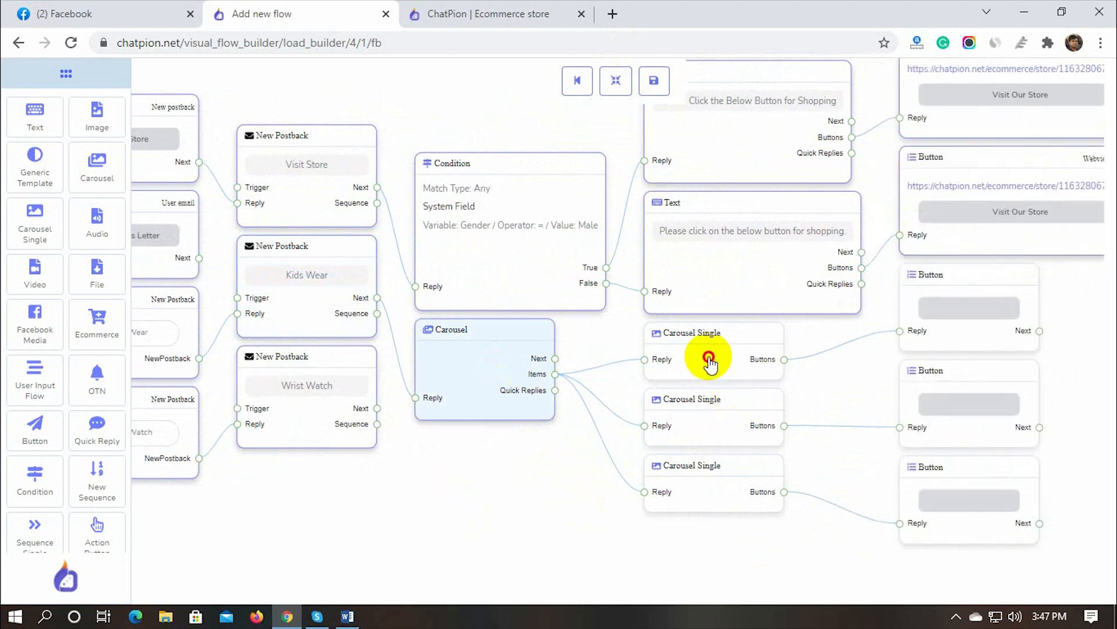
{"action": "left_click", "coordinate": [709, 359]}
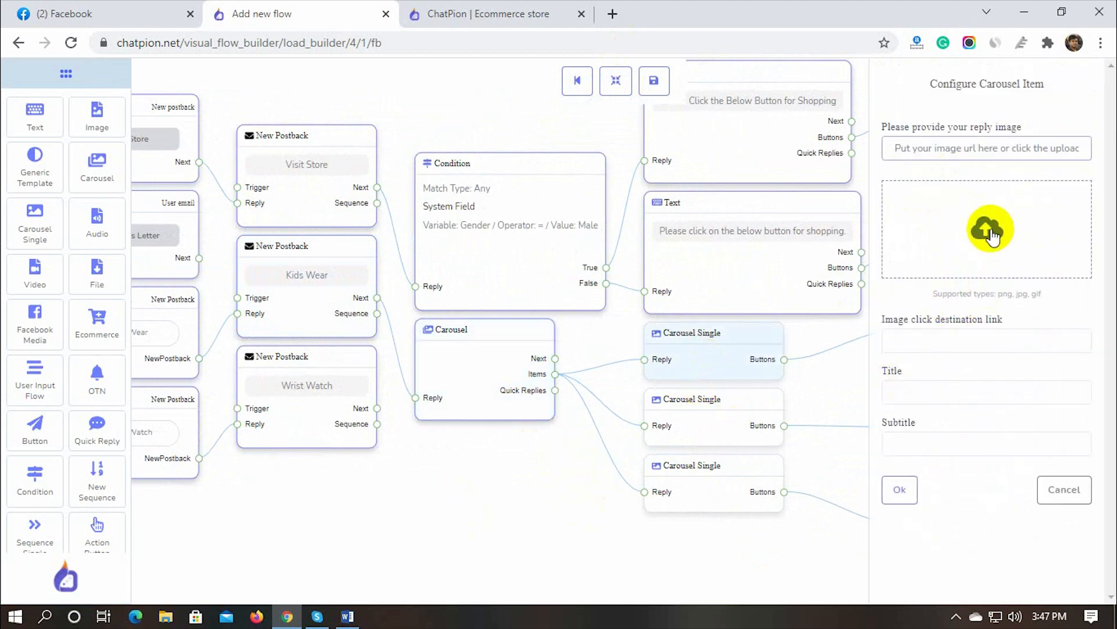
{"action": "left_click", "coordinate": [987, 228]}
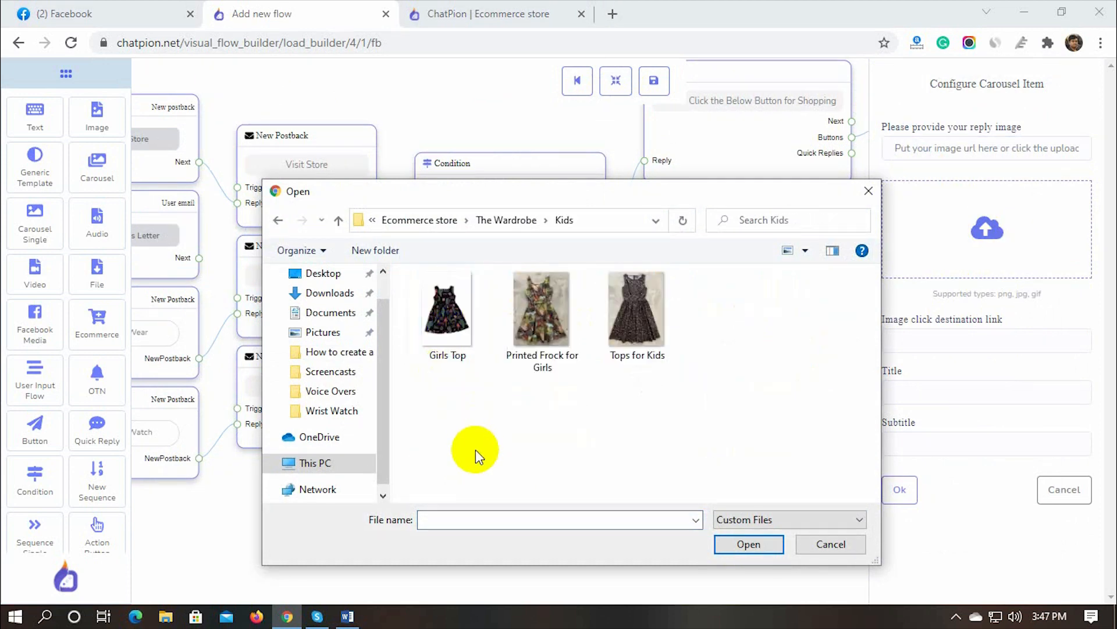
{"action": "left_click", "coordinate": [748, 543]}
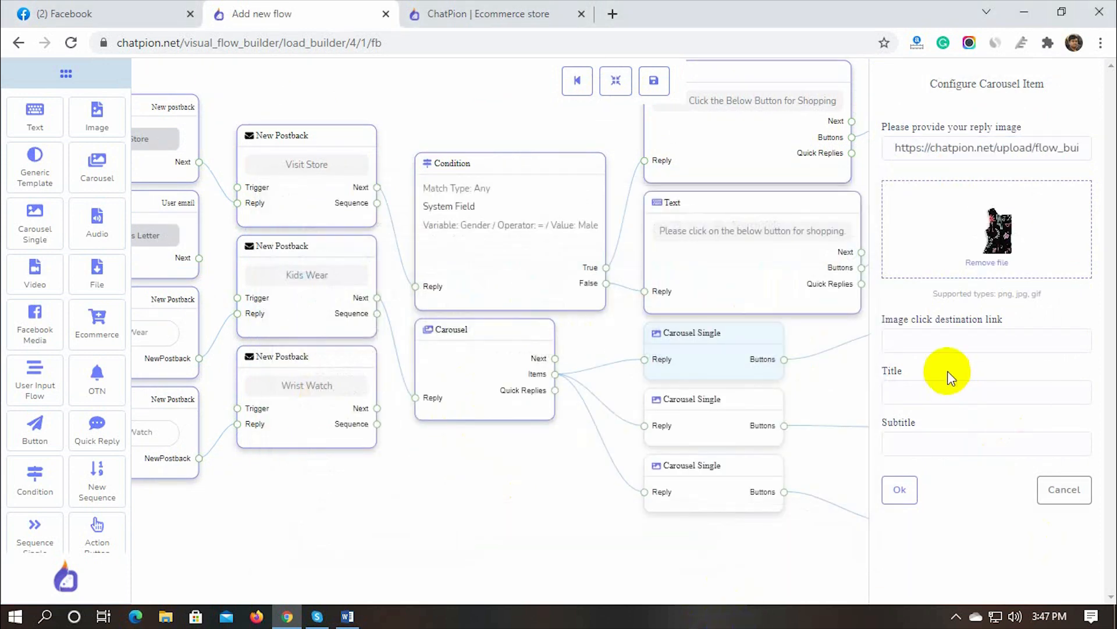
{"action": "type", "text": "Girls"}
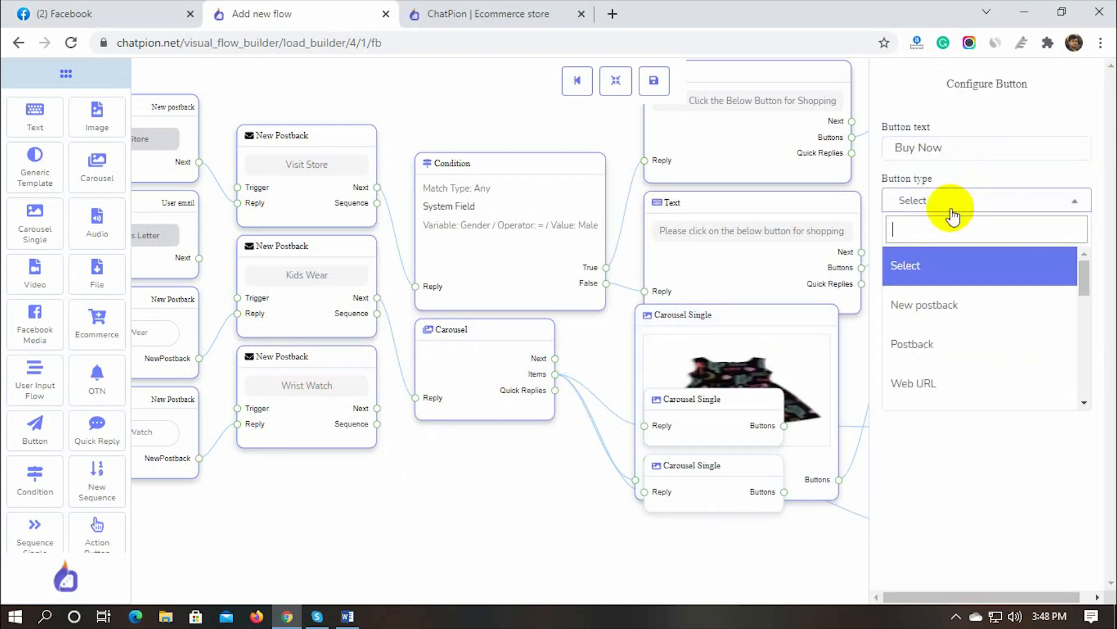
- Add the Printed Frok For Girls item and set store product links on the carousel buttons
{"action": "left_click", "coordinate": [497, 13]}
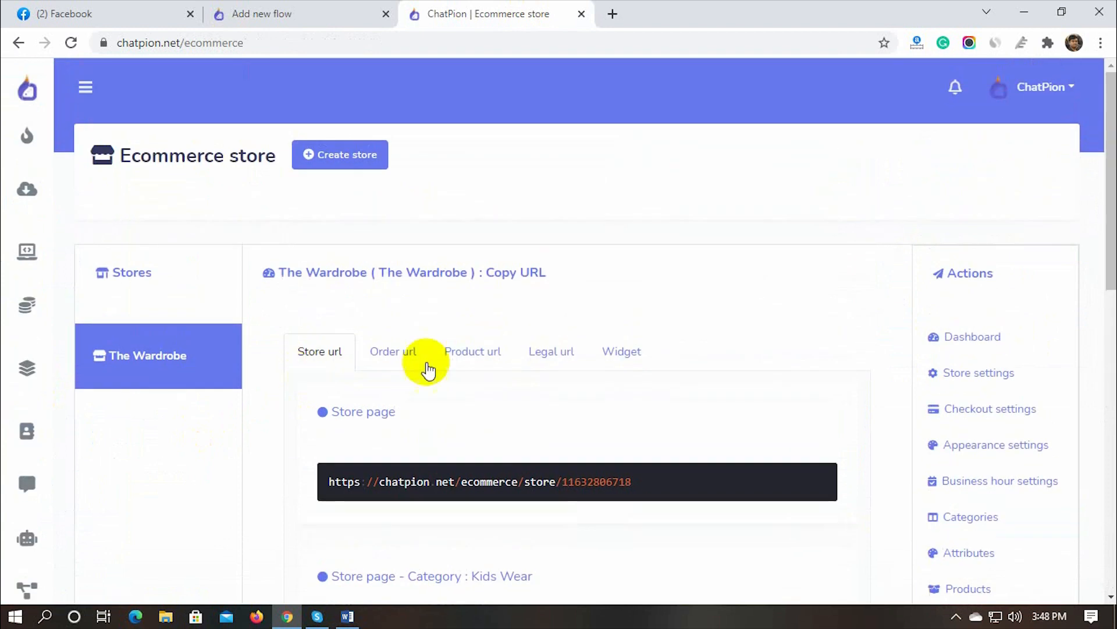
{"action": "scroll", "scroll_direction": "down", "scroll_amount": 3}
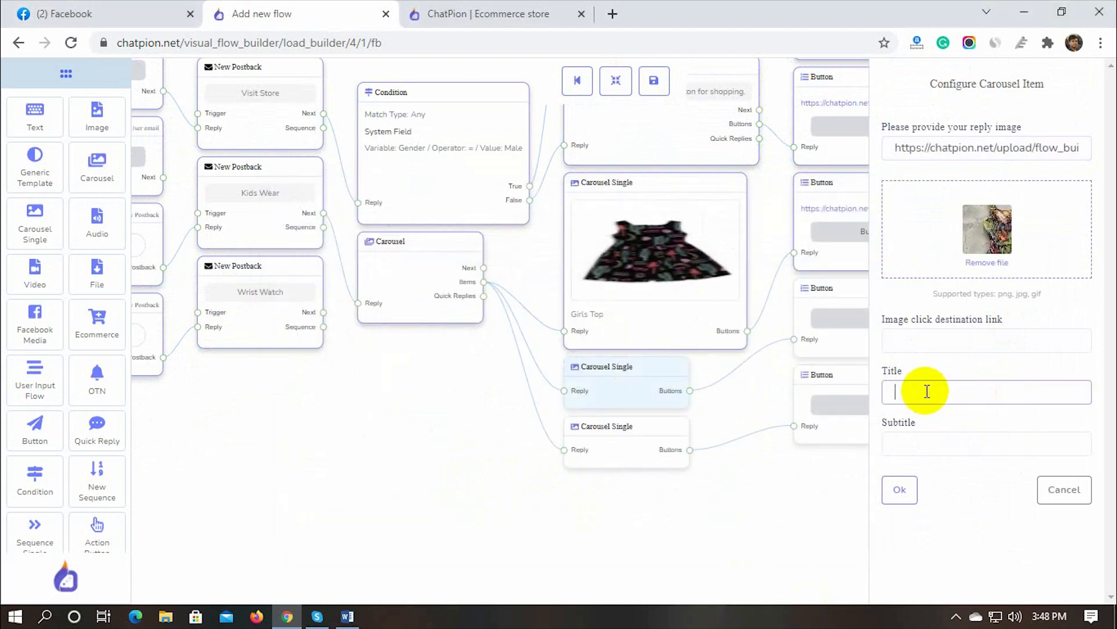
{"action": "type", "text": "Printed Frok For Girst"}
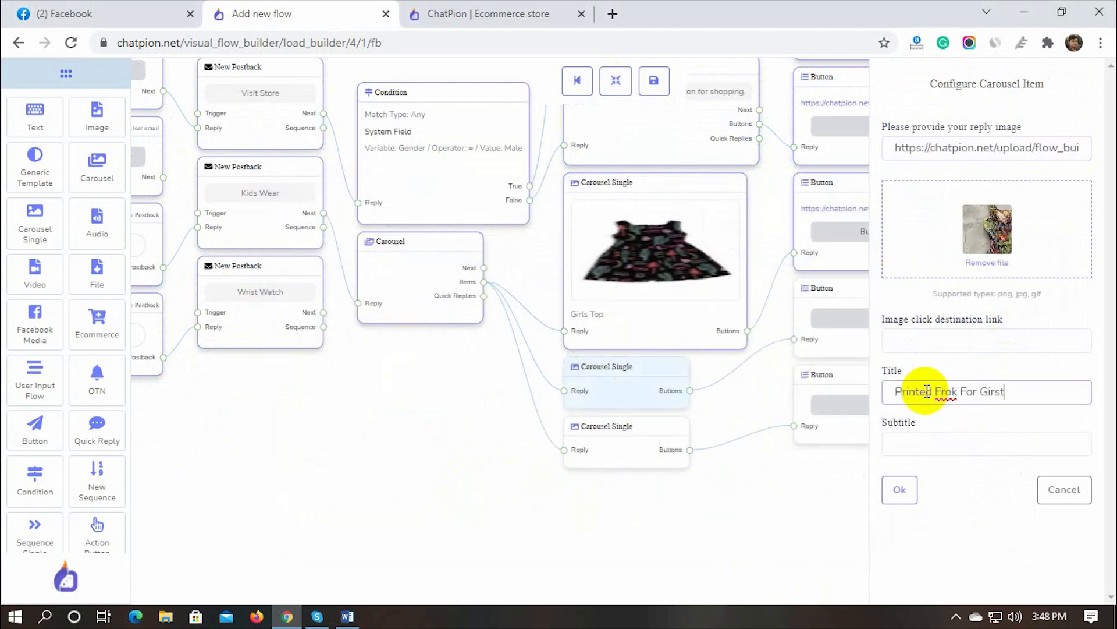
{"action": "left_click", "coordinate": [899, 489]}
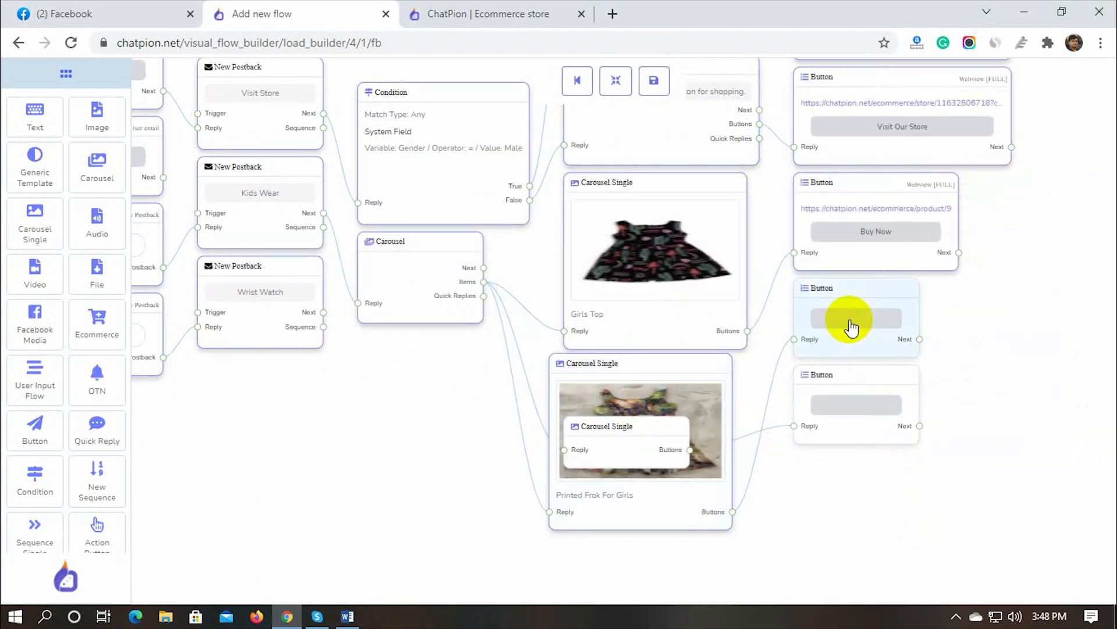
{"action": "left_click", "coordinate": [853, 327]}
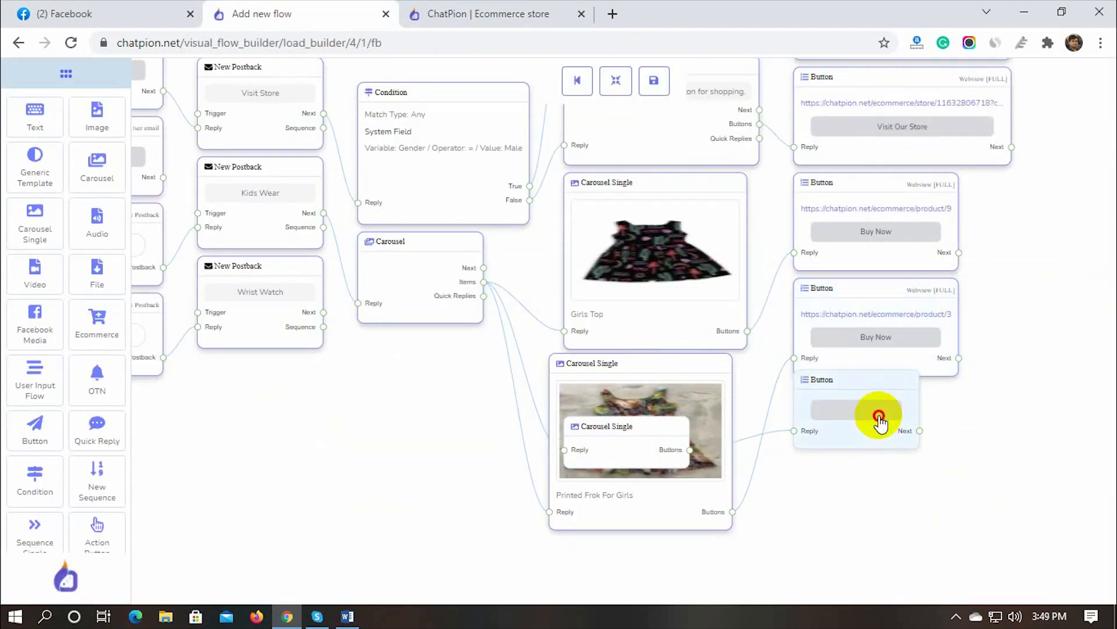
{"action": "left_click", "coordinate": [877, 417]}
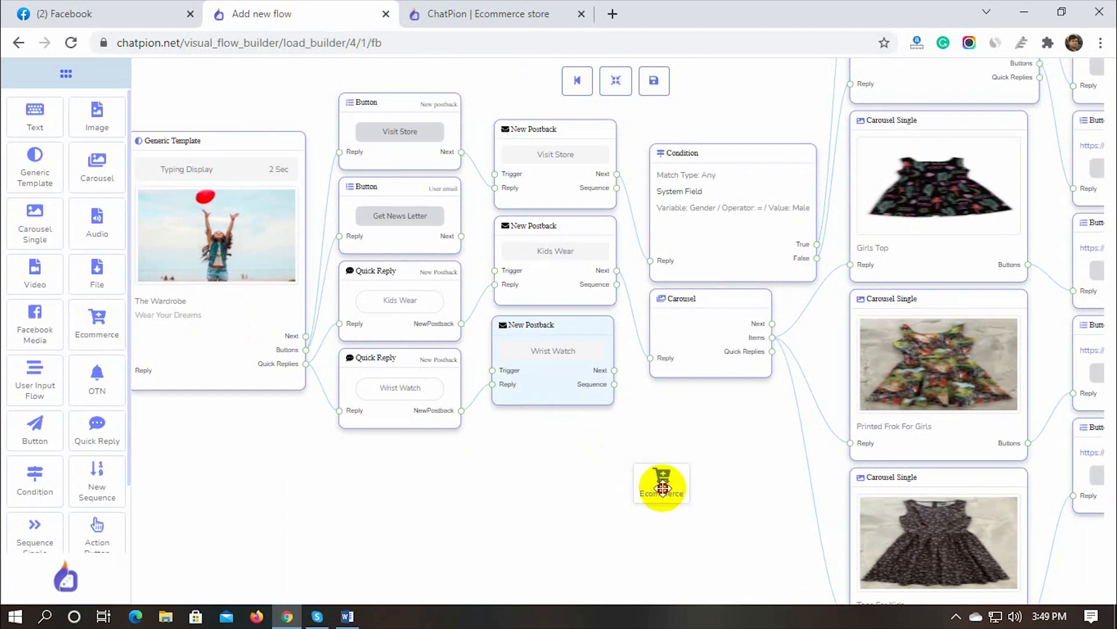
- Configure the ecommerce reply for The Wardrobe store showing Watch 1–3 with a 'Buy Now' button
{"action": "left_click", "coordinate": [661, 483]}
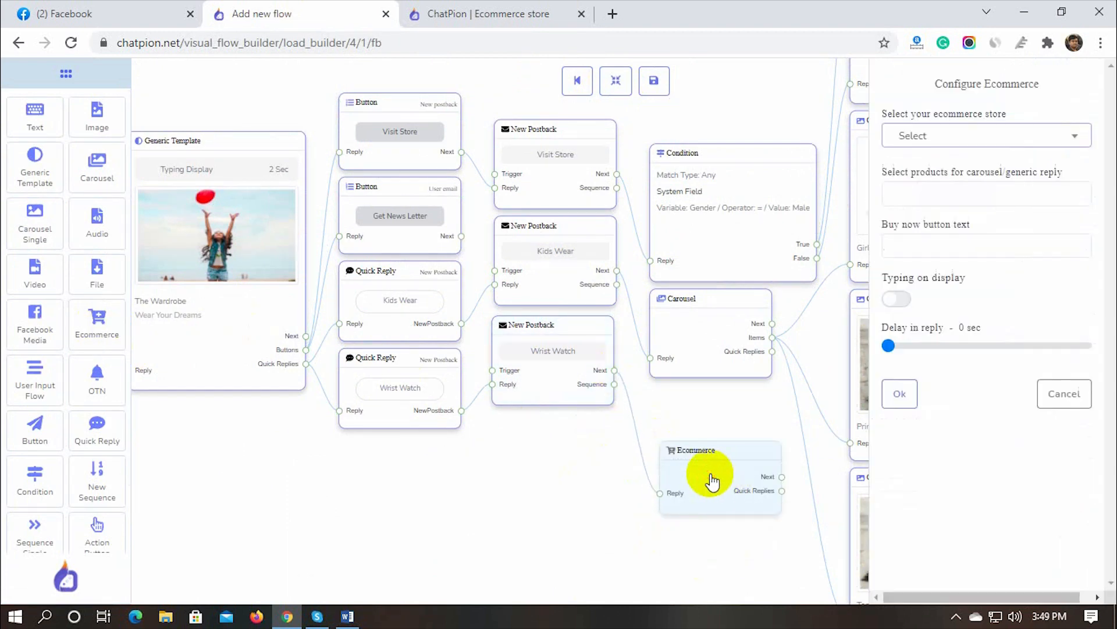
{"action": "left_click", "coordinate": [985, 135]}
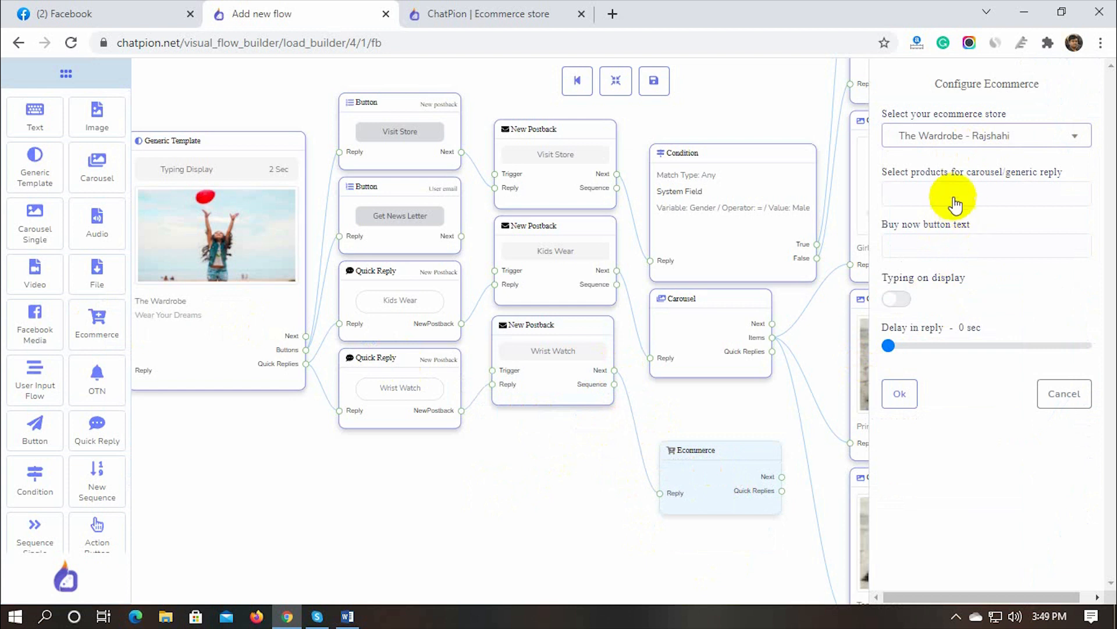
{"action": "left_click", "coordinate": [985, 193]}
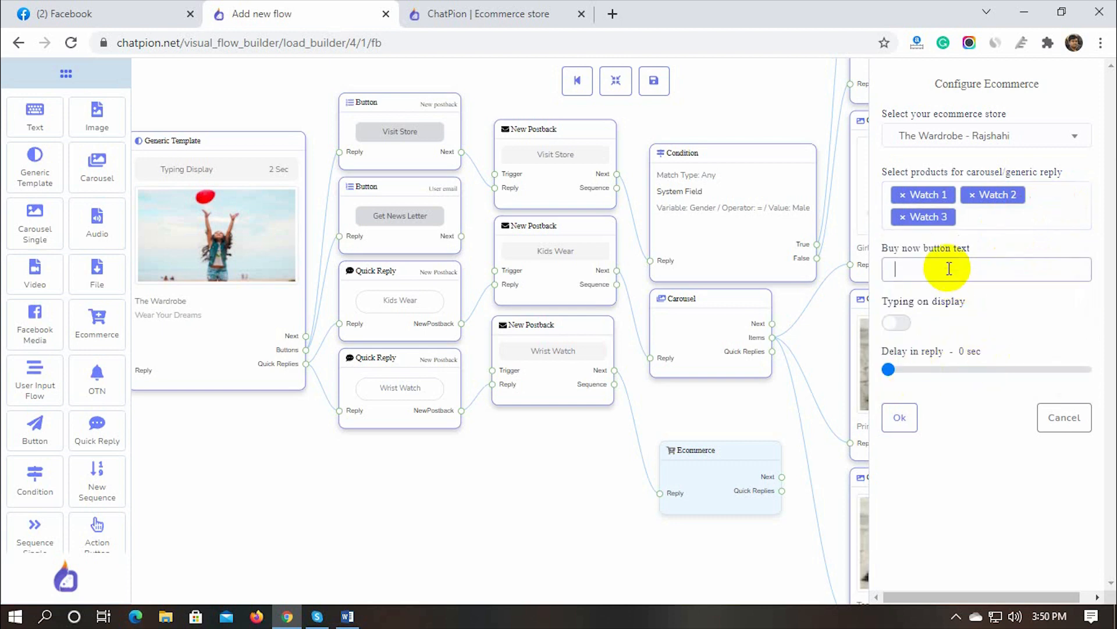
{"action": "type", "text": "Buy Now"}
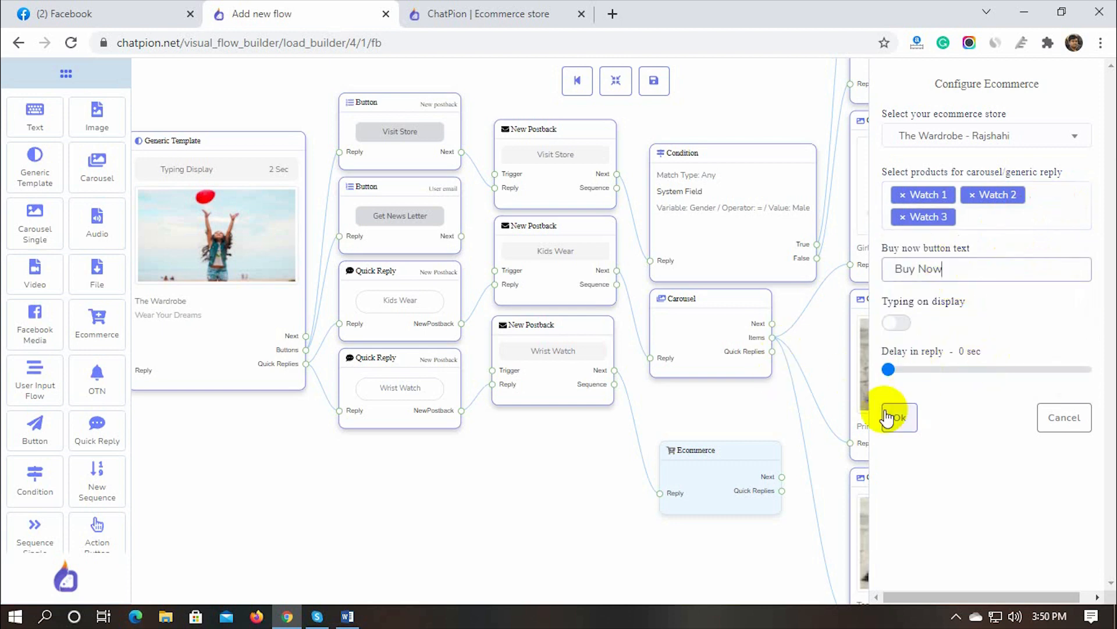
{"action": "left_click", "coordinate": [894, 416]}
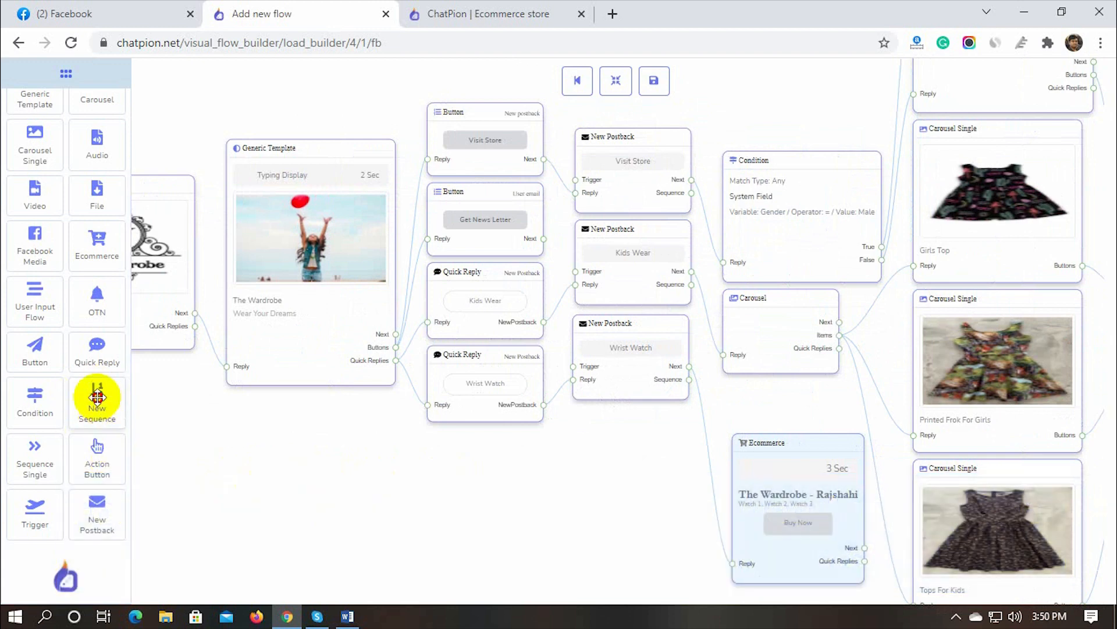
- Add the Sequence For Wardrobe block under the ecommerce reply, closing at 24:00
{"action": "left_click_drag", "start_coordinate": [97, 402], "coordinate": [655, 485]}
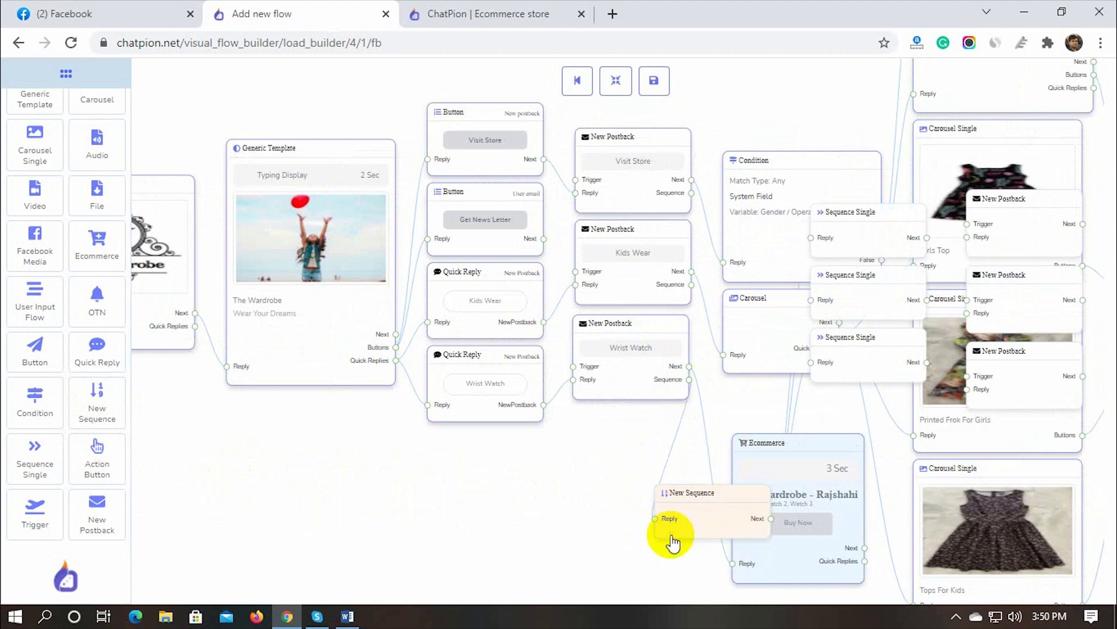
{"action": "left_click_drag", "start_coordinate": [674, 538], "coordinate": [611, 312]}
{"action": "type", "text": "Sequence for Wardrob"}
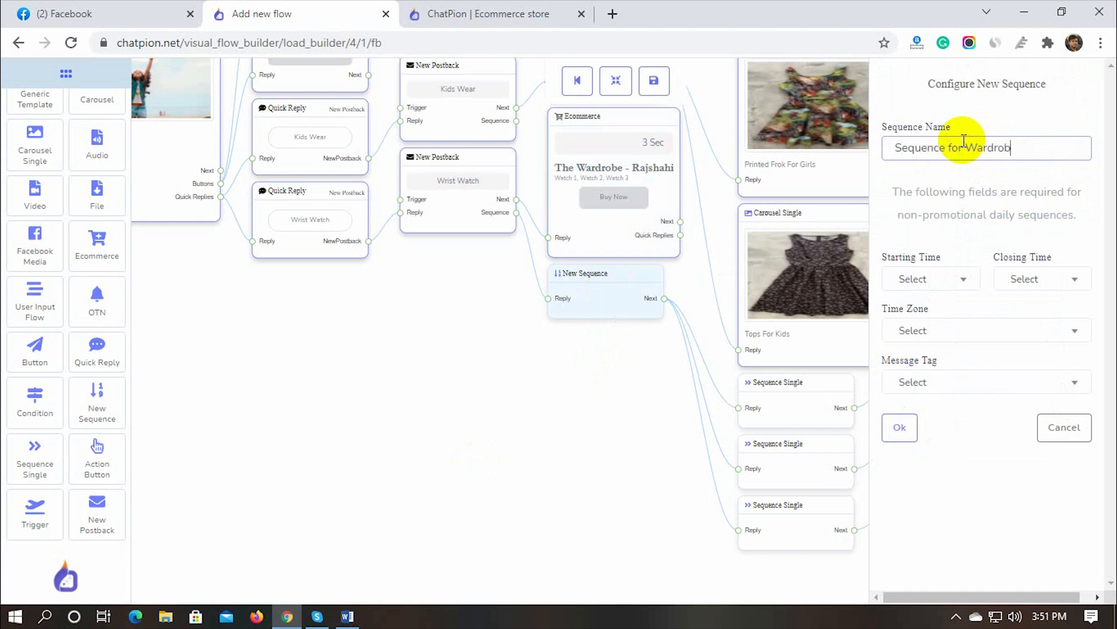
{"action": "left_click", "coordinate": [1041, 279]}
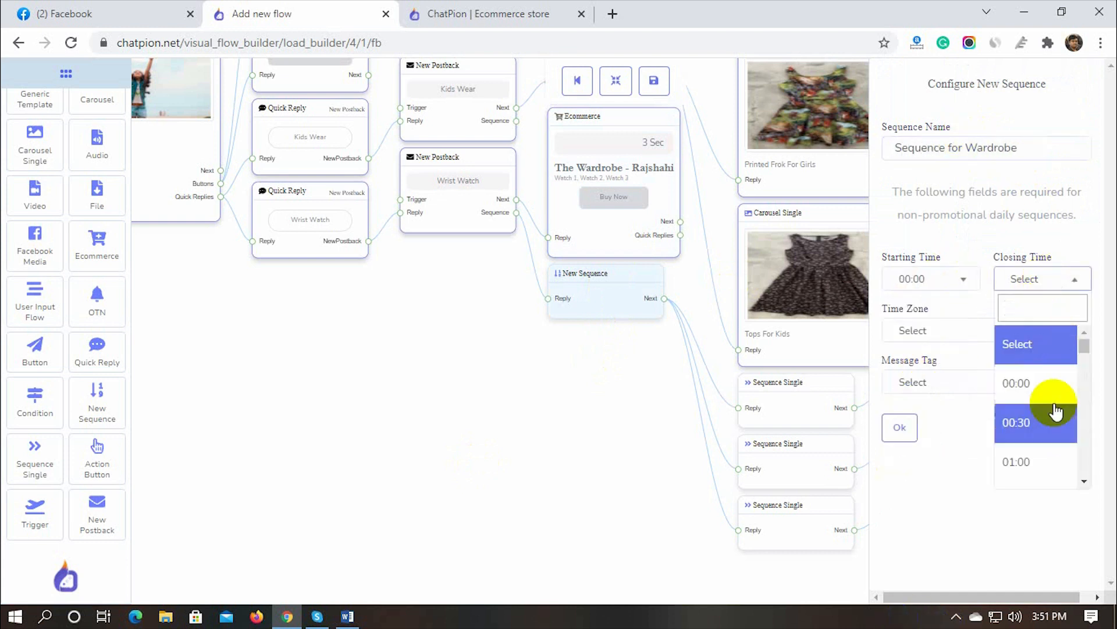
{"action": "left_click", "coordinate": [985, 382]}
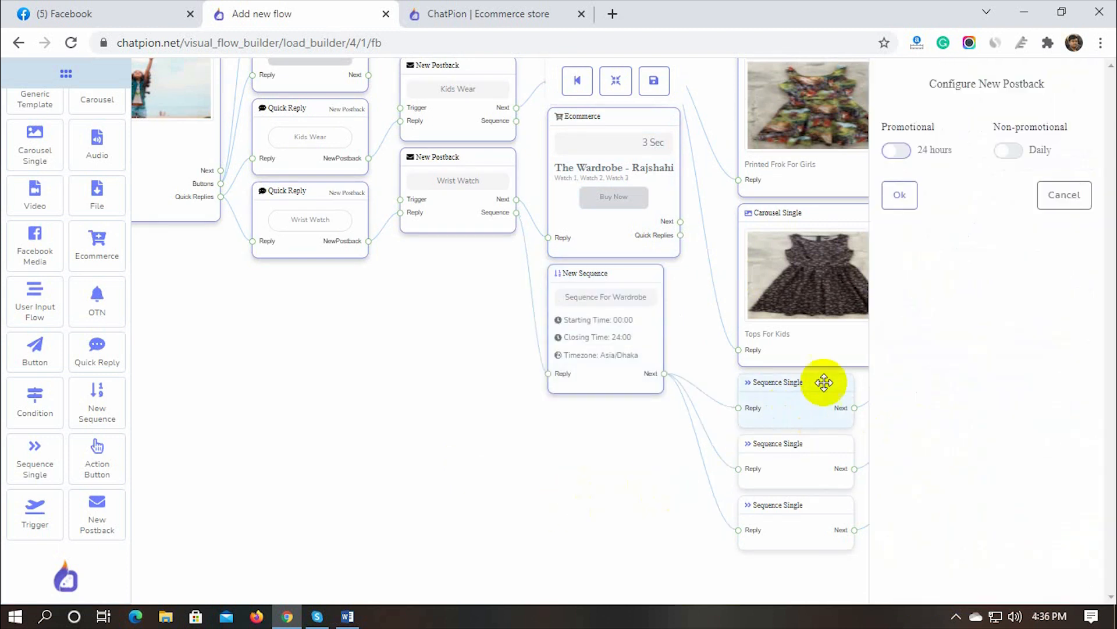
- Make the first sequence step promotional with a 5 mins delay and title its message
{"action": "left_click", "coordinate": [1007, 150]}
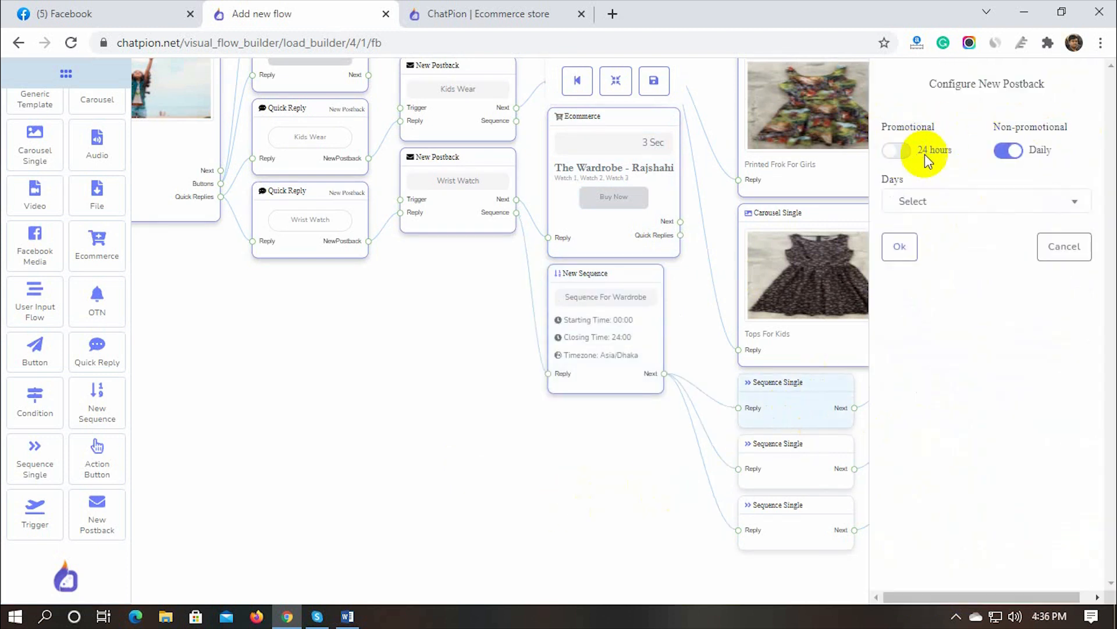
{"action": "left_click", "coordinate": [896, 149]}
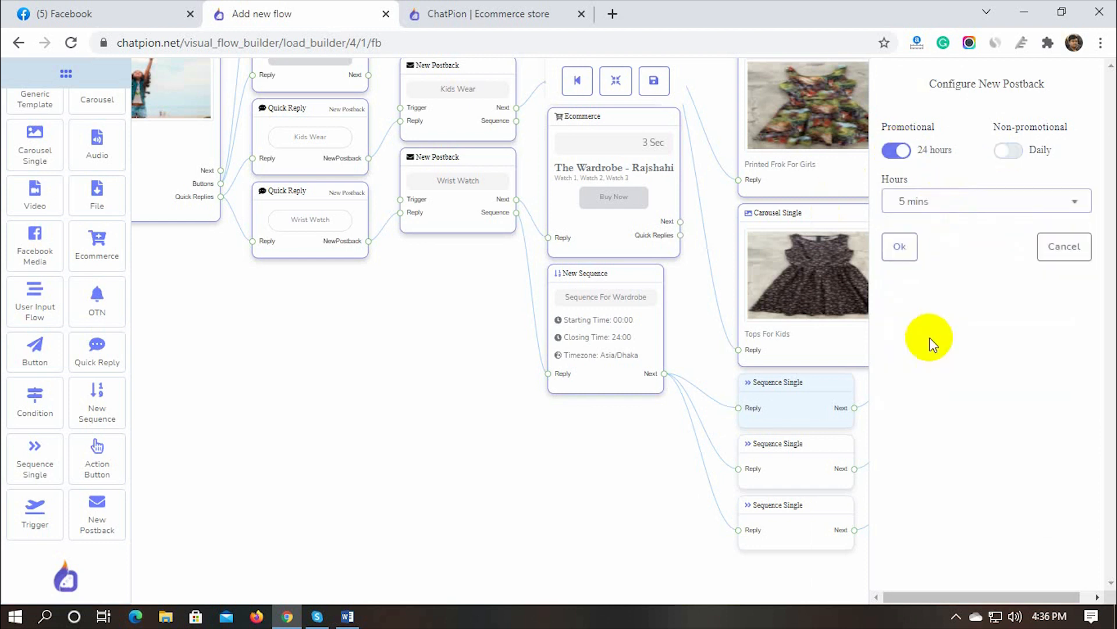
{"action": "left_click", "coordinate": [899, 246]}
{"action": "type", "text": "5 minute mess"}
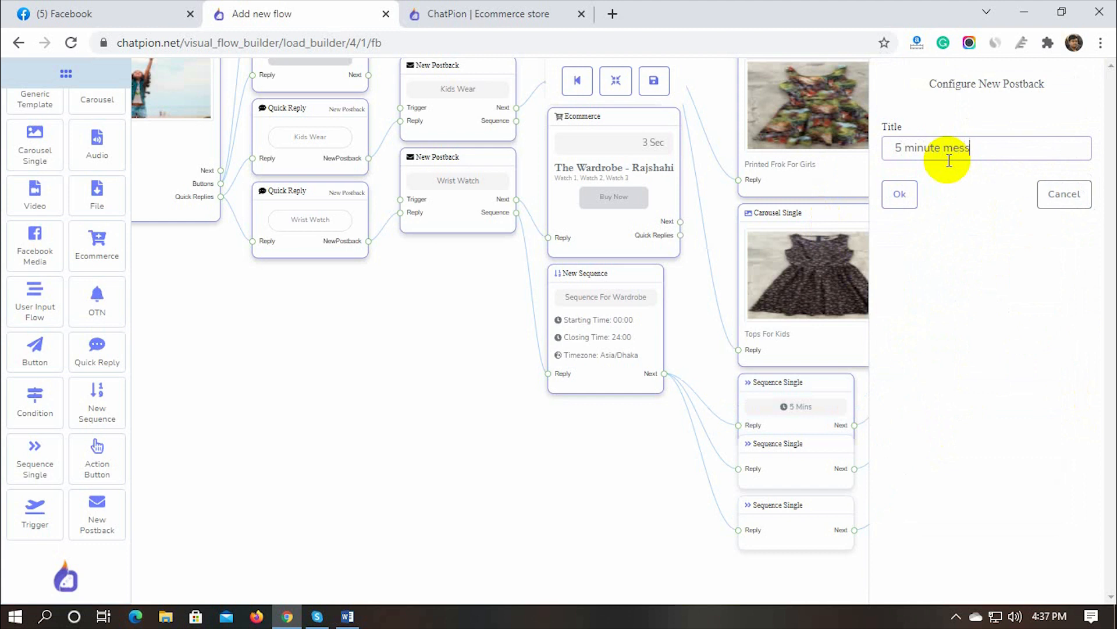
{"action": "left_click", "coordinate": [900, 194]}
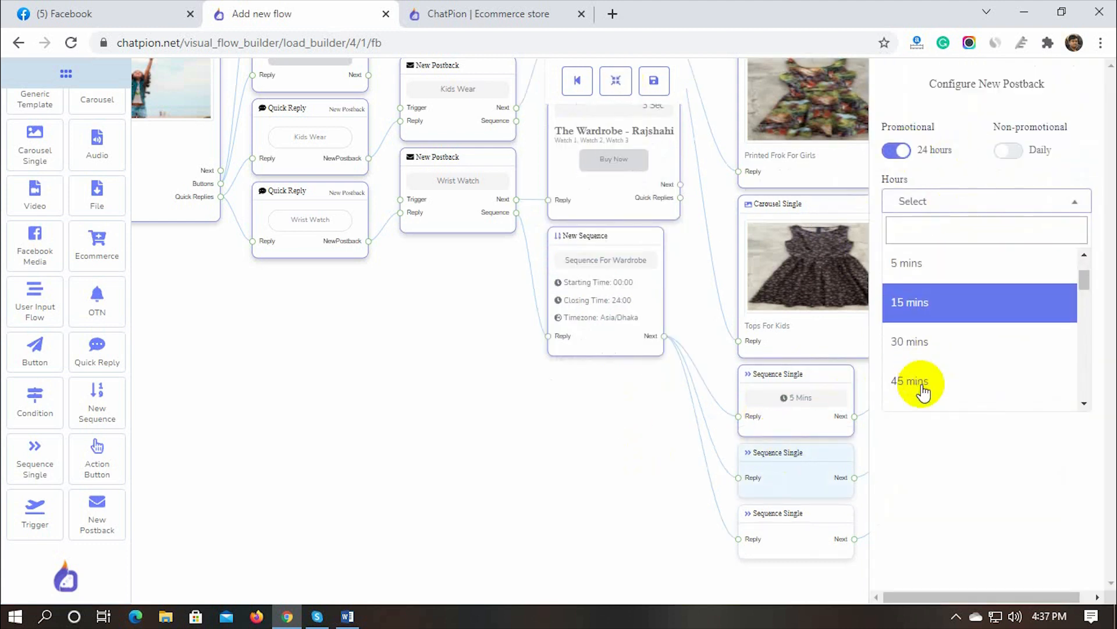
- Set the second and third sequence steps' delays to 30 mins and 1 hour
{"action": "left_click", "coordinate": [909, 342]}
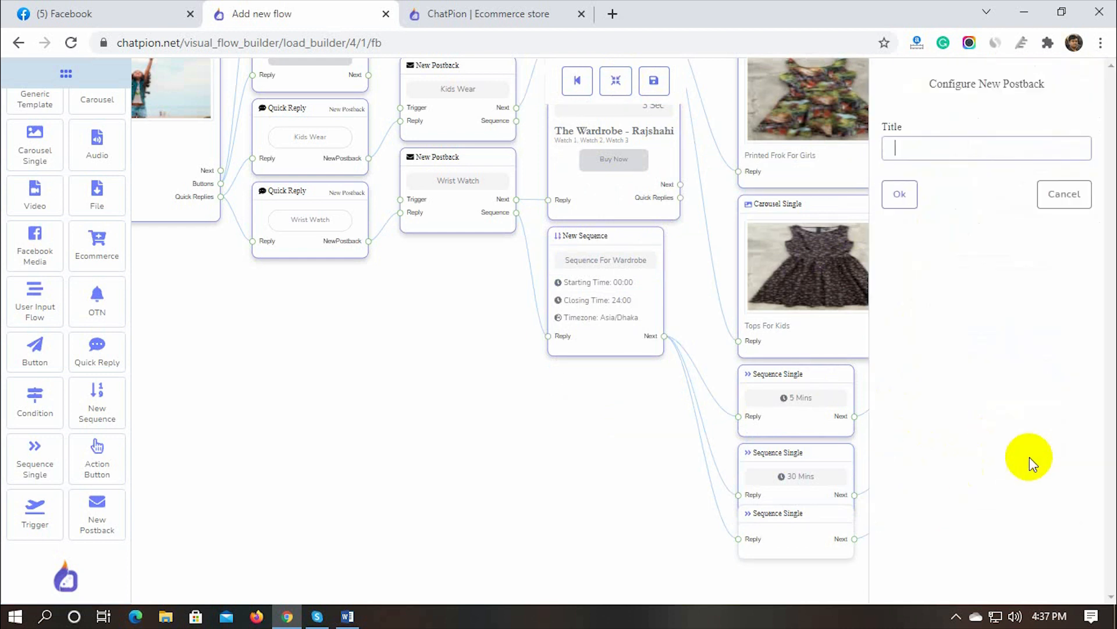
{"action": "left_click", "coordinate": [985, 201]}
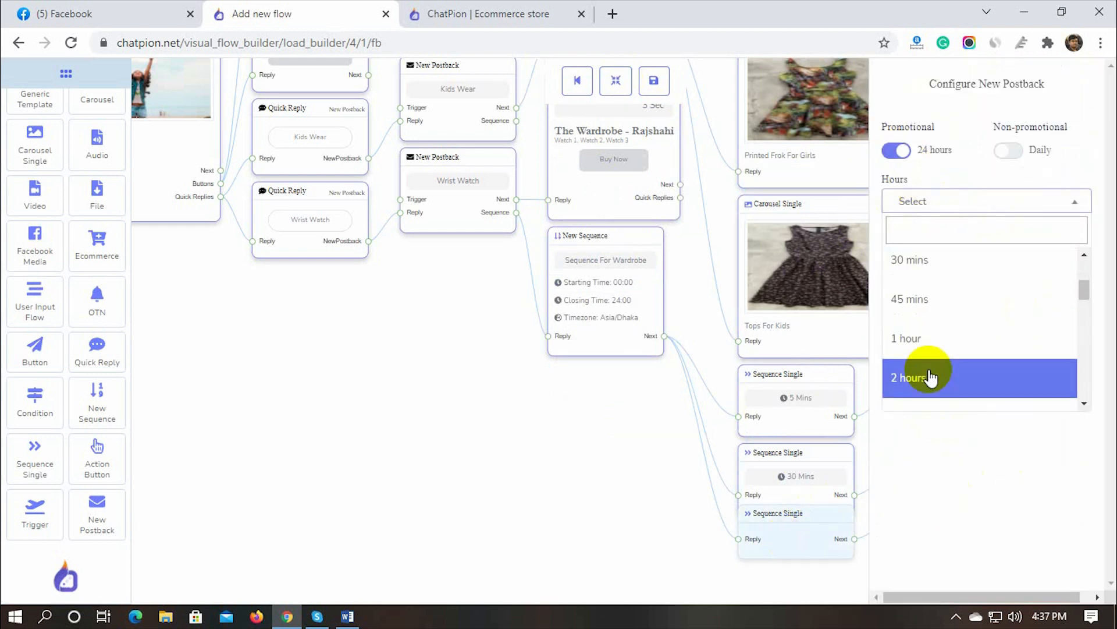
{"action": "left_click", "coordinate": [907, 337]}
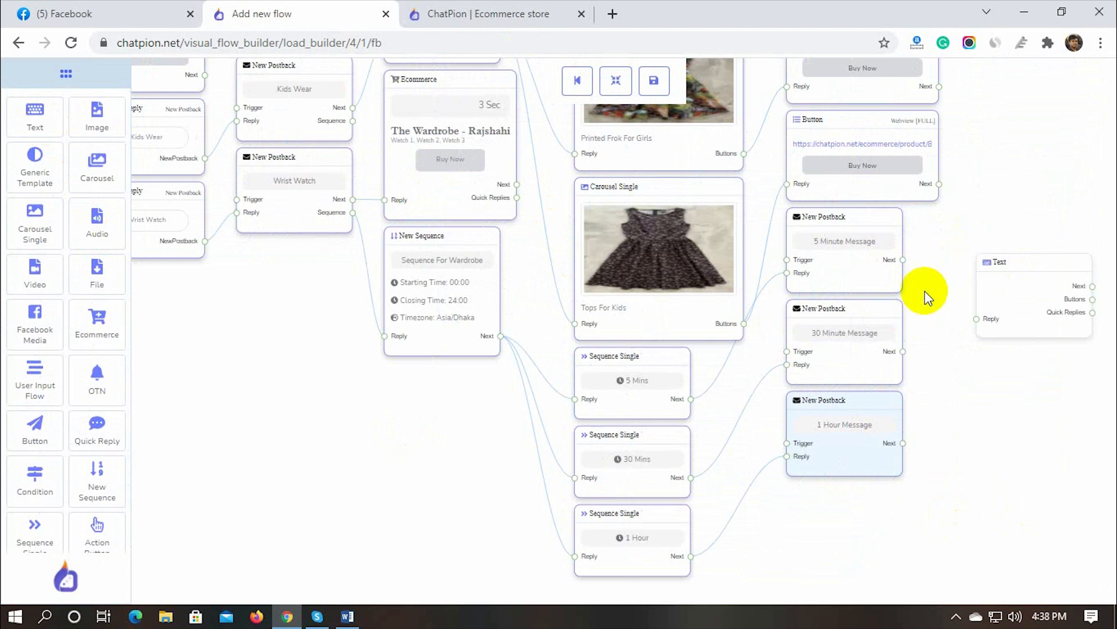
- Clone the Text block to create follow-up replies for the timed postbacks
{"action": "right_click", "coordinate": [1005, 267]}
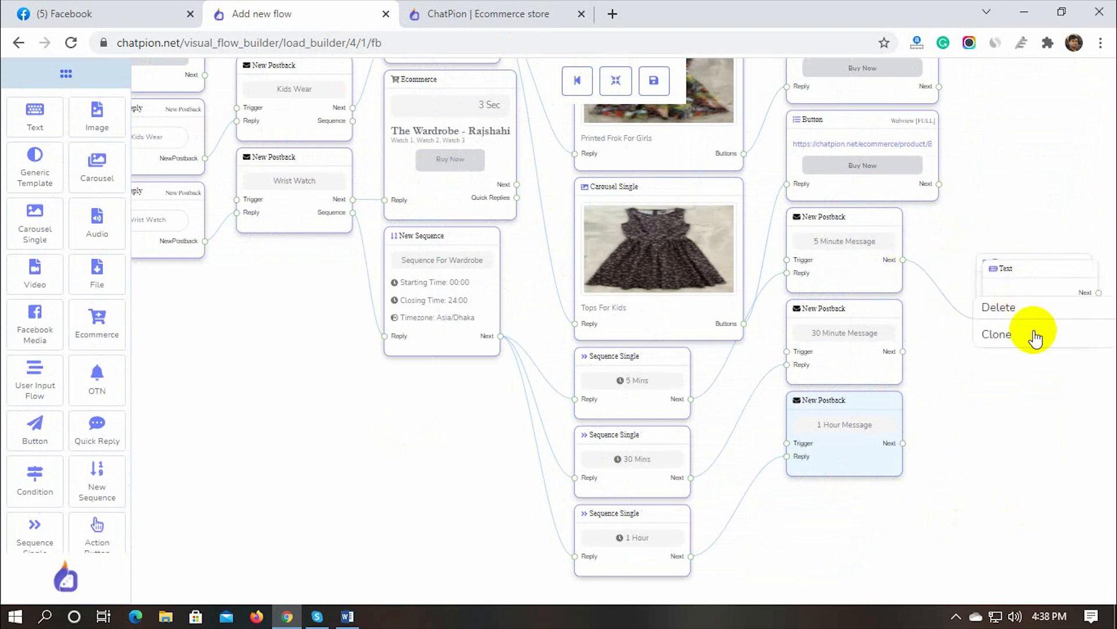
{"action": "left_click", "coordinate": [996, 334]}
{"action": "type", "text": "Messa"}
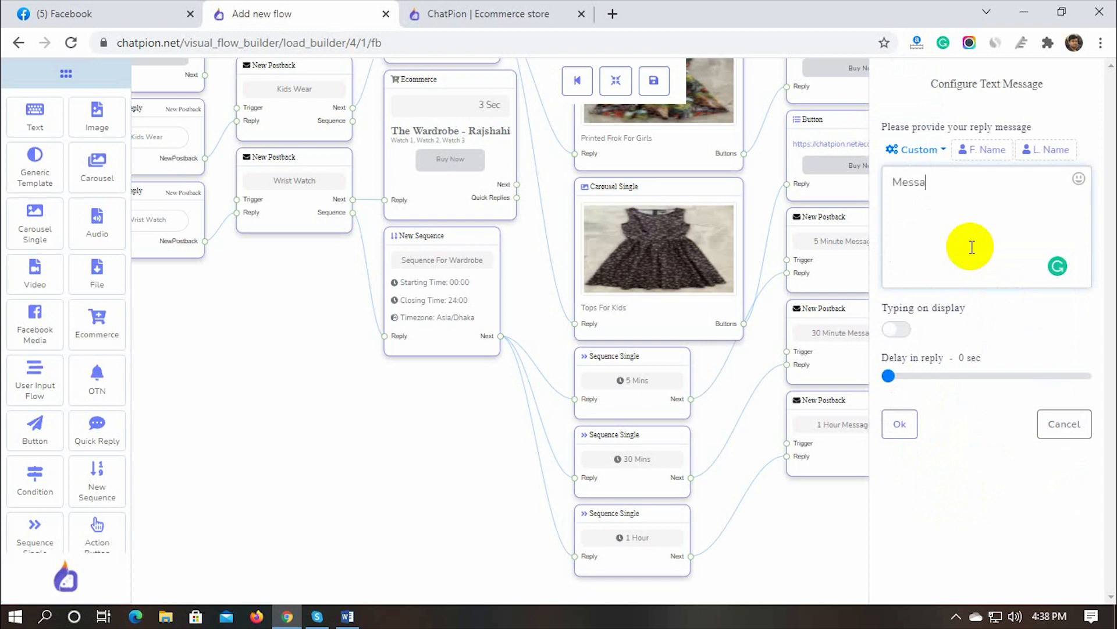
{"action": "key", "text": "Backspace"}
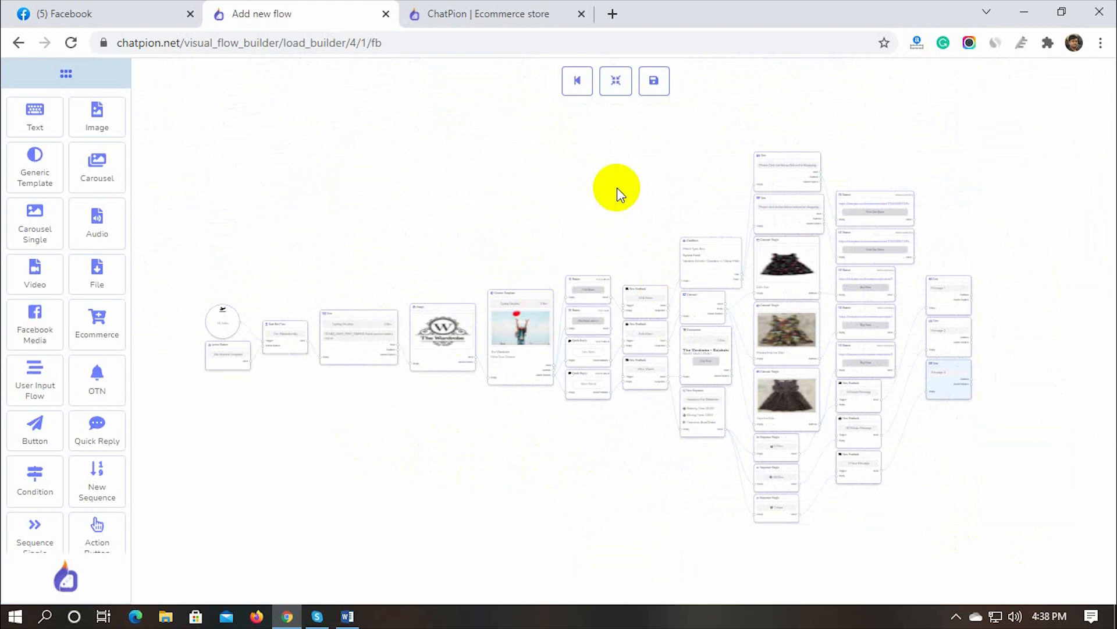
- Save the flow with the Save icon above the canvas
{"action": "left_click", "coordinate": [653, 80]}
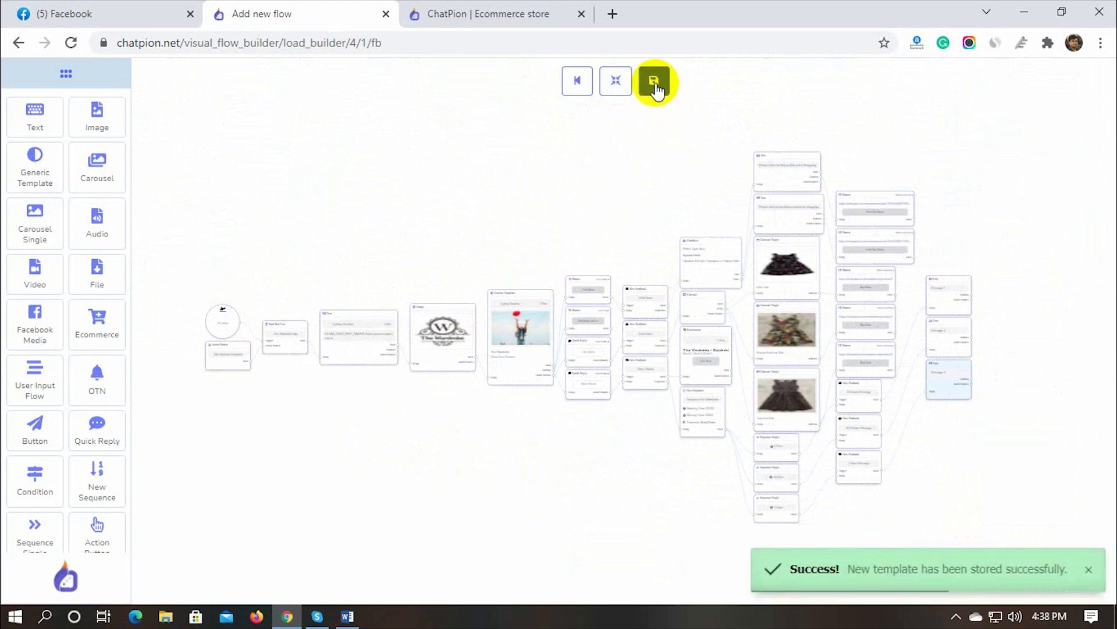
{"action": "left_click", "coordinate": [653, 80]}
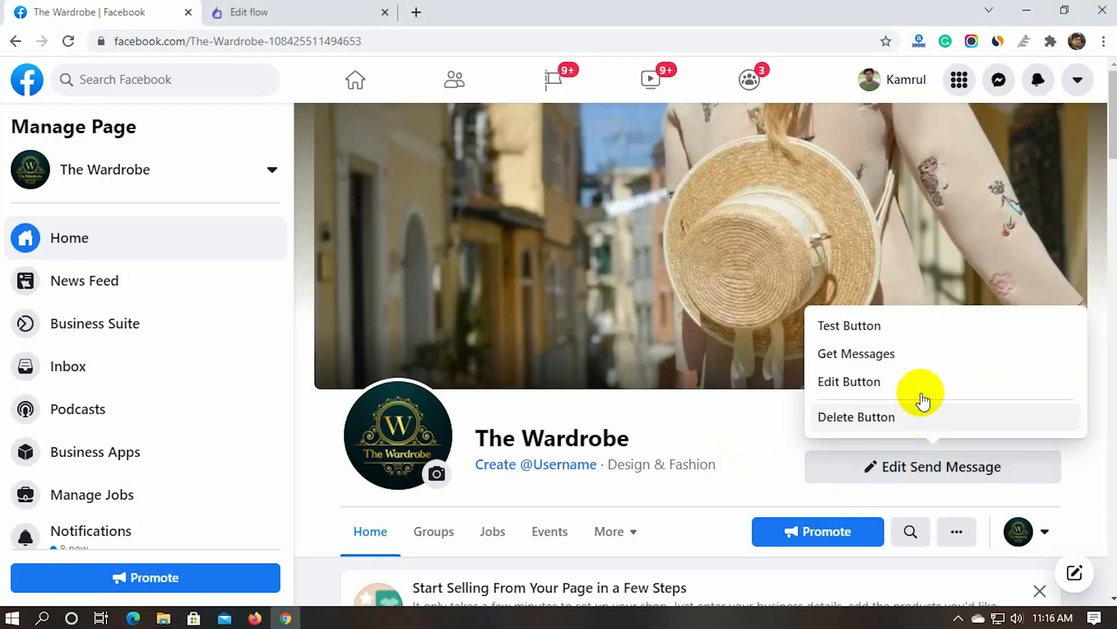
- Test the bot: Get Started, submit the suggested email, then open the store from Visit Store
{"action": "left_click", "coordinate": [848, 326]}
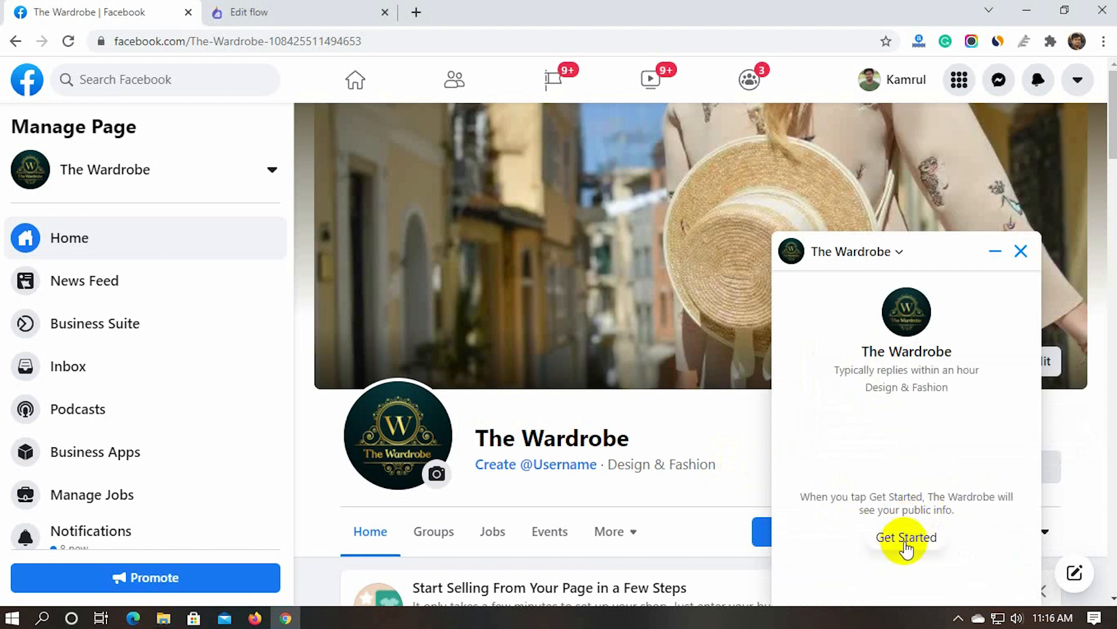
{"action": "left_click", "coordinate": [905, 537]}
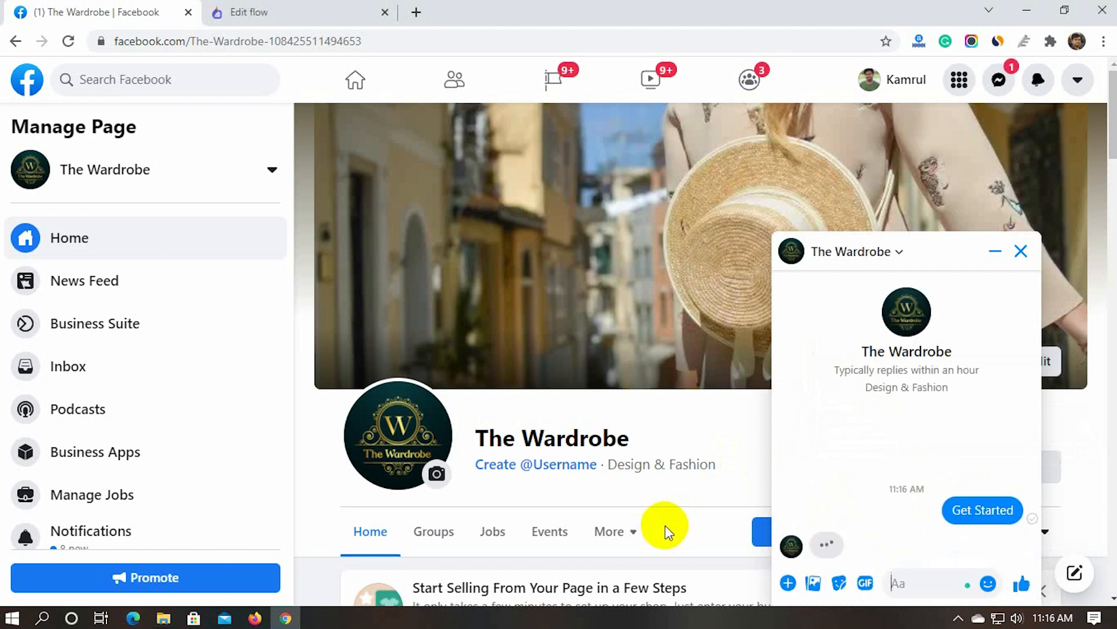
{"action": "left_click", "coordinate": [981, 510]}
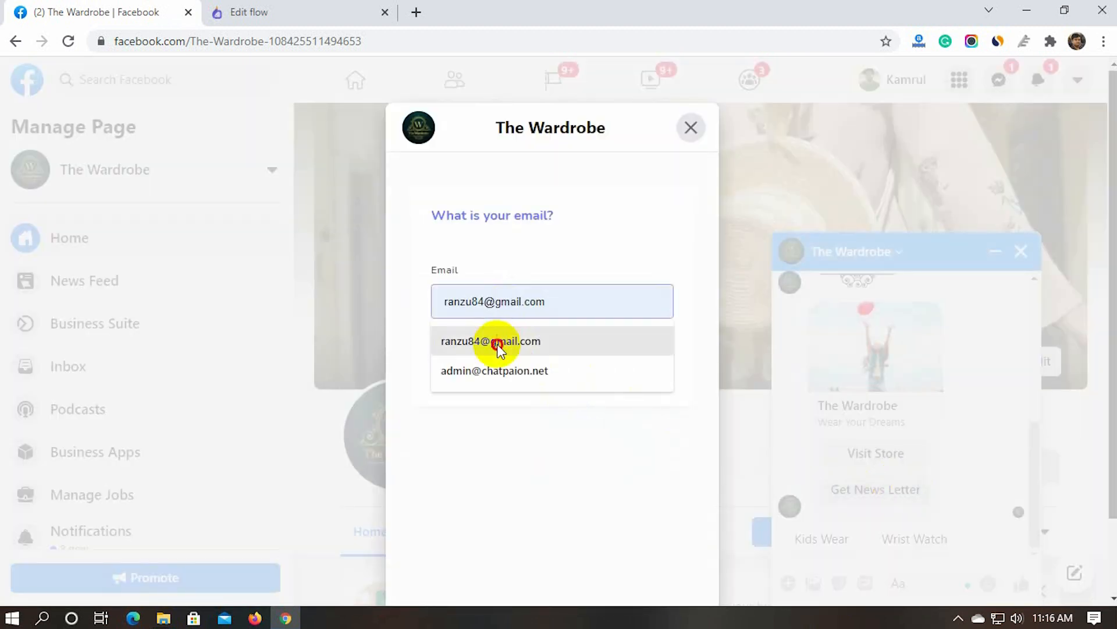
{"action": "left_click", "coordinate": [490, 341]}
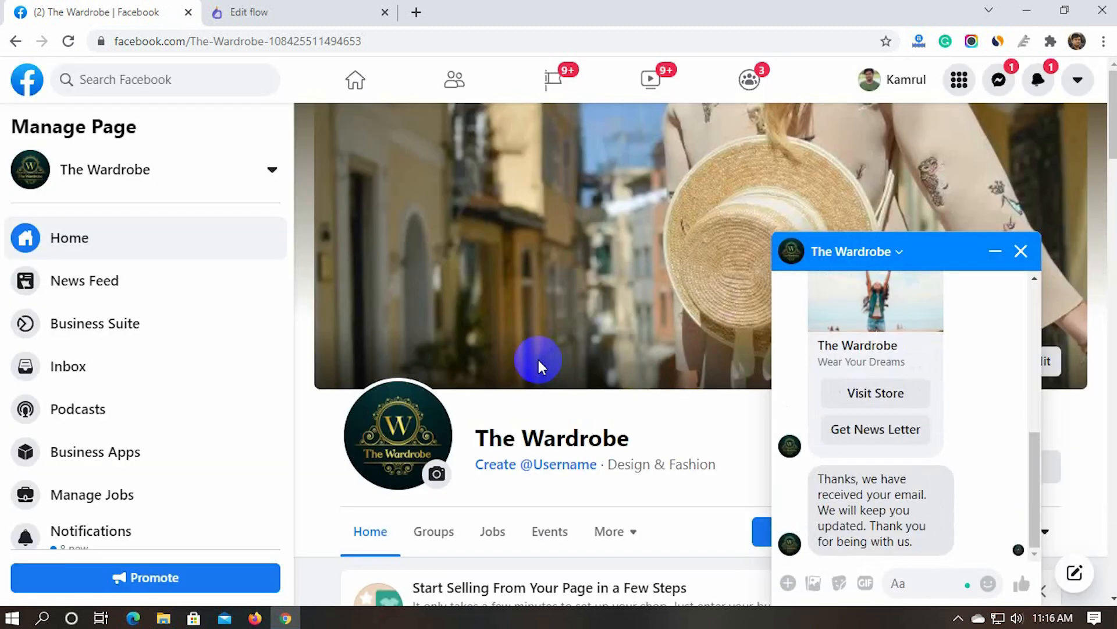
{"action": "mouse_move", "coordinate": [920, 540]}
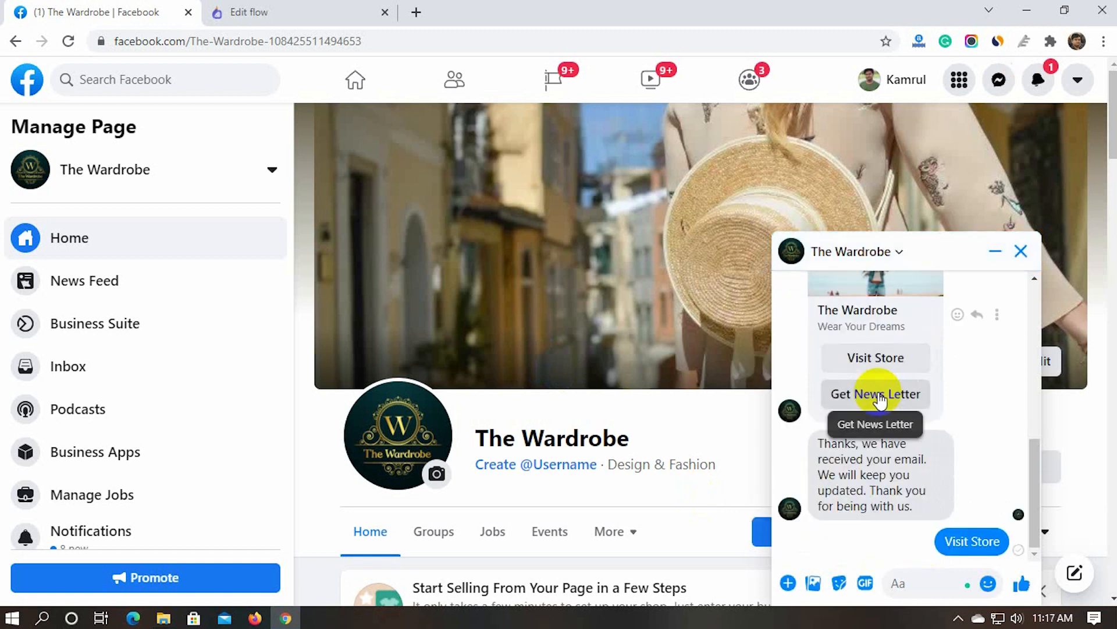
{"action": "mouse_move", "coordinate": [668, 530]}
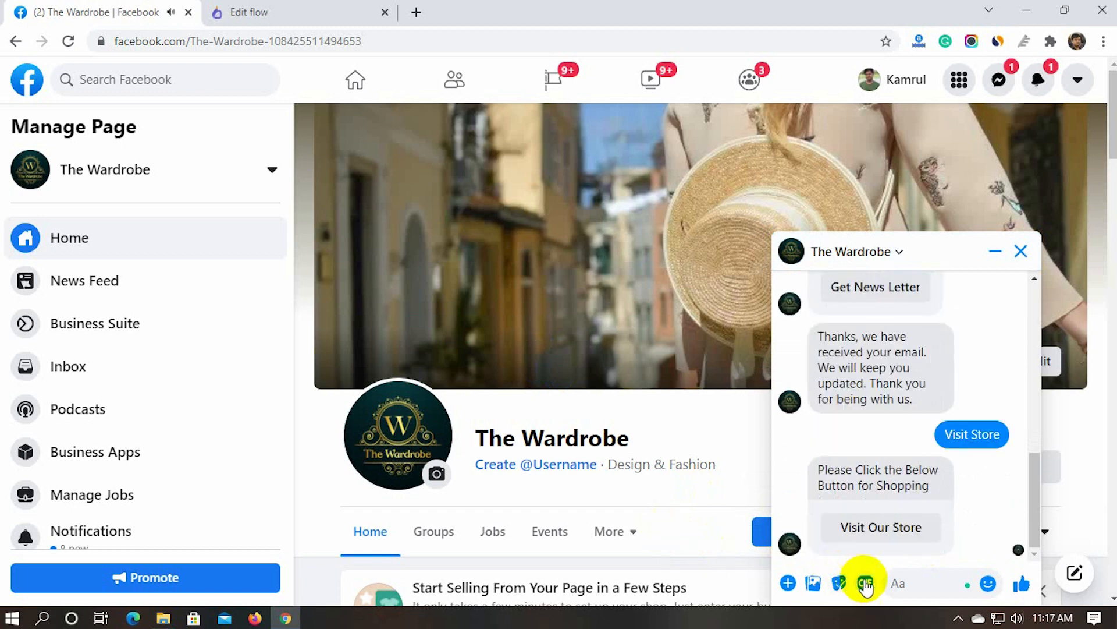
{"action": "left_click", "coordinate": [880, 526]}
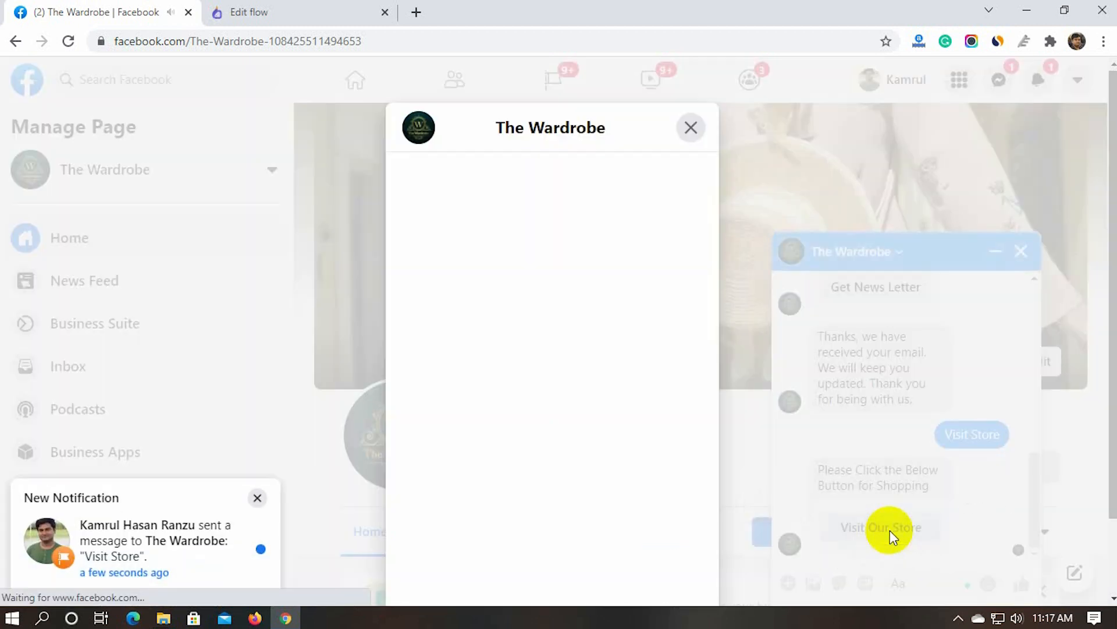
- Add the Full Sleeve Black Shirt and the Full Sleeve Shirt to the cart
{"action": "left_click", "coordinate": [880, 528]}
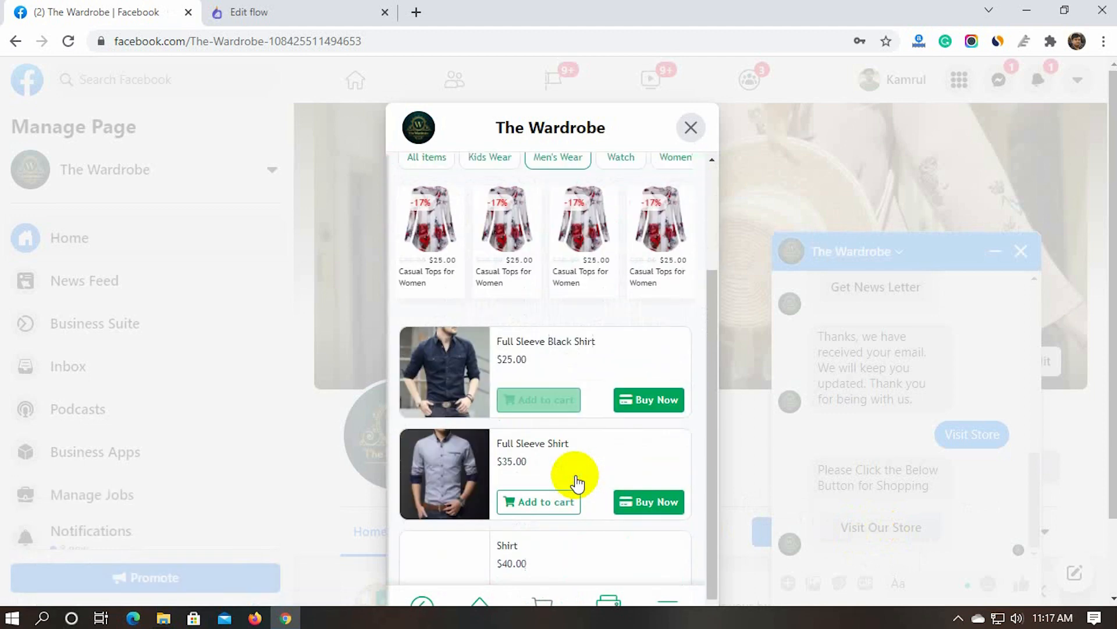
{"action": "scroll", "scroll_direction": "down", "scroll_amount": 3}
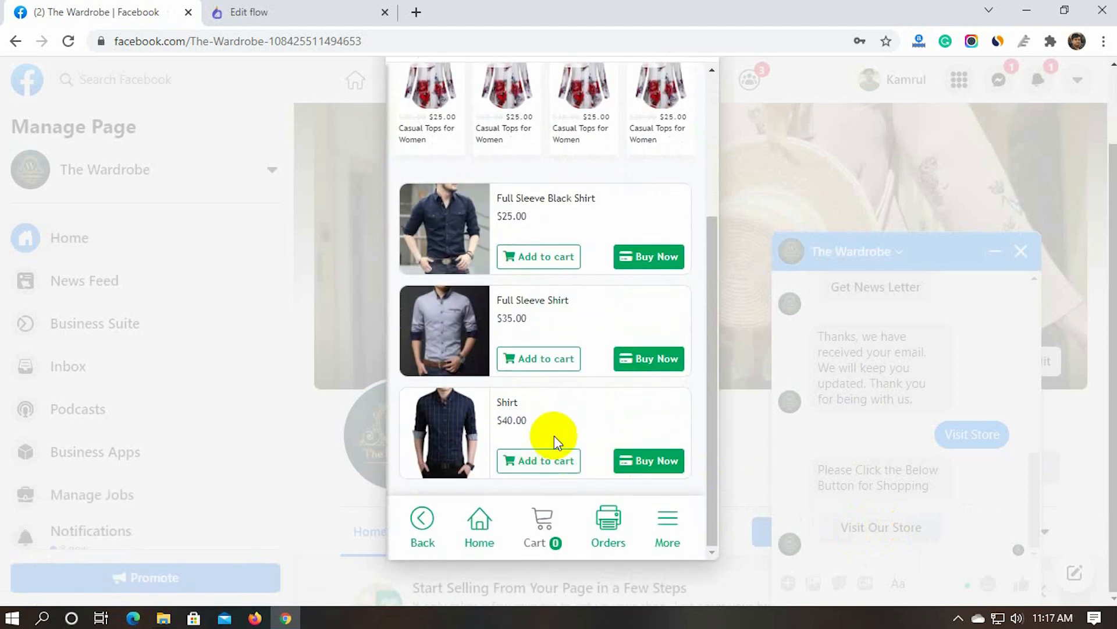
{"action": "left_click", "coordinate": [538, 359]}
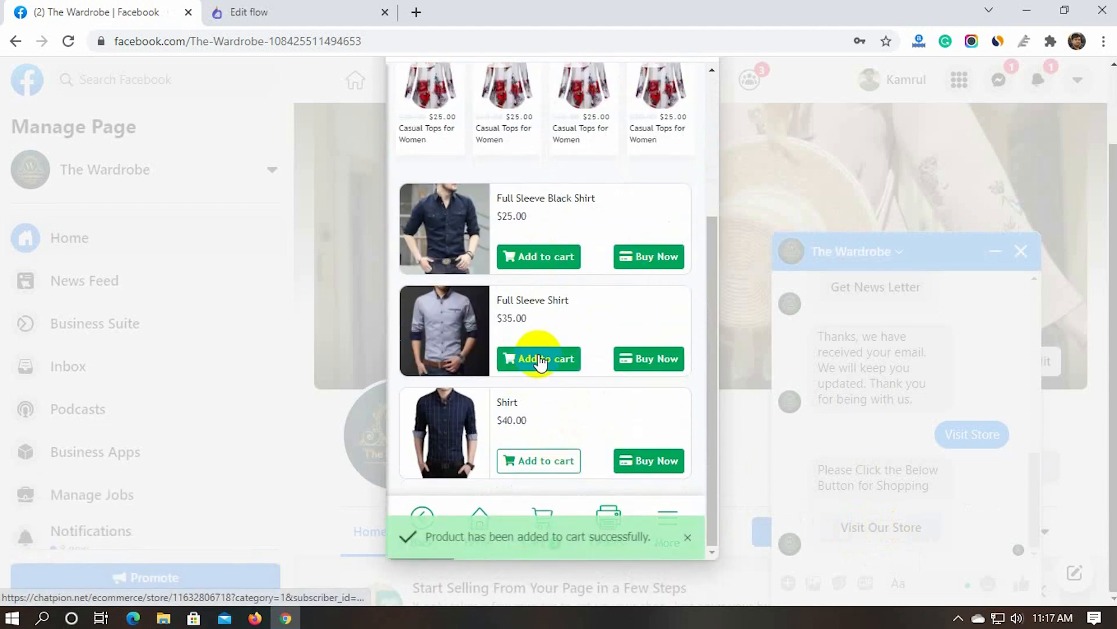
- Check out the $60 cart with store pickup, paying by cash on delivery
{"action": "left_click", "coordinate": [541, 520]}
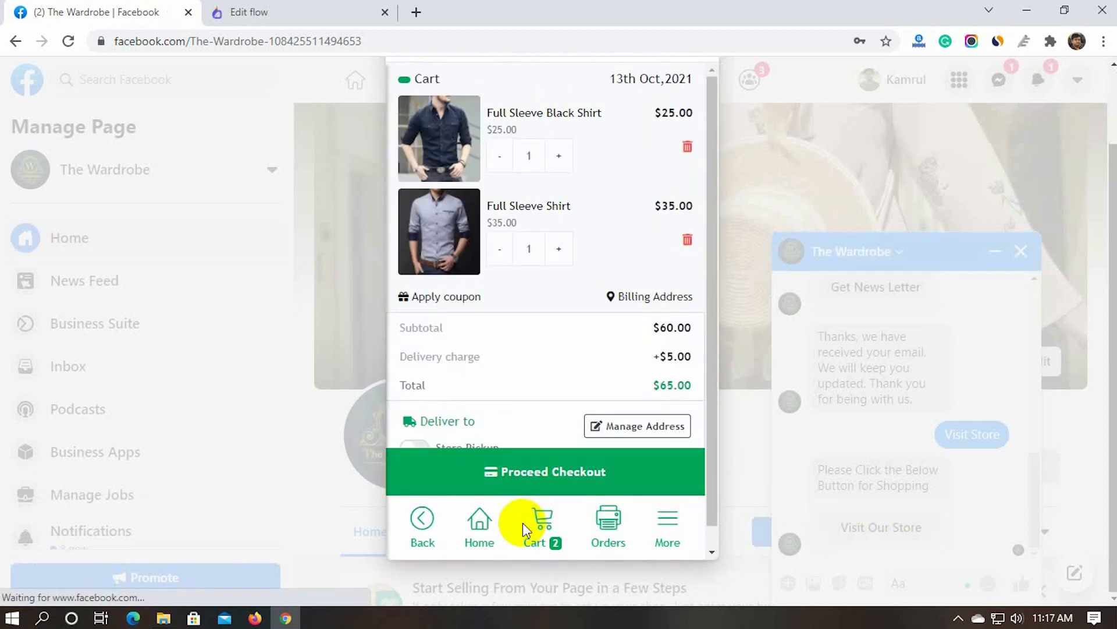
{"action": "left_click", "coordinate": [414, 408]}
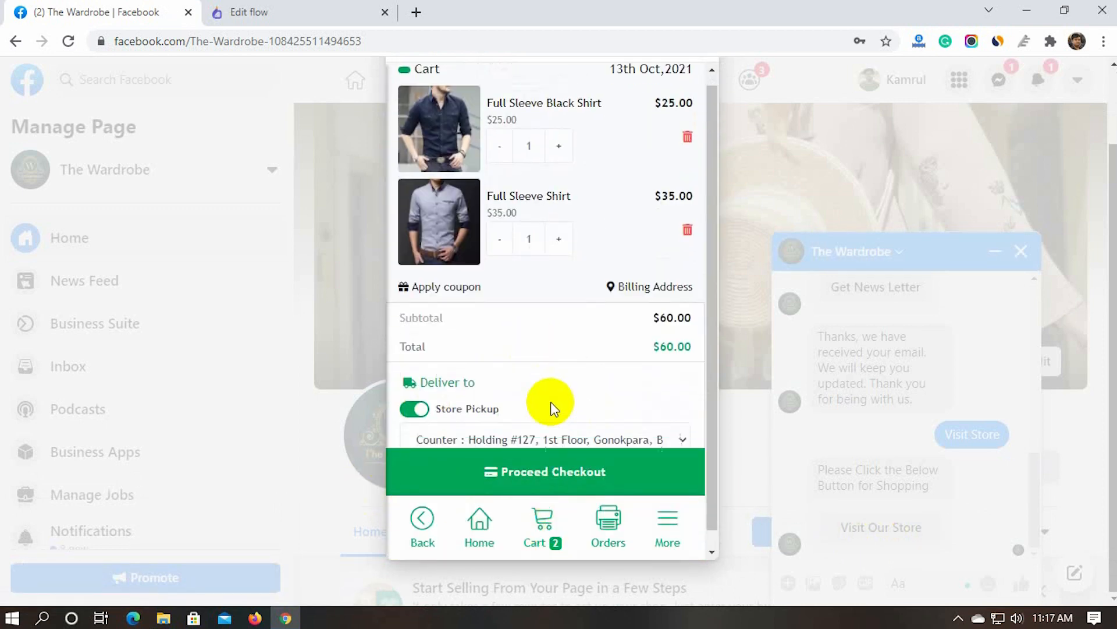
{"action": "left_click", "coordinate": [545, 471]}
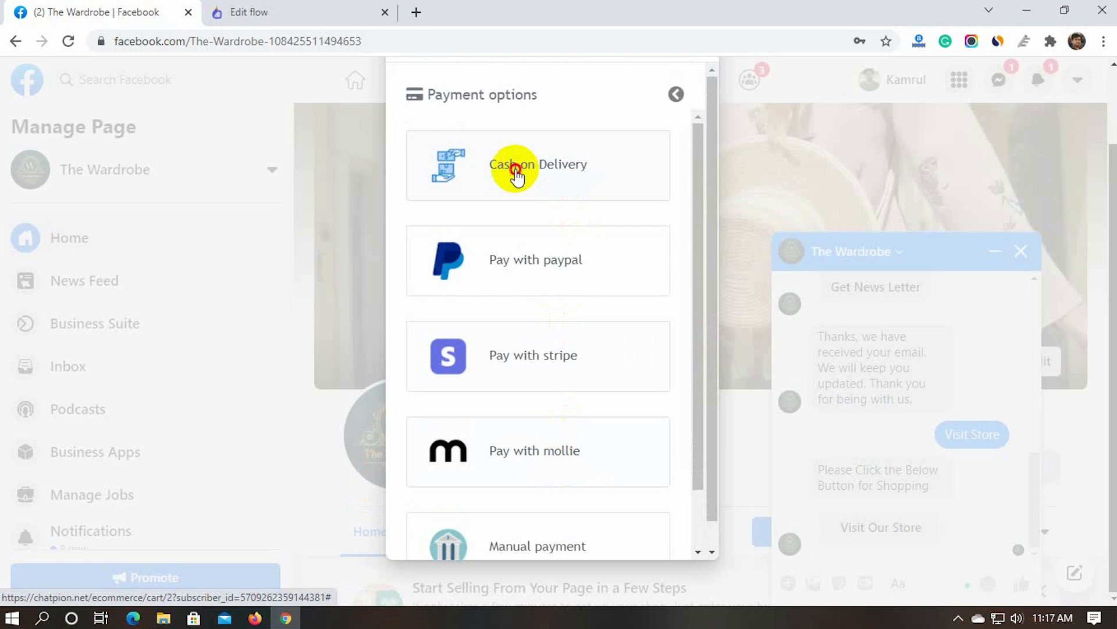
{"action": "left_click", "coordinate": [515, 170]}
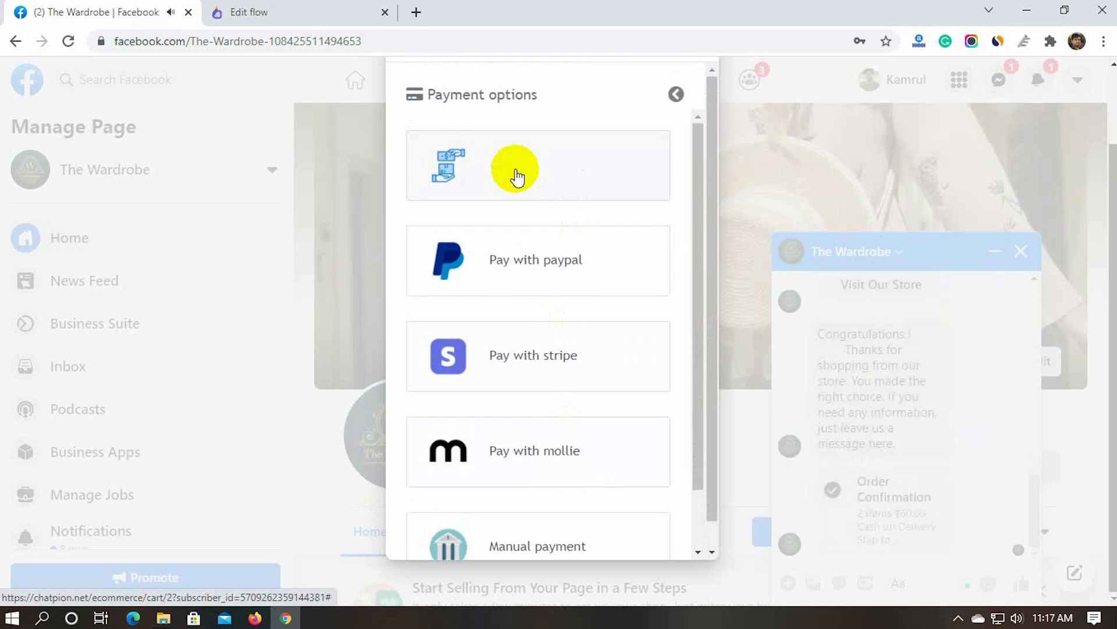
{"action": "left_click", "coordinate": [517, 165]}
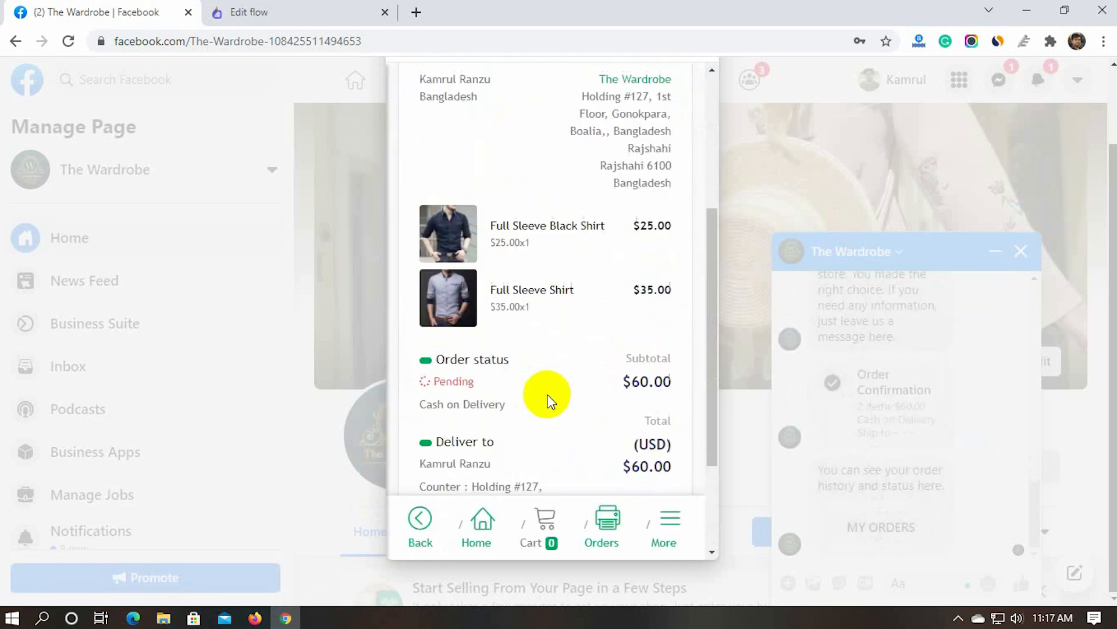
{"action": "scroll", "scroll_direction": "down", "scroll_amount": 3}
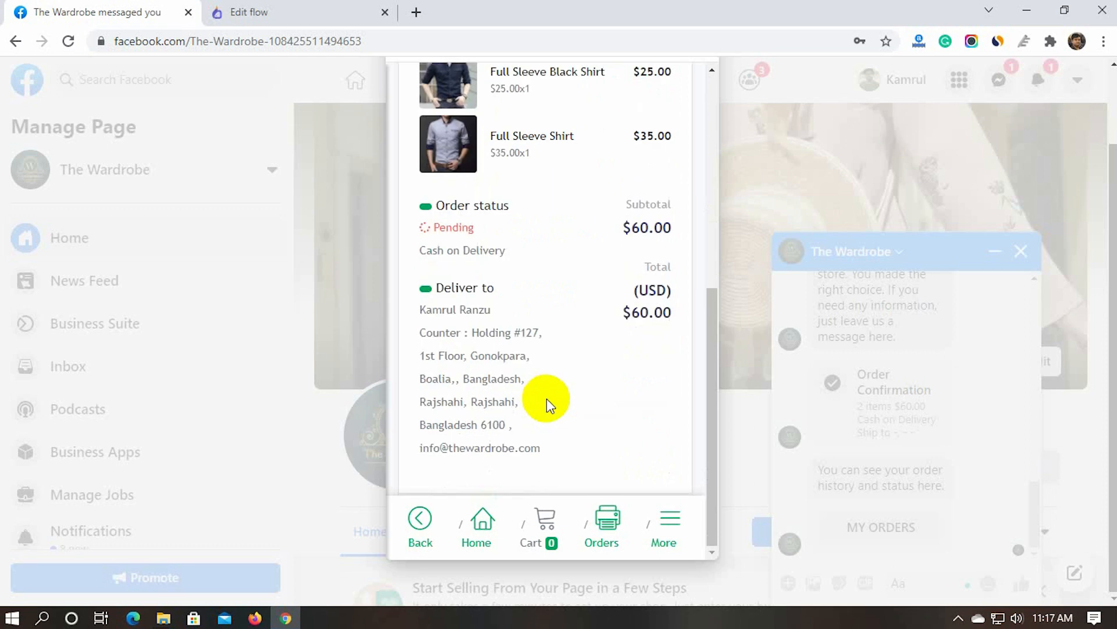